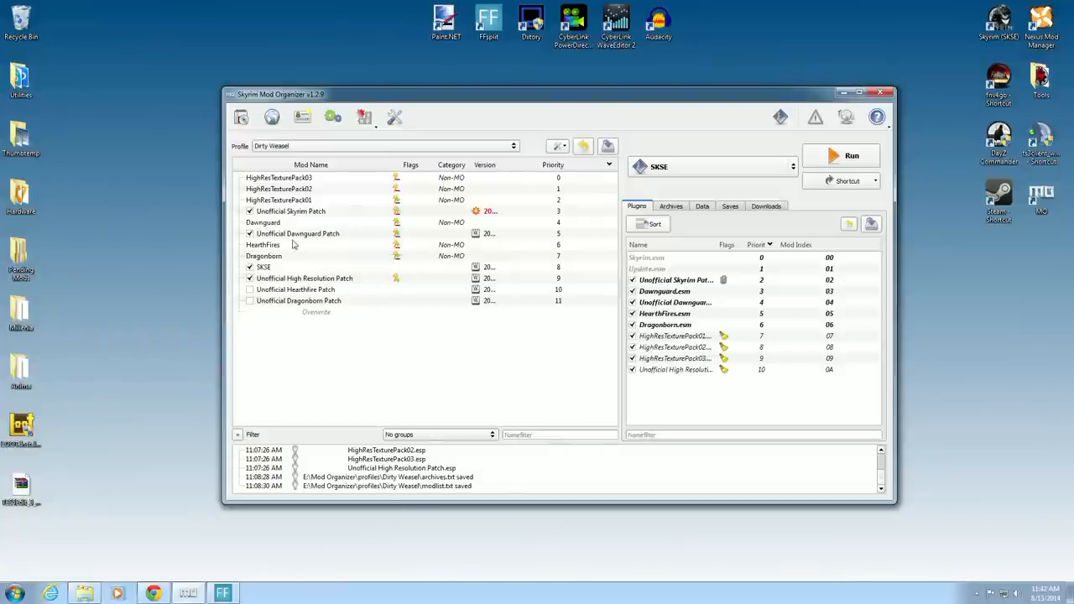
mouse_move(363, 289)
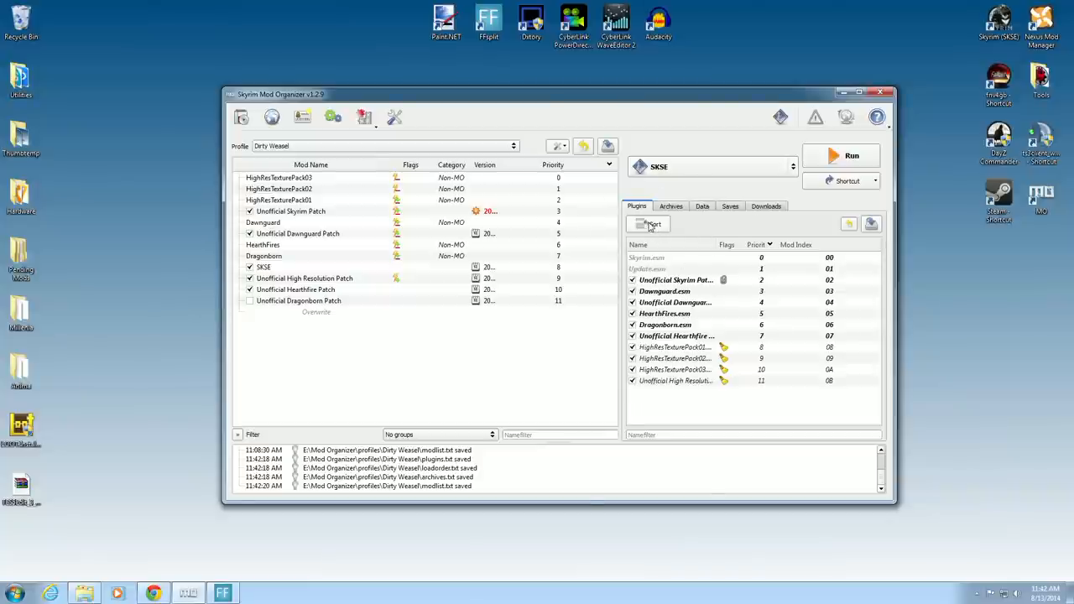
- Sort the plugin load order automatically so HearthFires.esm rises to position 02
click(648, 225)
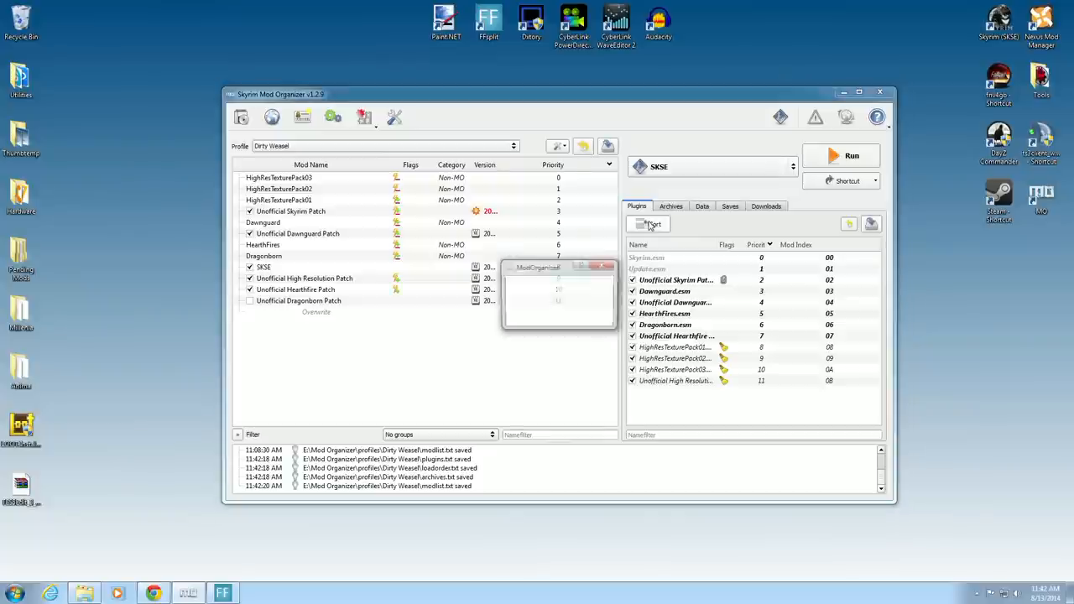
click(648, 225)
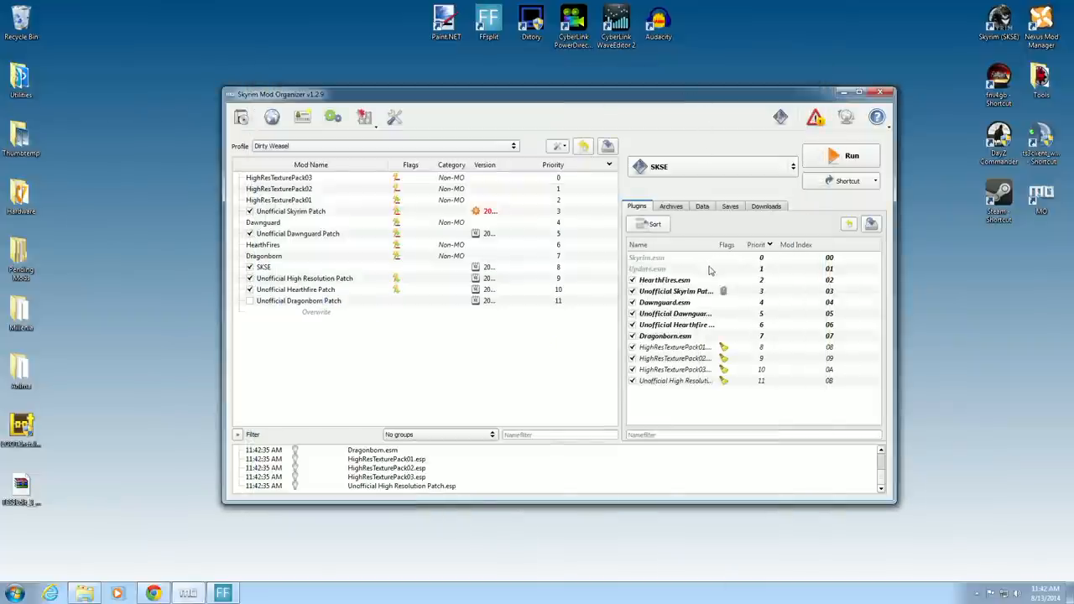
mouse_move(343, 295)
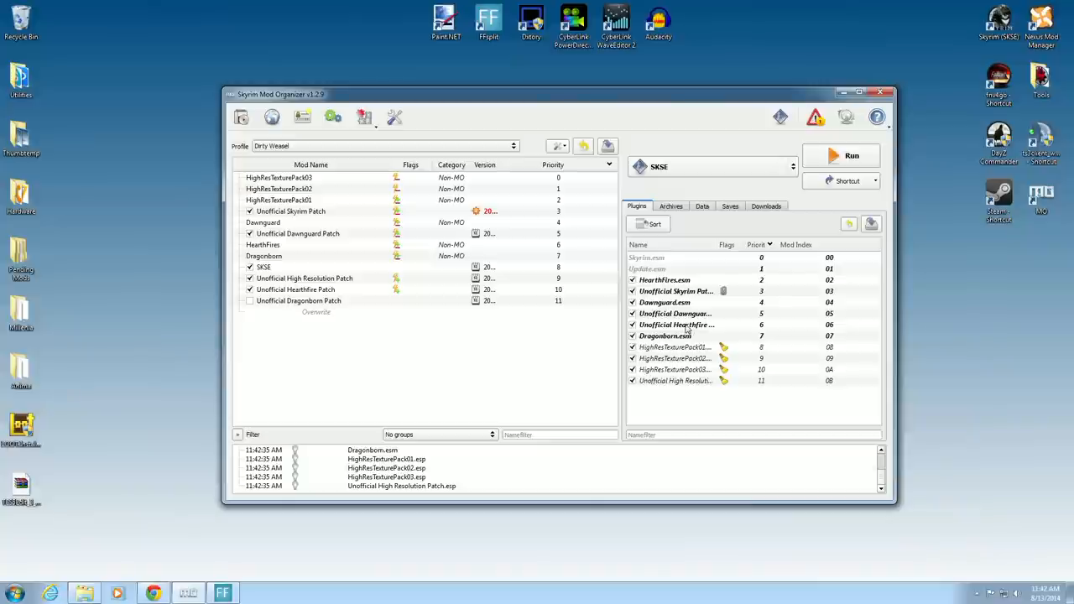
mouse_move(675, 326)
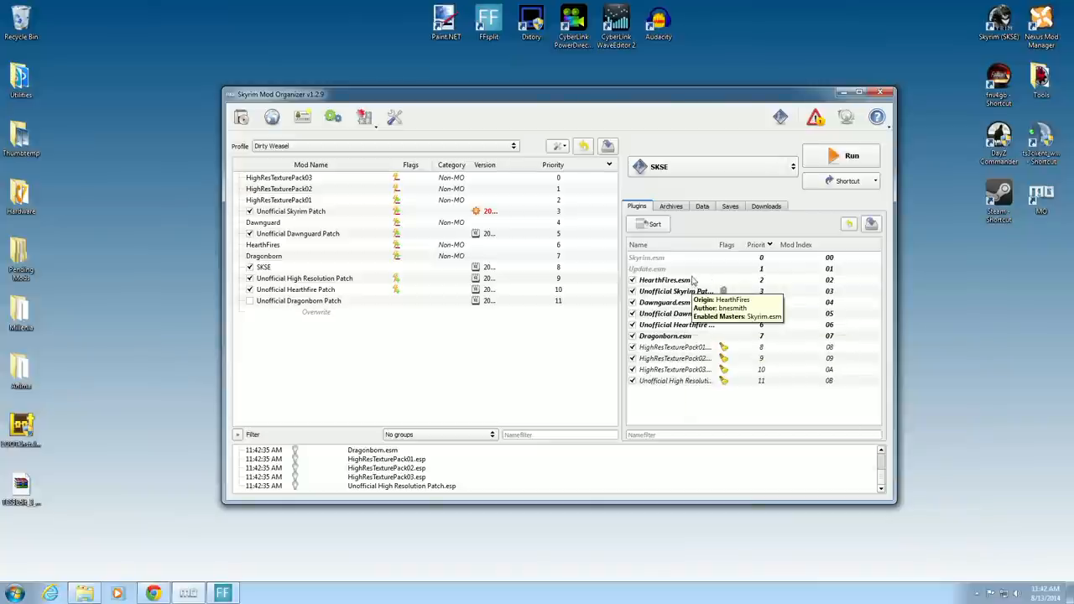
mouse_move(541, 366)
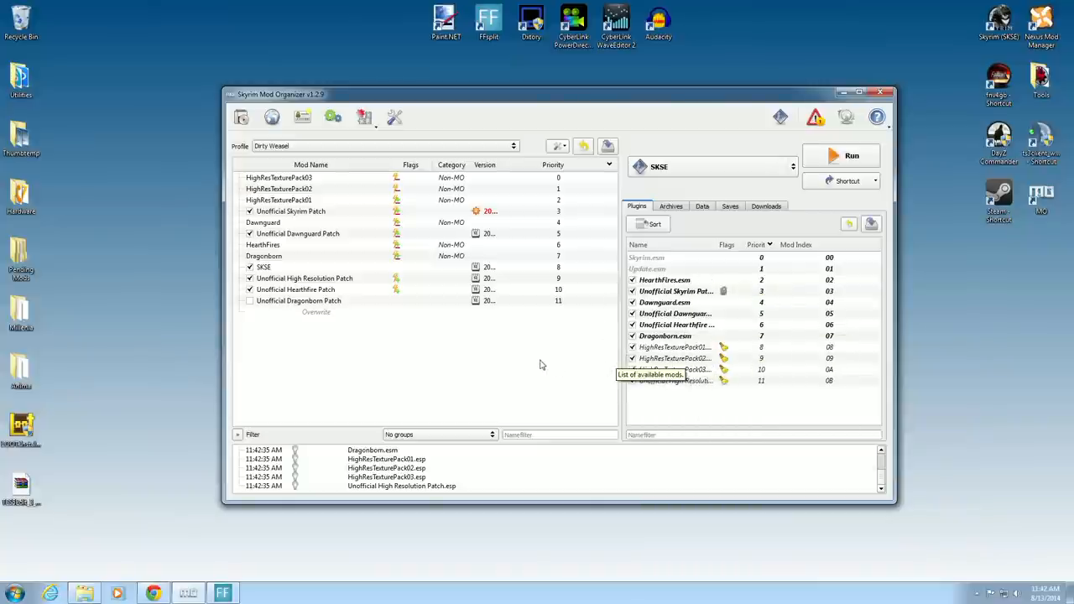
mouse_move(554, 370)
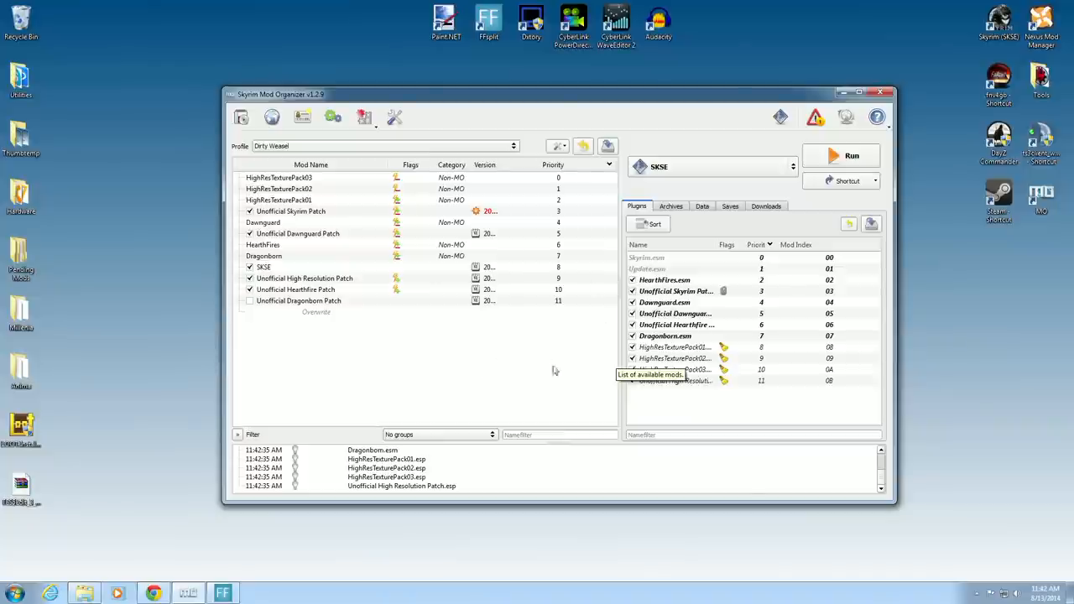
mouse_move(584, 358)
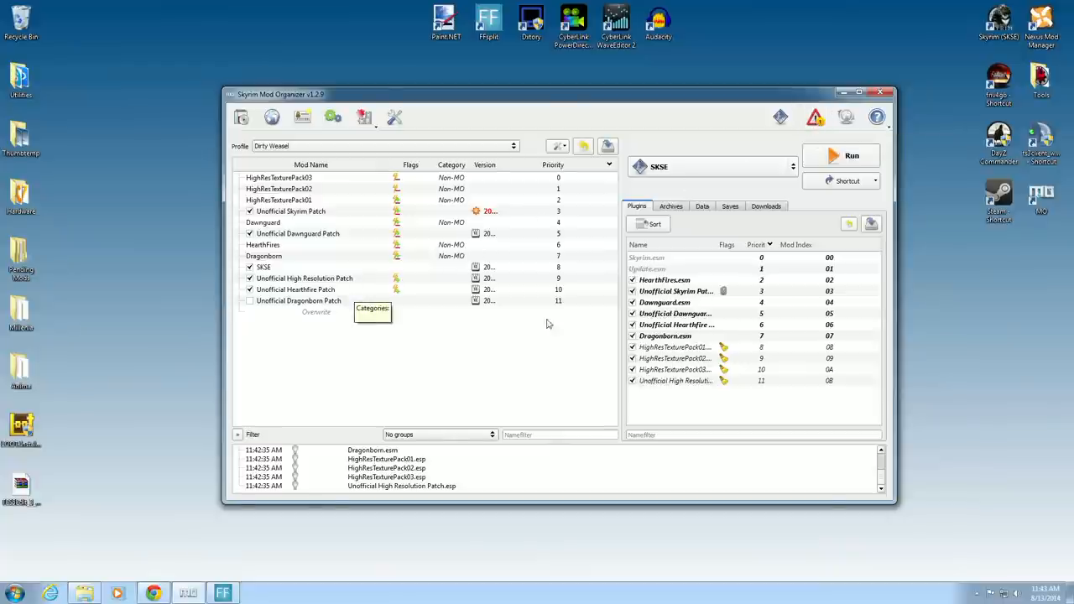
- Fix the reported mod order problem, placing HearthFires before the Unofficial Skyrim Patch
click(814, 117)
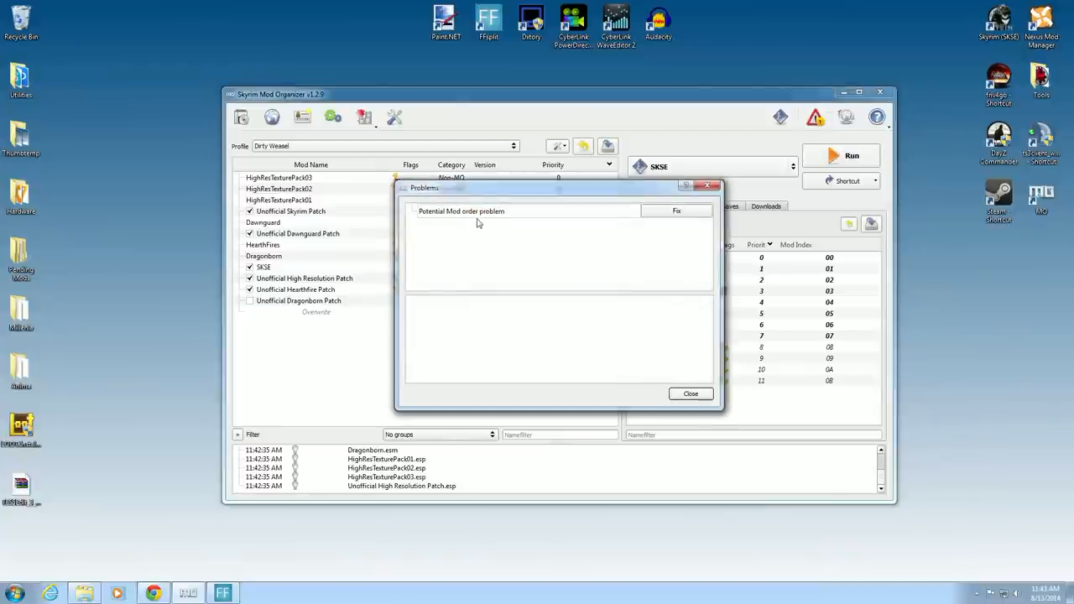
mouse_move(645, 225)
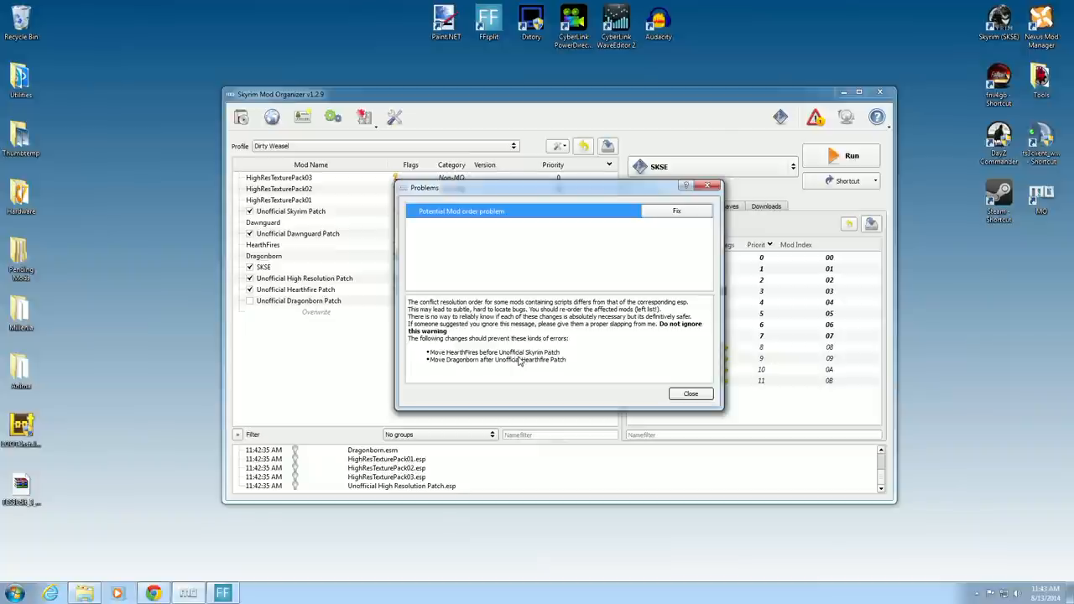
mouse_move(455, 366)
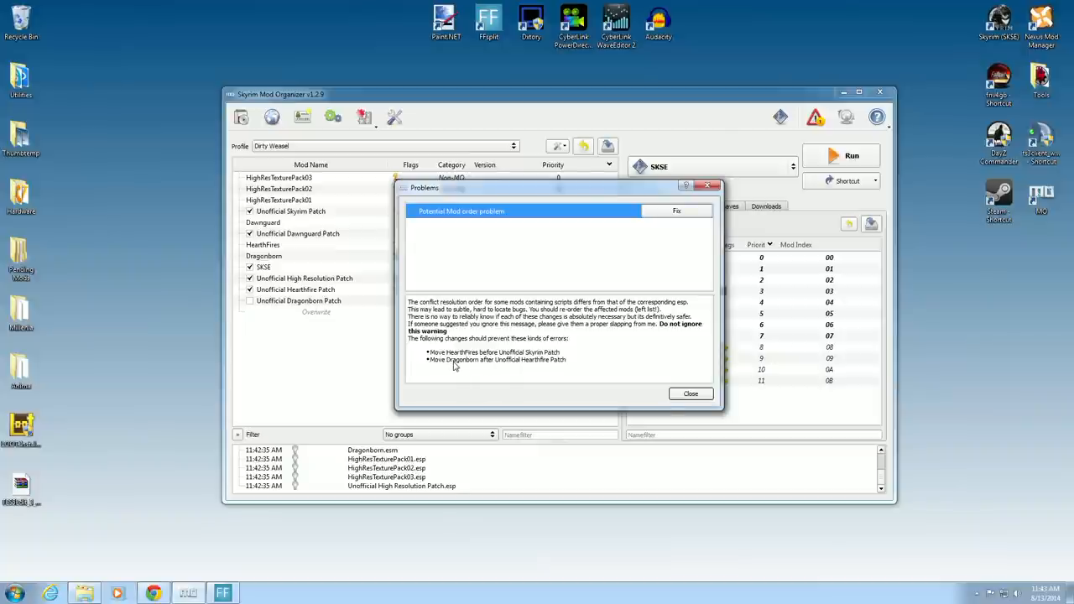
mouse_move(511, 365)
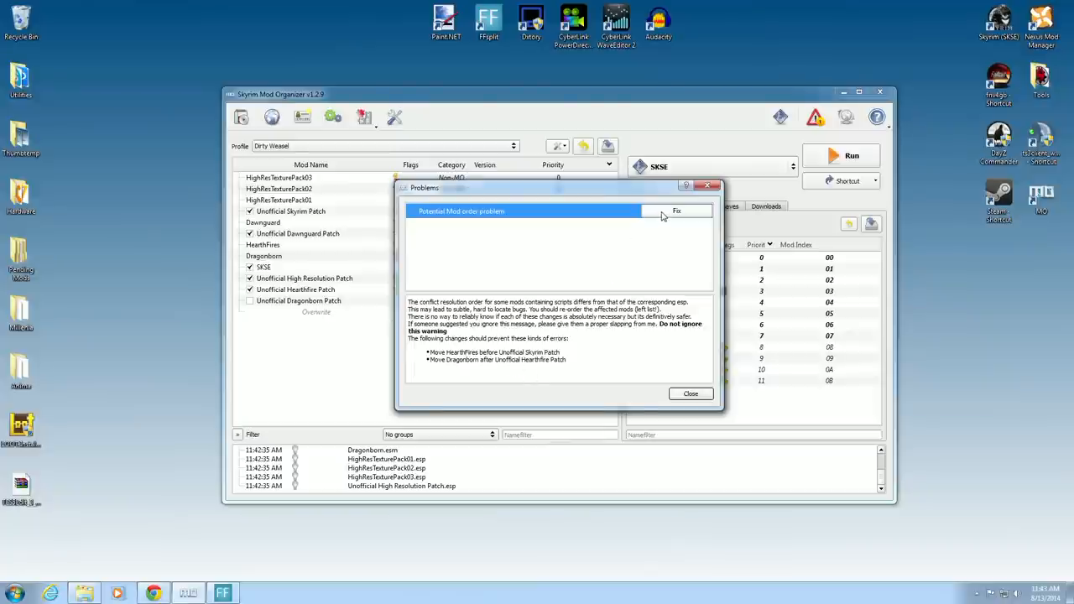
click(676, 211)
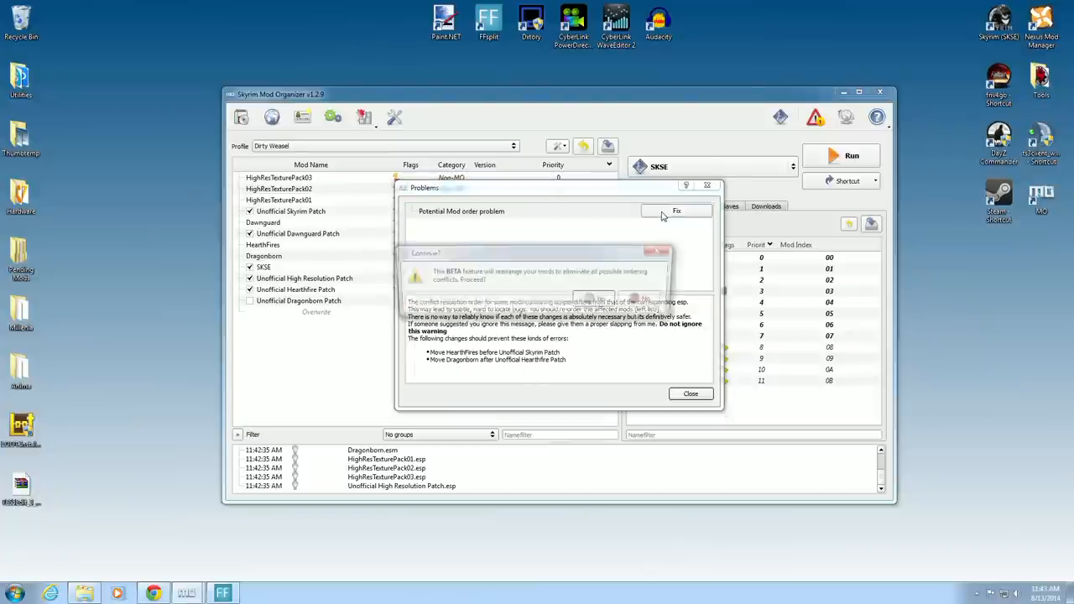
click(677, 211)
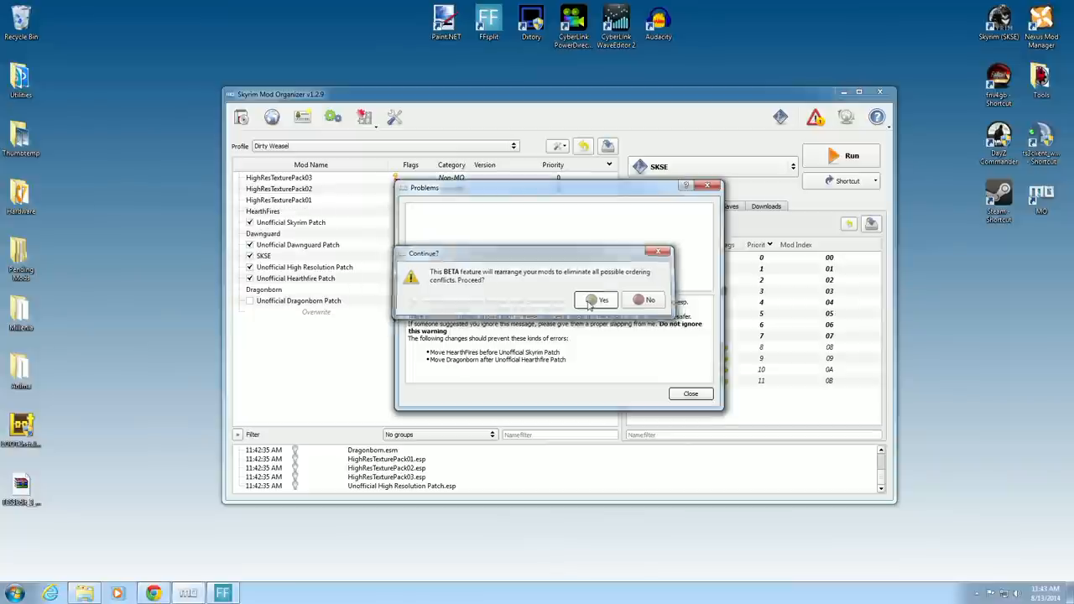
click(603, 298)
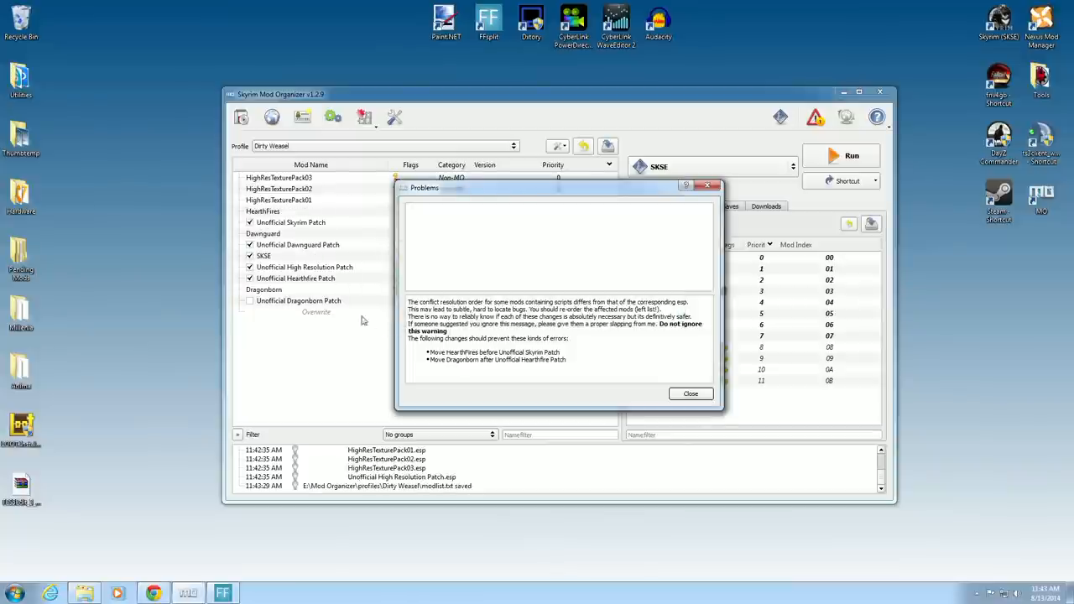
click(690, 393)
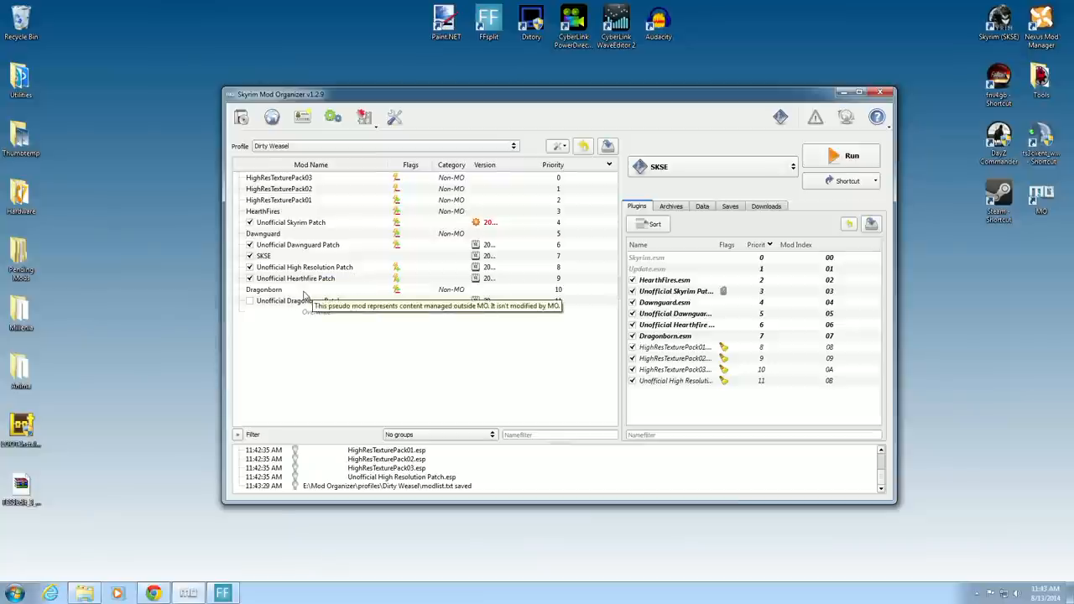
mouse_move(289, 221)
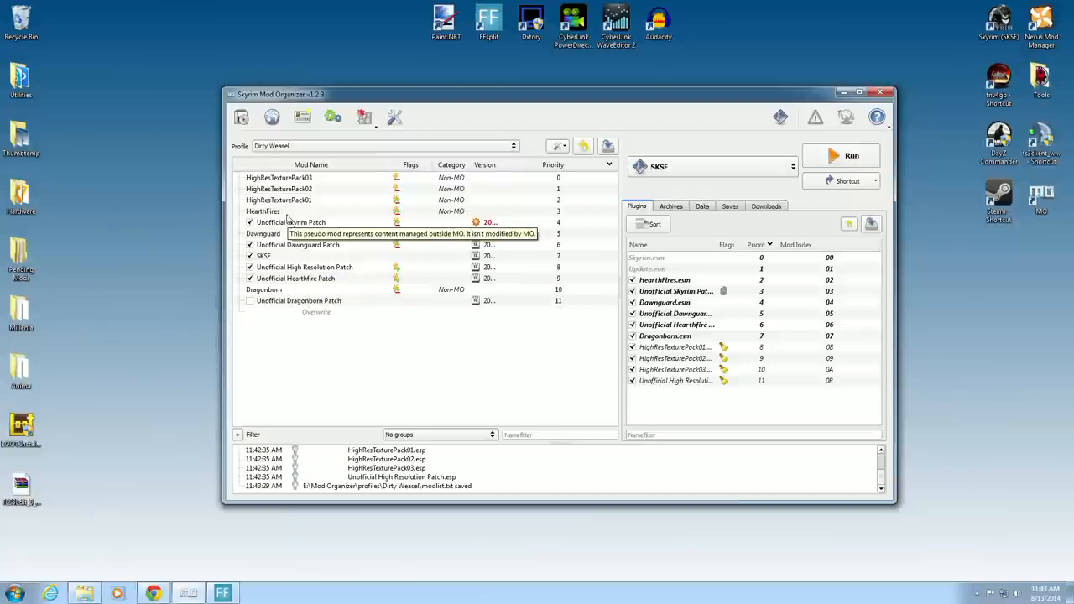
mouse_move(389, 342)
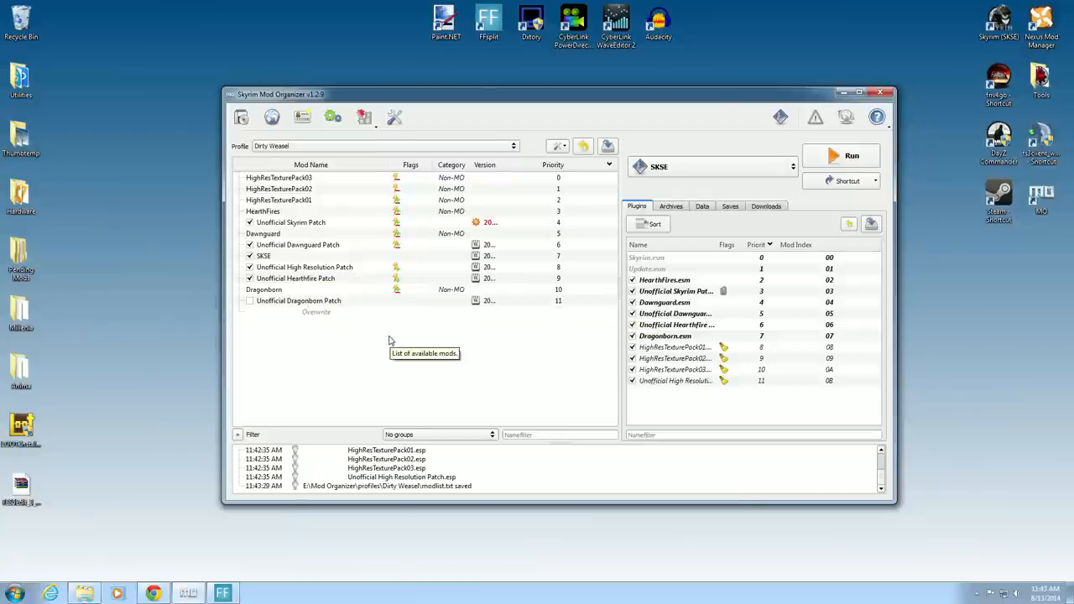
mouse_move(675, 292)
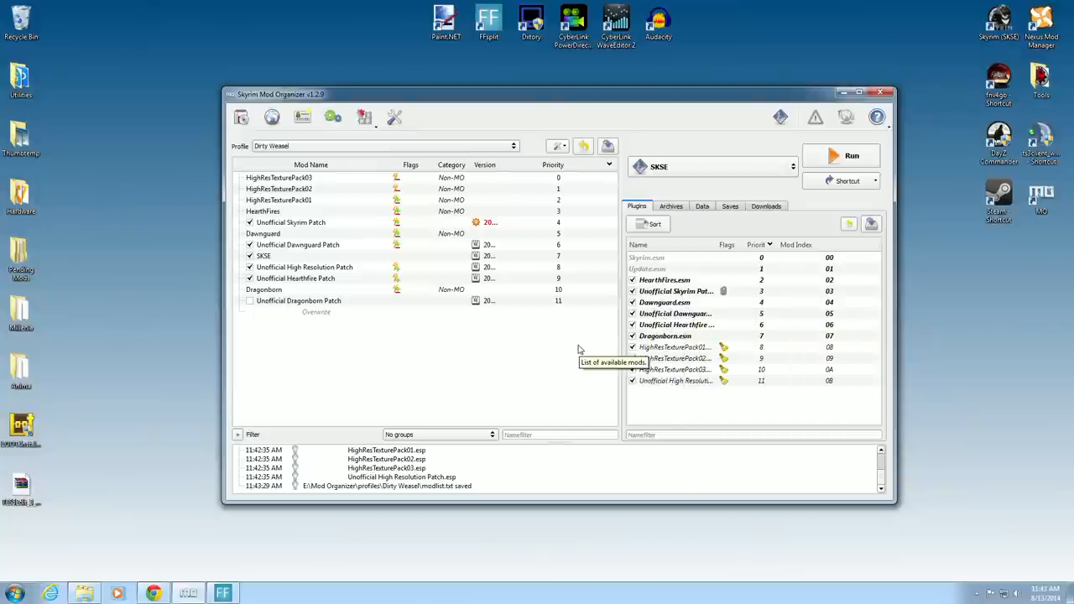
mouse_move(544, 373)
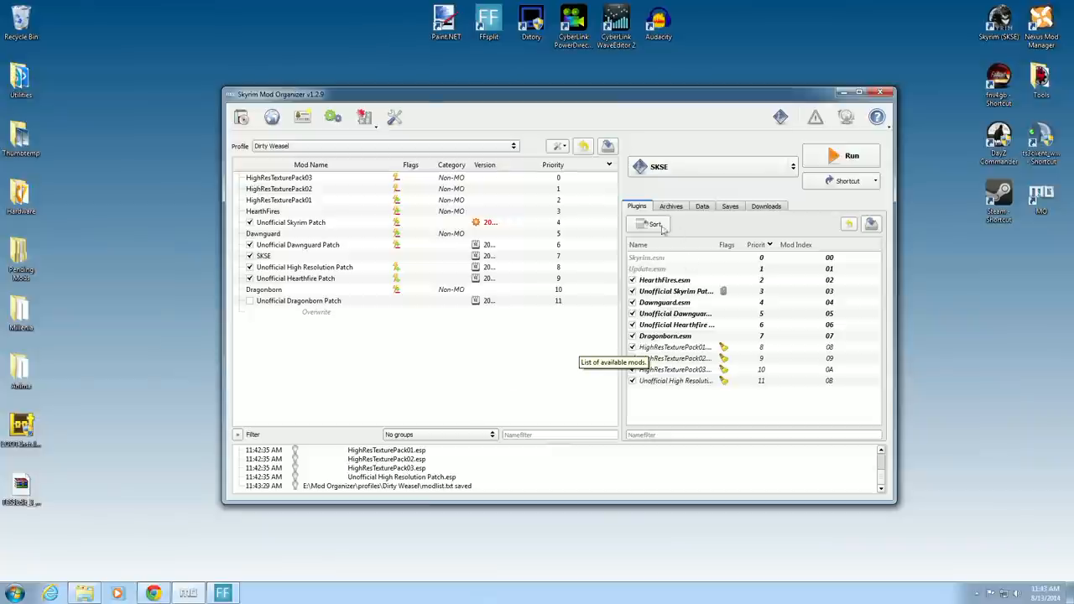
mouse_move(563, 363)
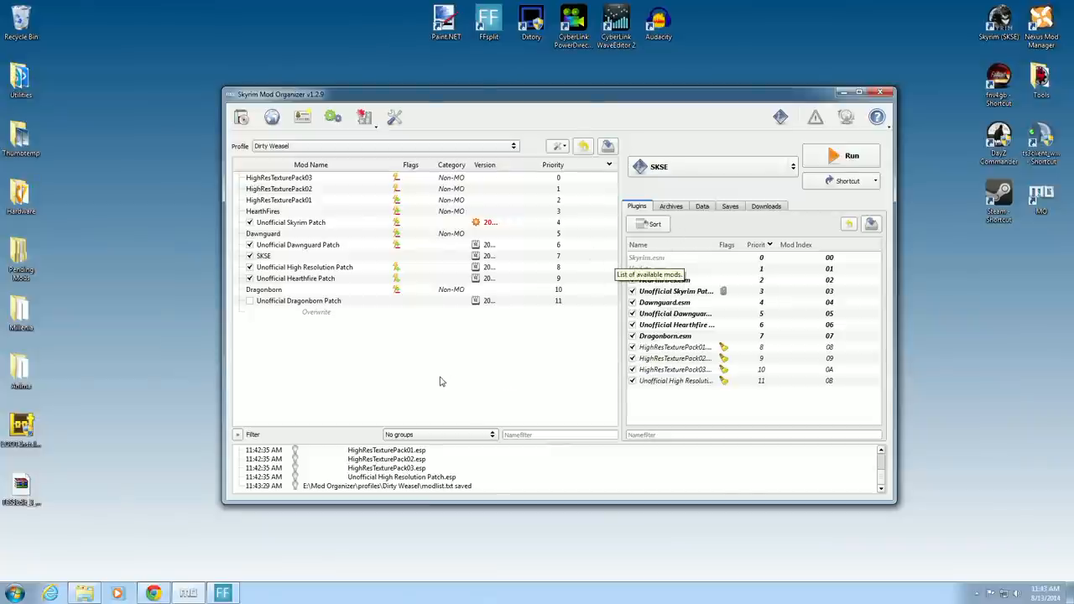
- Download LOOT.Installer.exe for v0.6.0 from the GitHub release assets
click(859, 94)
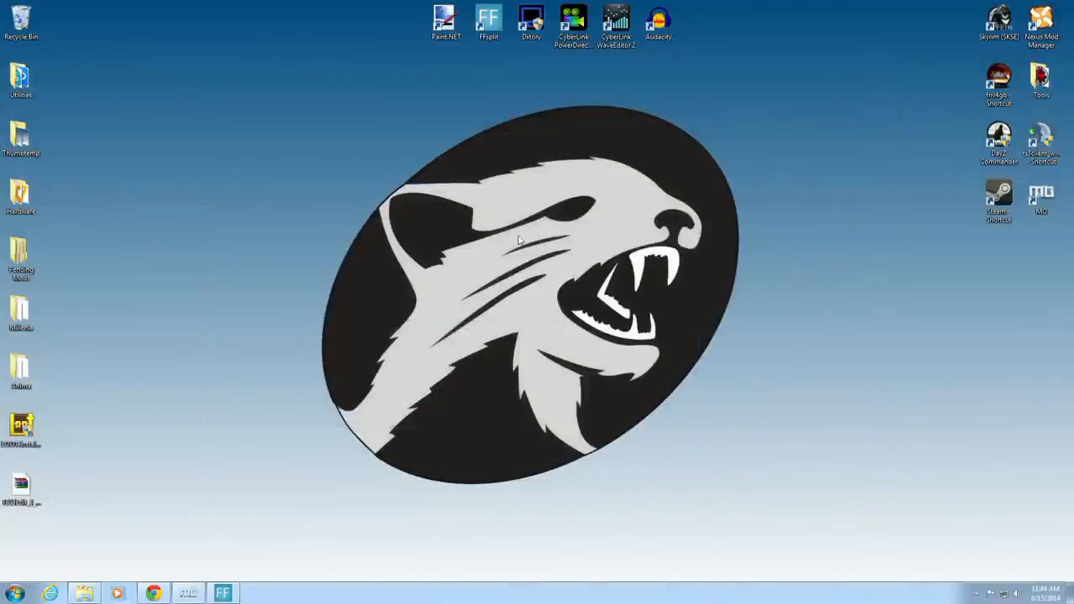
mouse_move(100, 520)
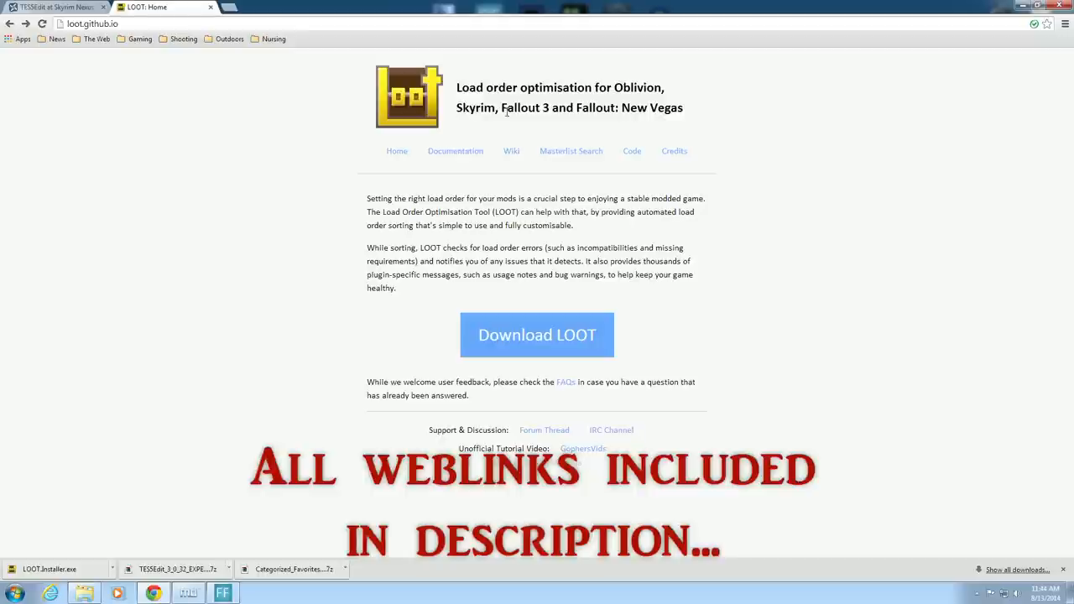
mouse_move(663, 278)
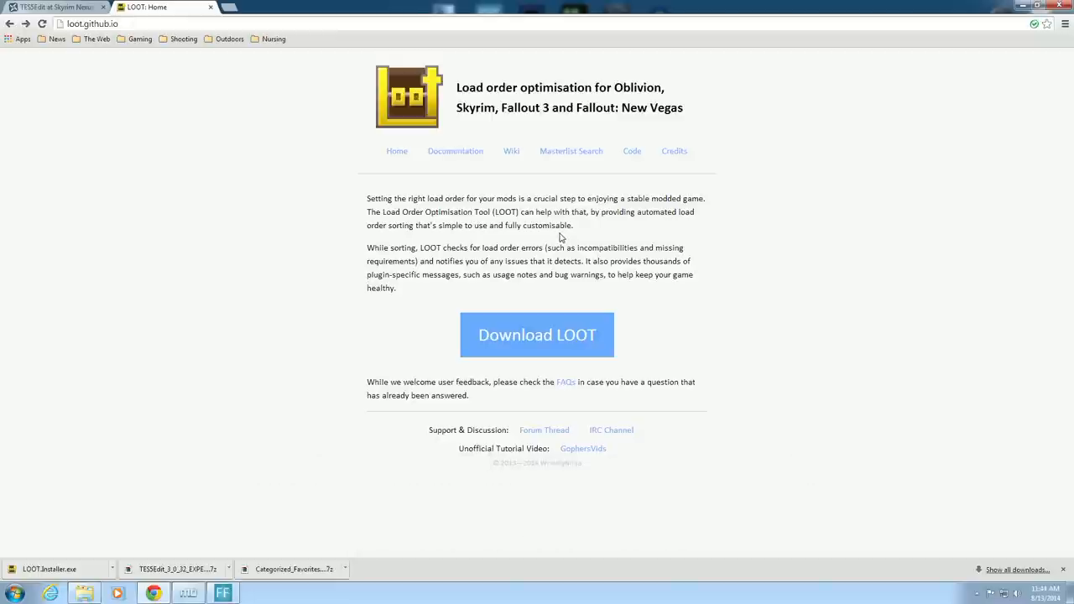
click(537, 334)
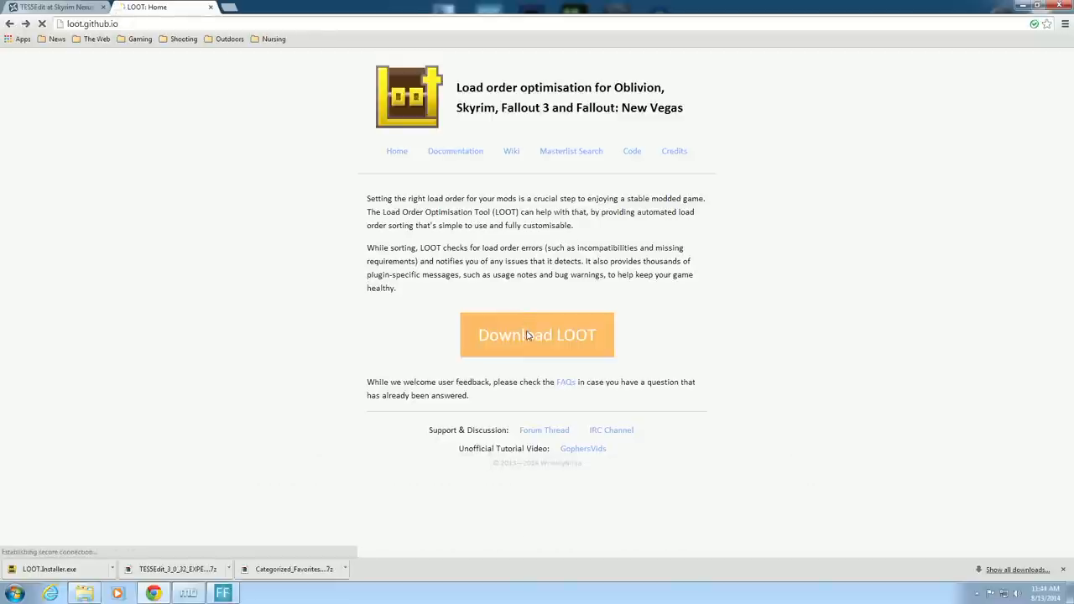
click(538, 336)
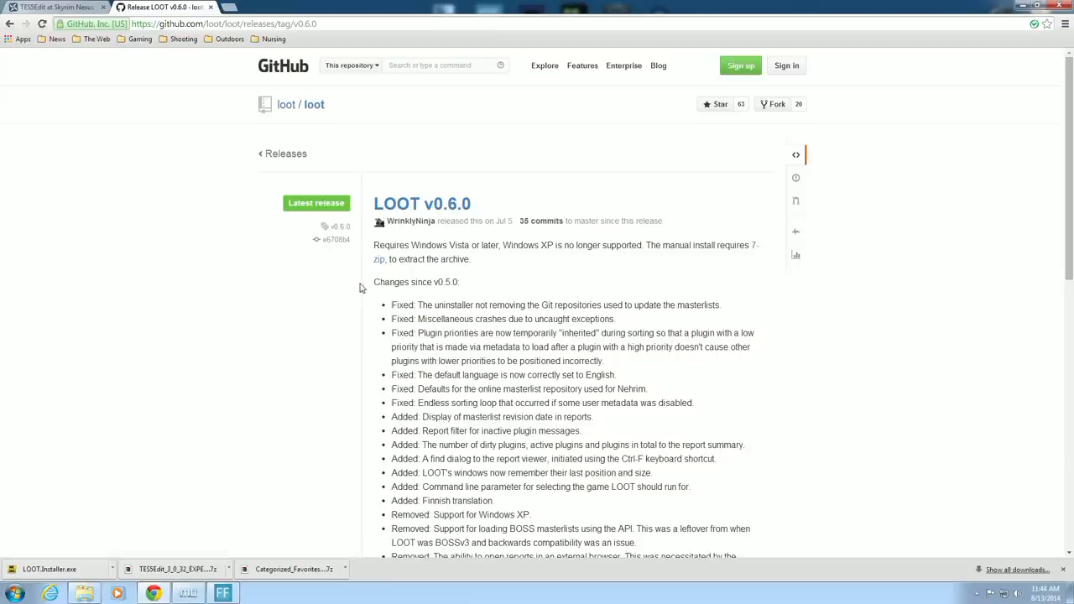
scroll(down, 3)
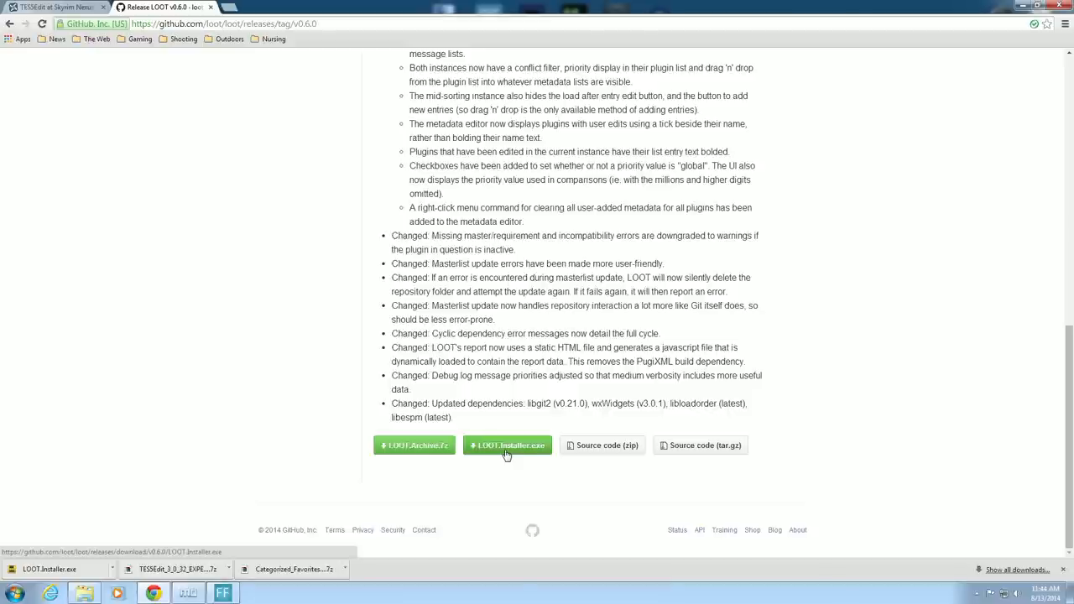
click(507, 445)
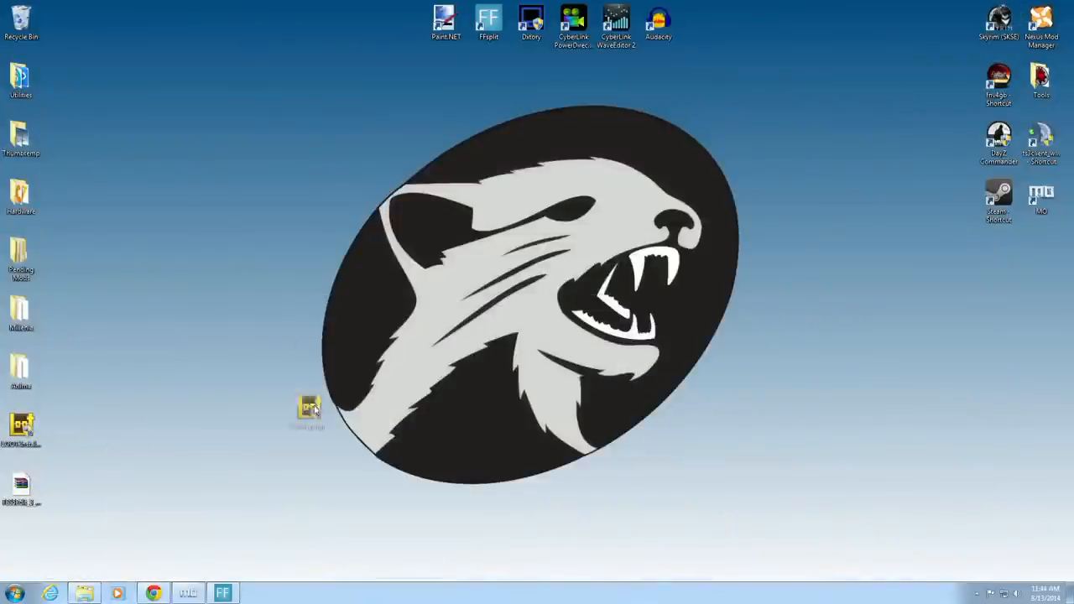
- Launch the downloaded LOOT installer with English as its language
drag(309, 408, 530, 258)
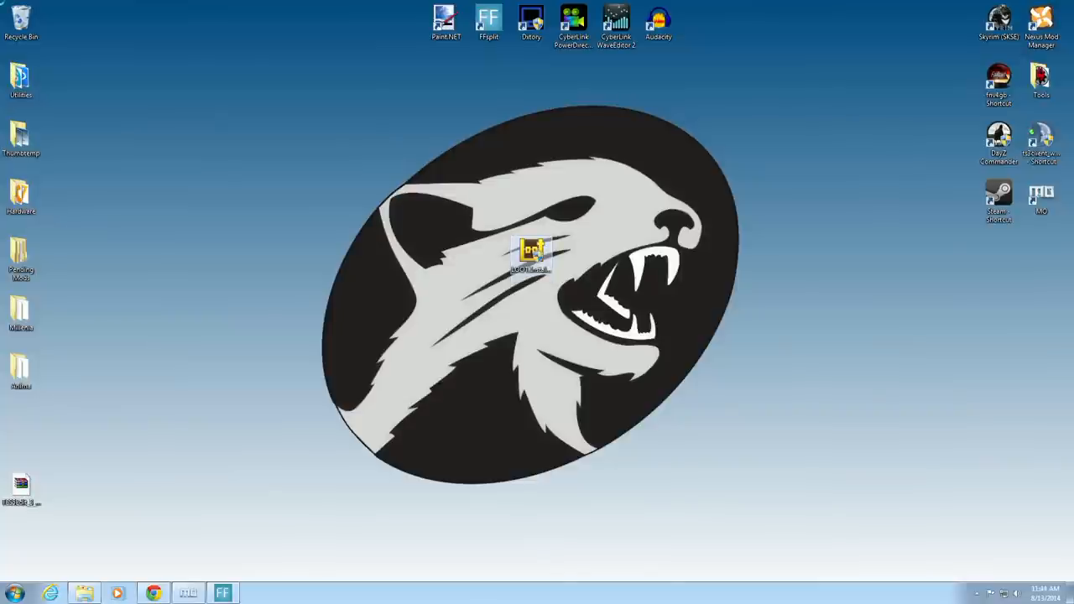
double_click(530, 253)
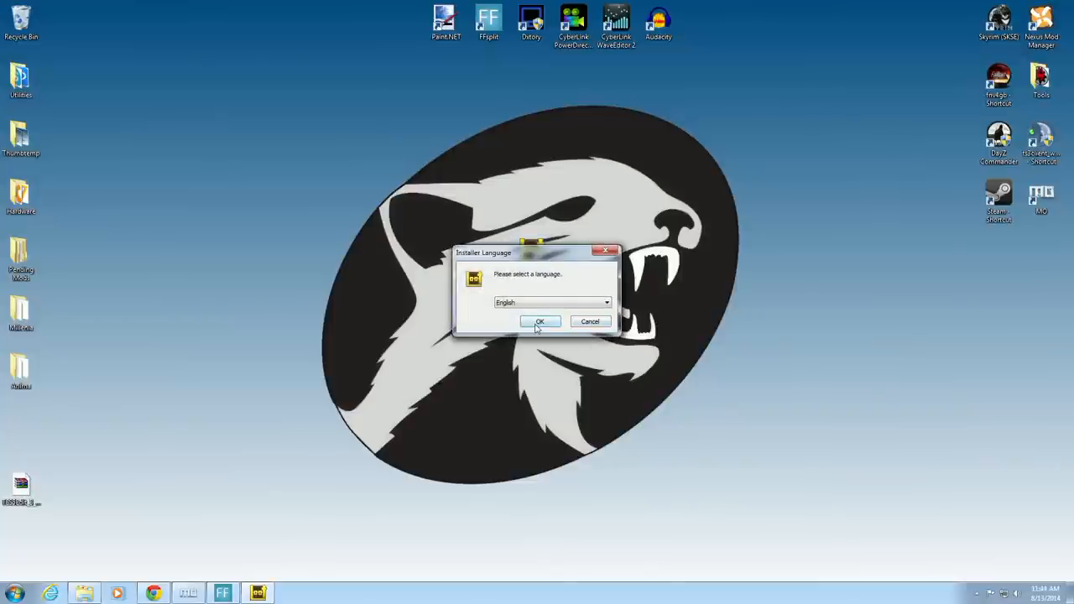
click(540, 323)
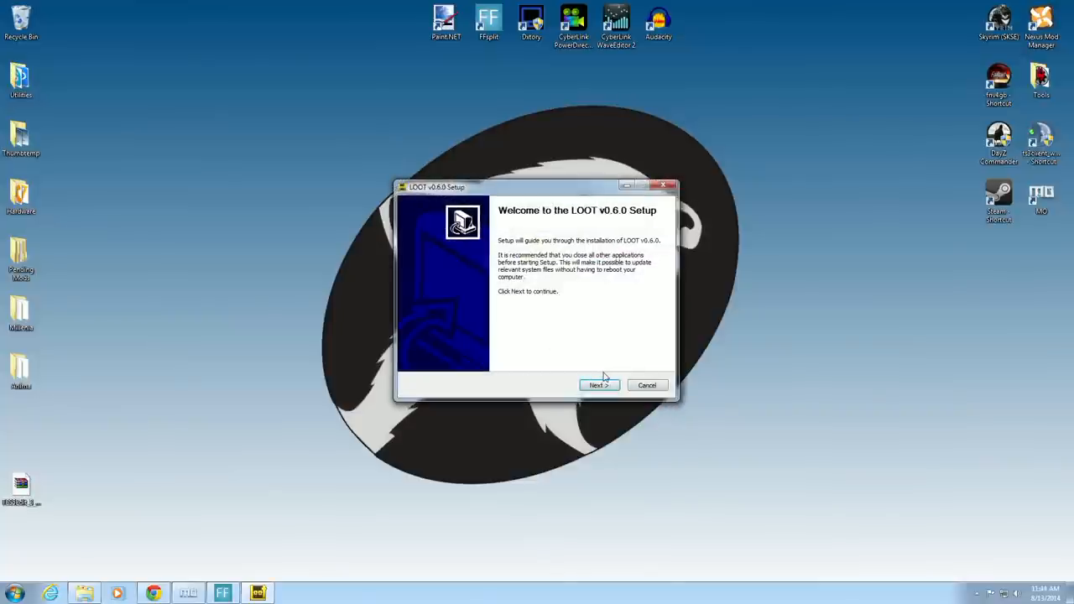
click(598, 385)
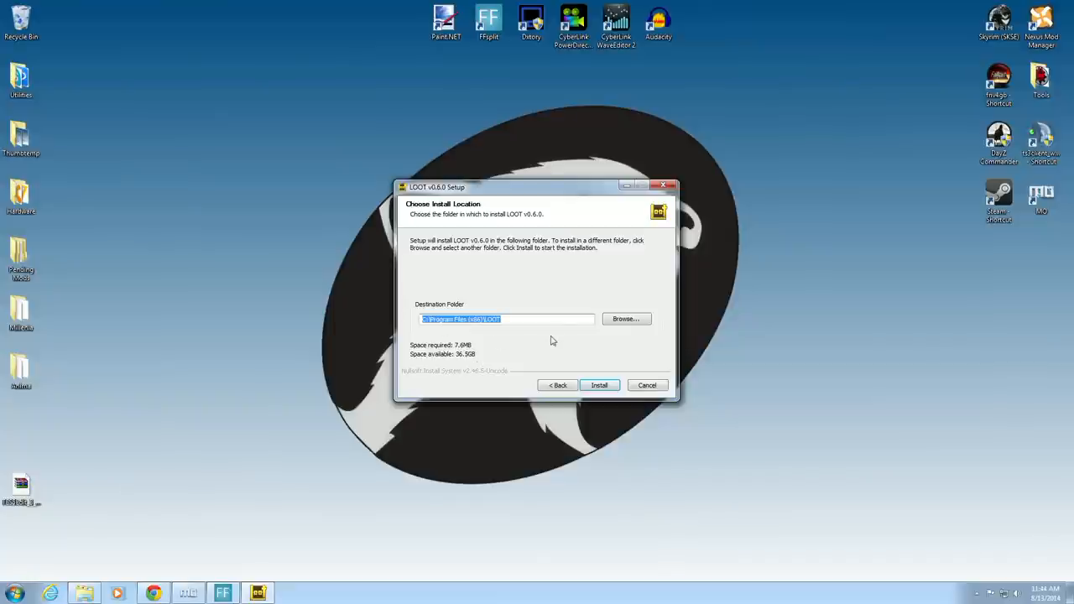
- Install LOOT into E:\LOOT and finish the setup
click(624, 319)
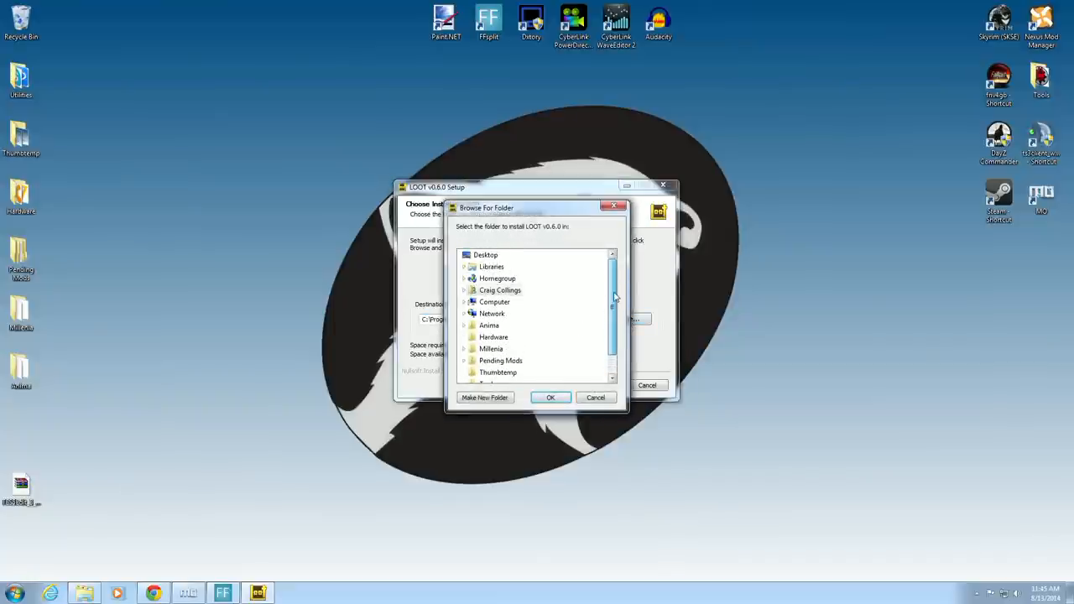
click(494, 302)
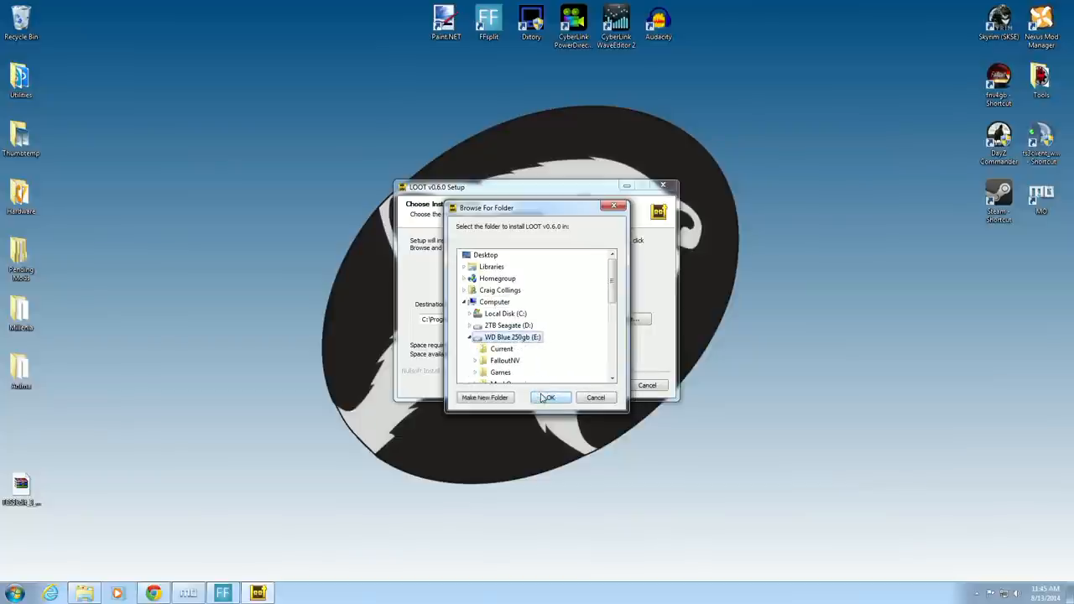
click(549, 397)
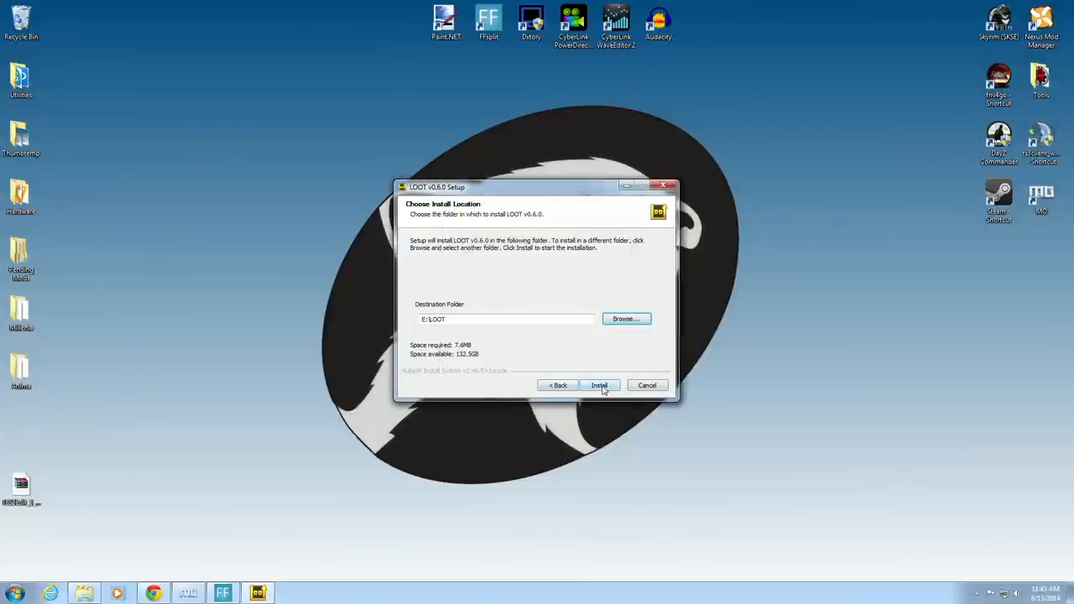
click(599, 384)
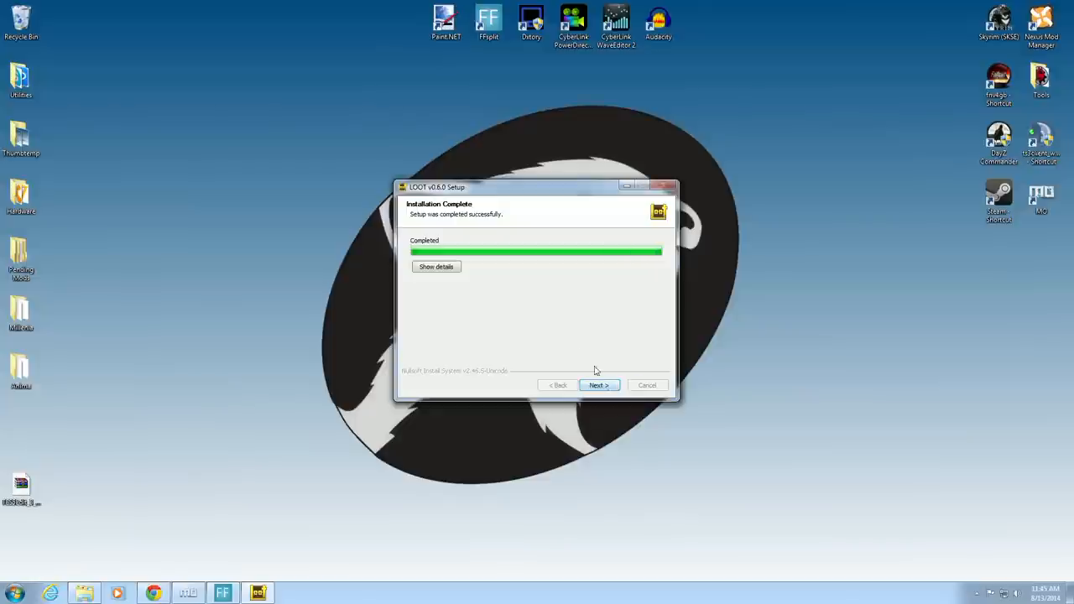
click(599, 385)
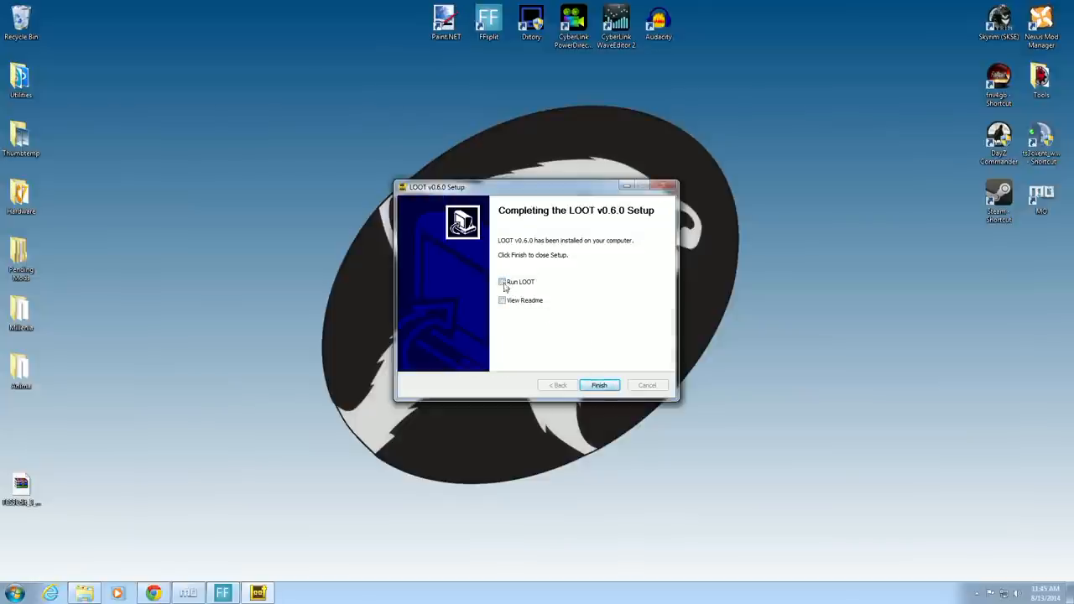
click(599, 385)
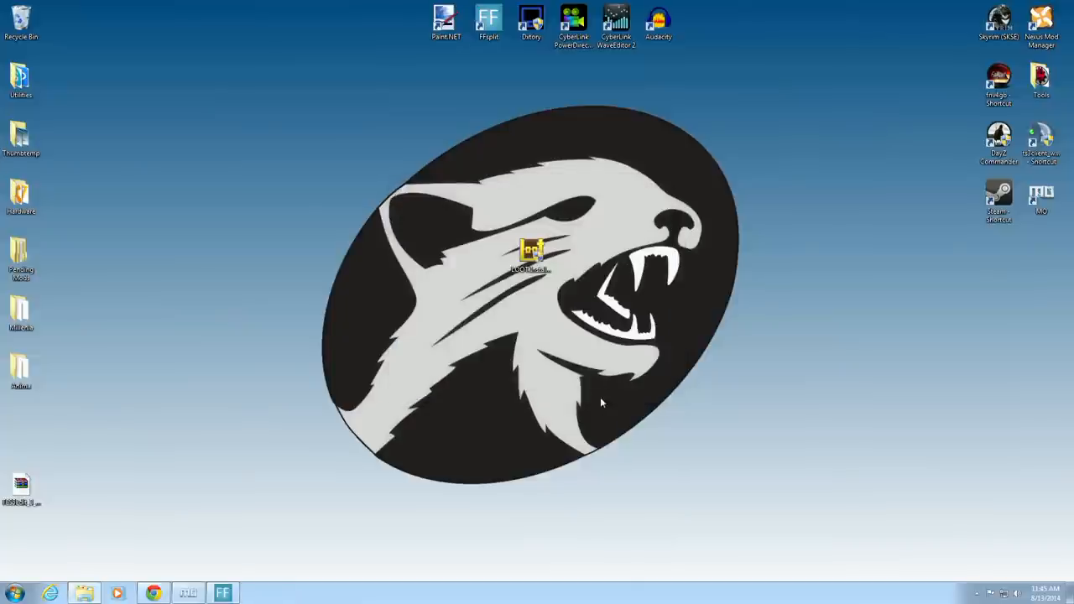
mouse_move(188, 593)
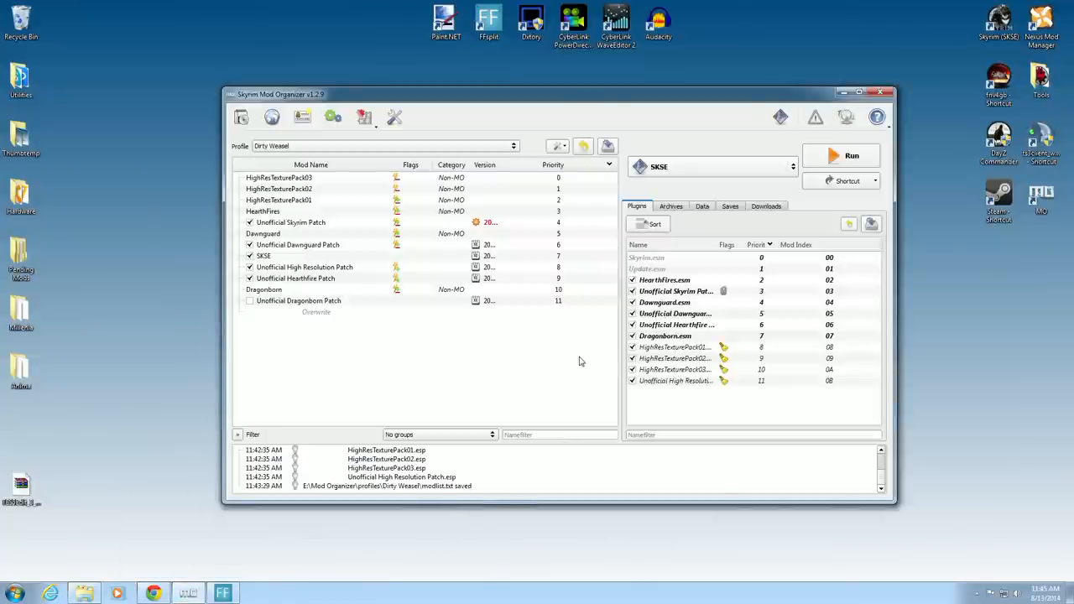
- Review the executables dropdown and keep SKSE as the chosen program
click(792, 166)
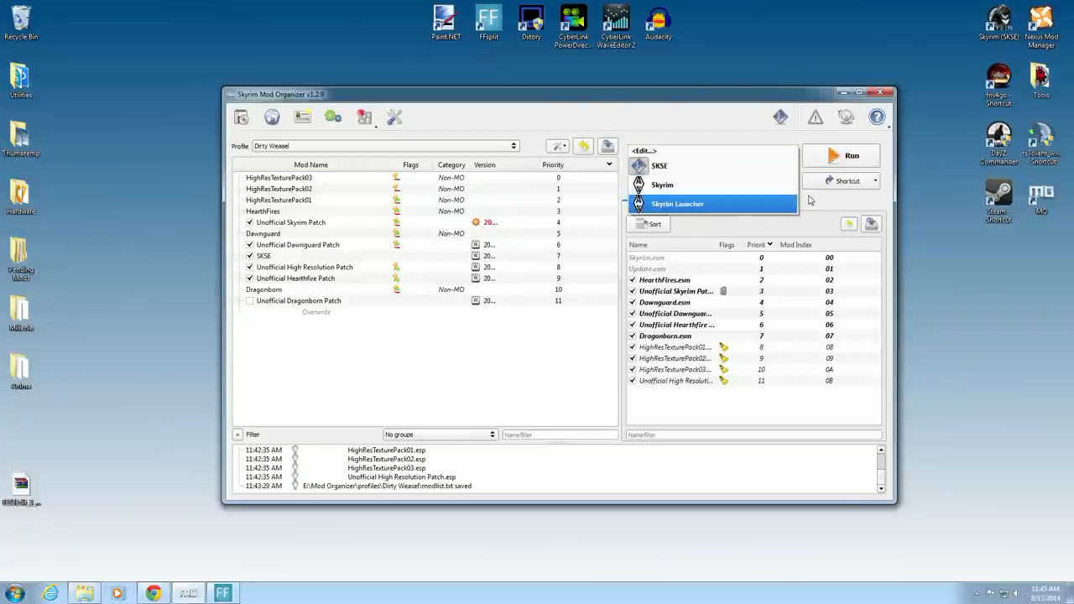
click(659, 167)
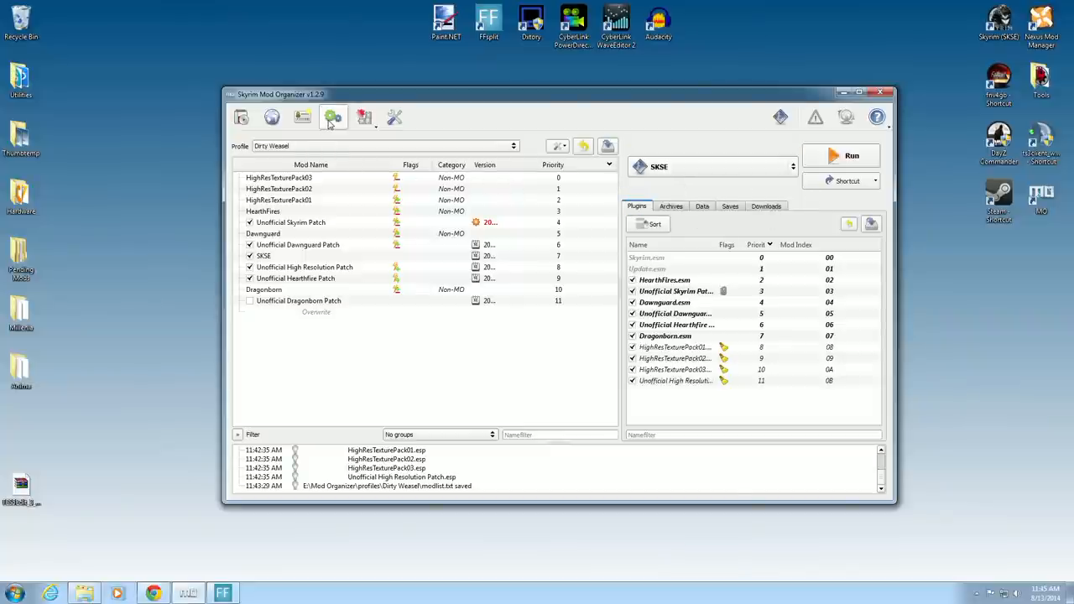
- Point a new executable at E:\LOOT\LOOT.exe in the executables editor
click(332, 118)
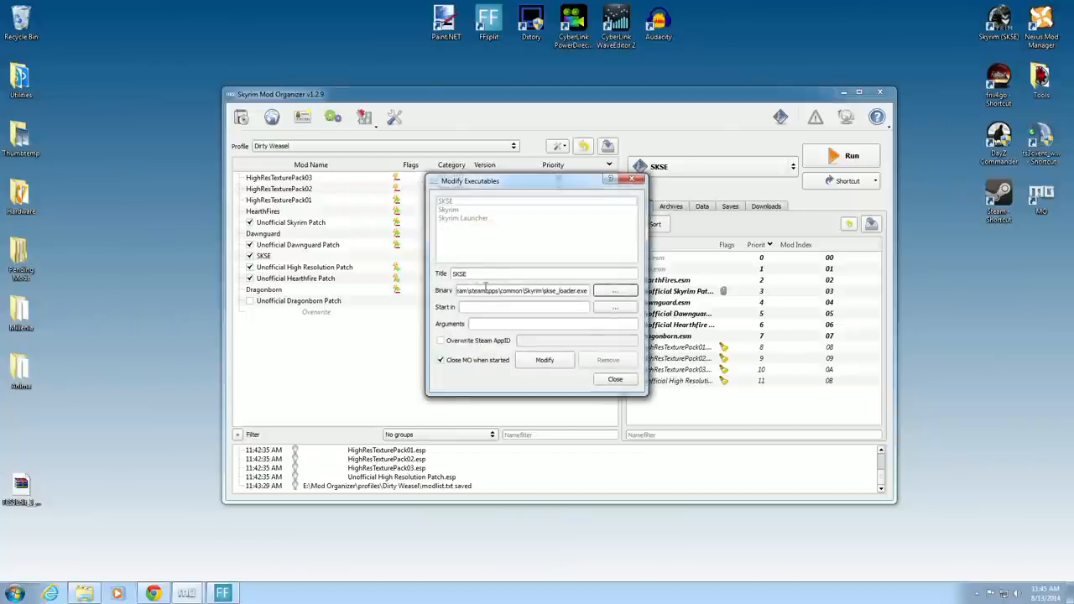
mouse_move(618, 292)
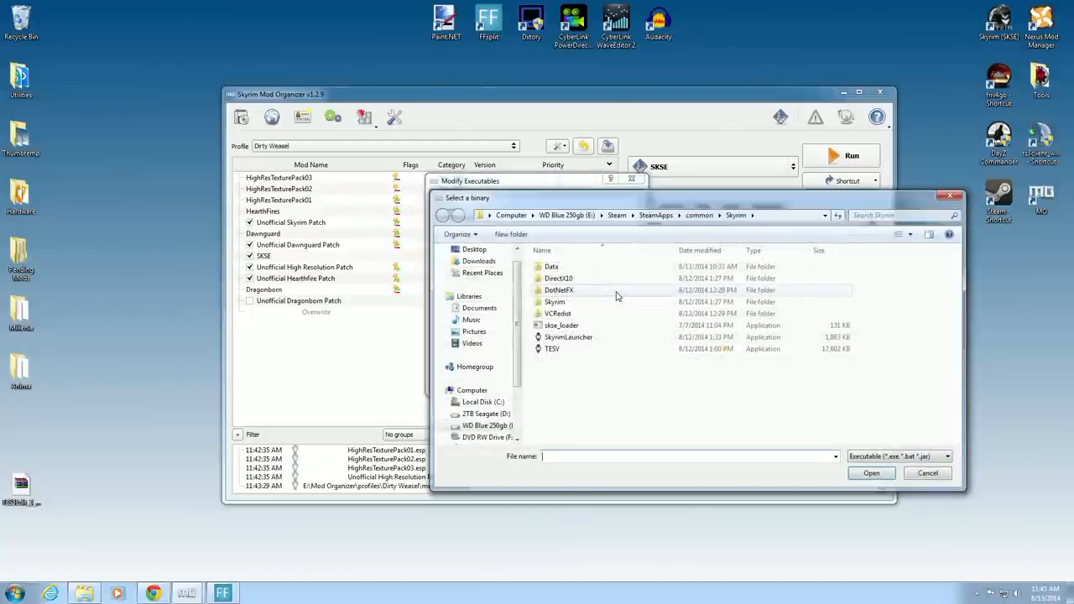
mouse_move(585, 306)
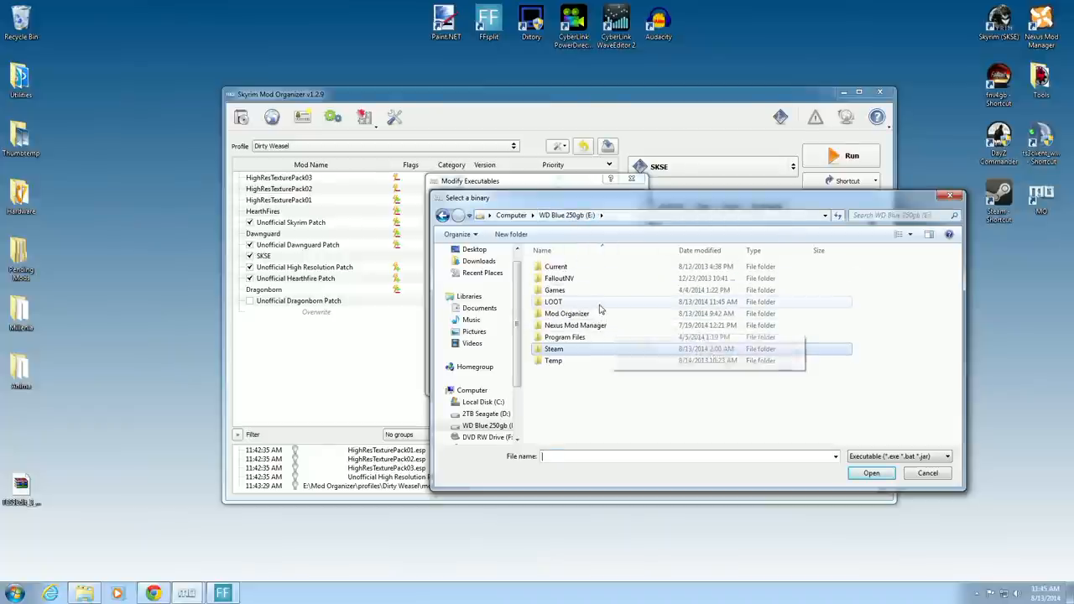
click(554, 302)
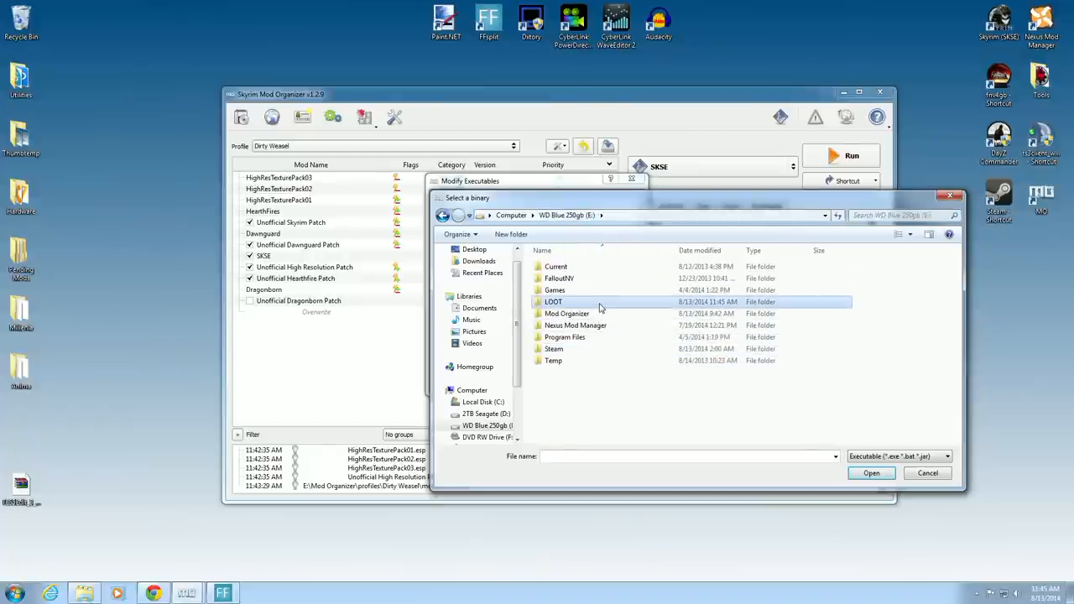
double_click(554, 302)
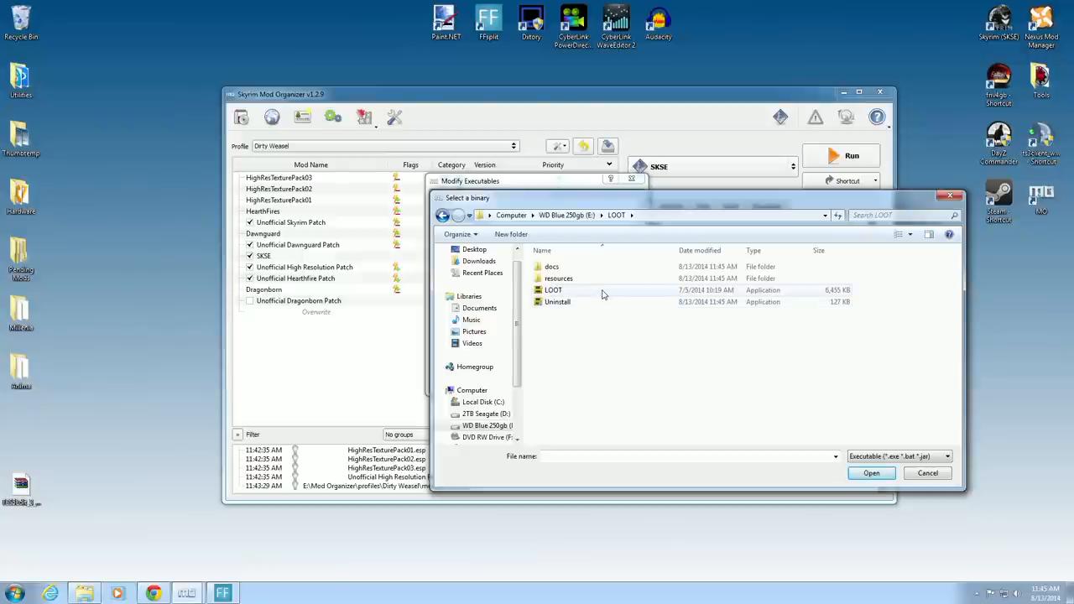
click(554, 288)
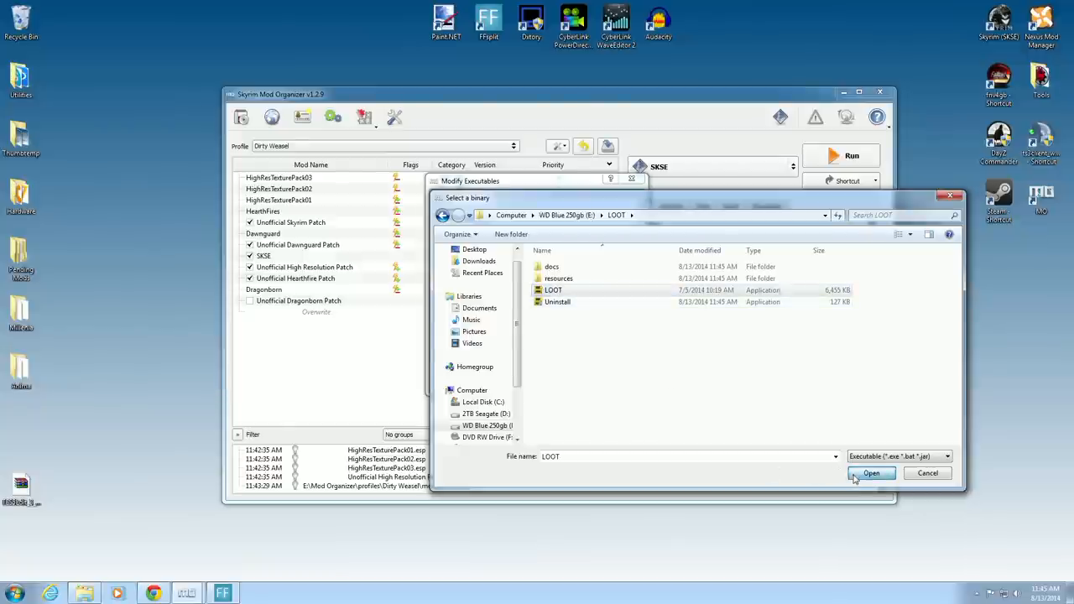
click(871, 473)
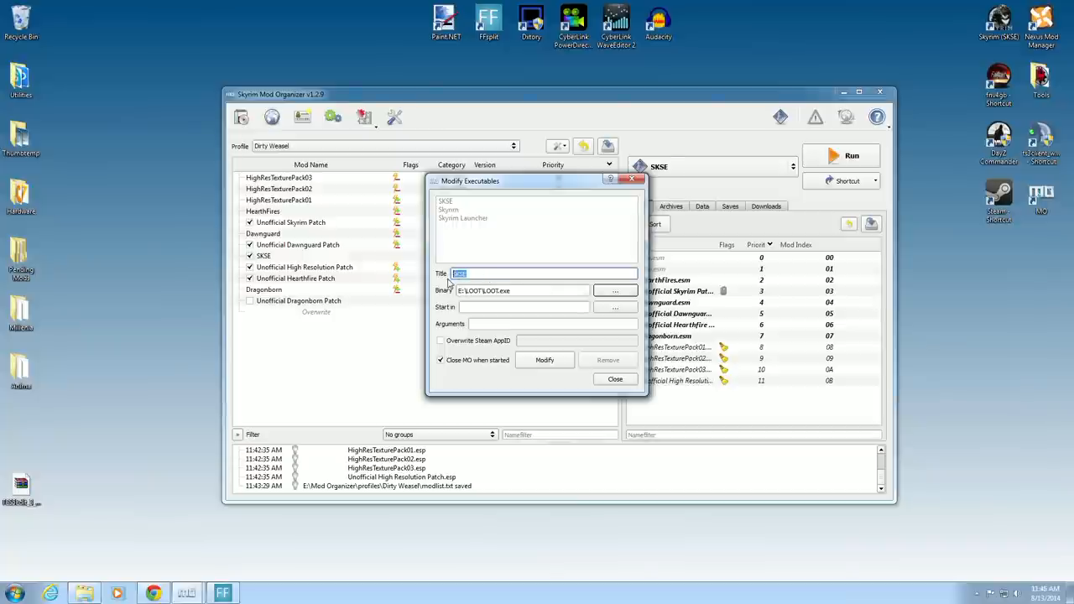
- Title the executable 'LOOT' and add it to the launchable programs
text(LOOT)
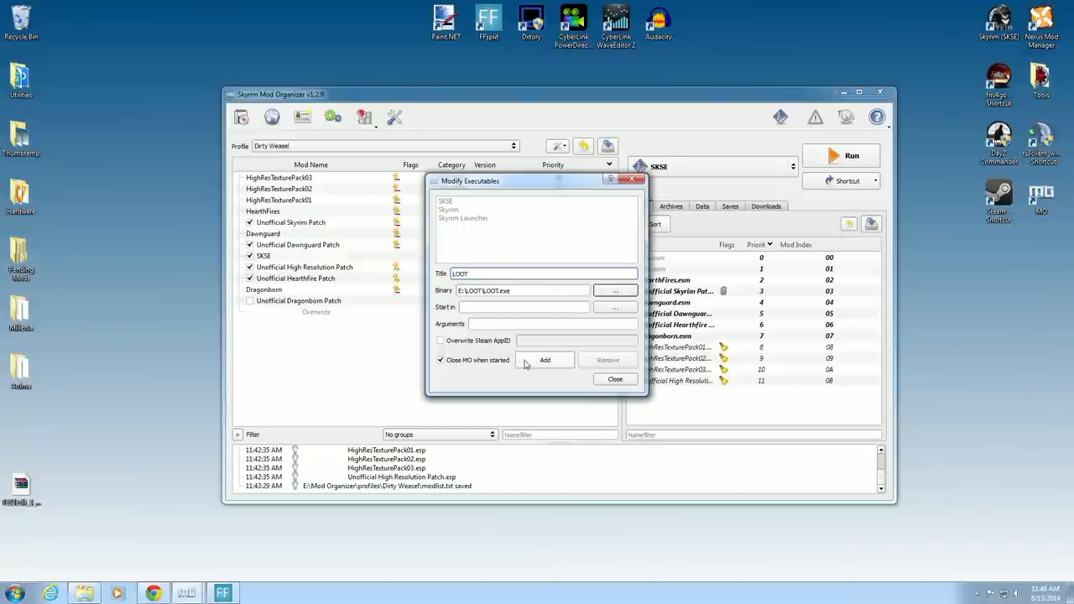
click(544, 359)
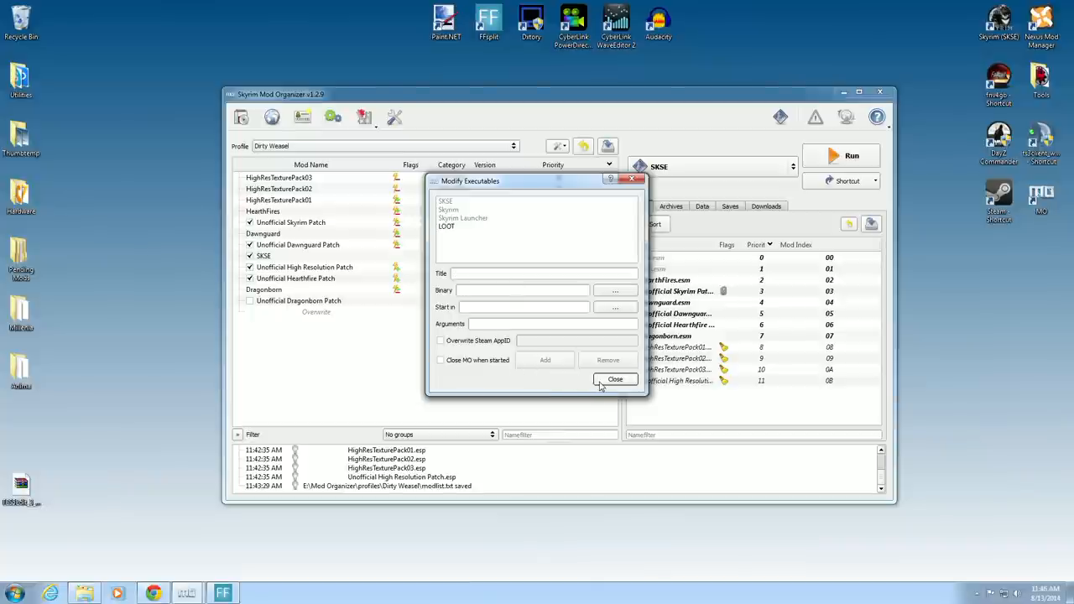
click(614, 379)
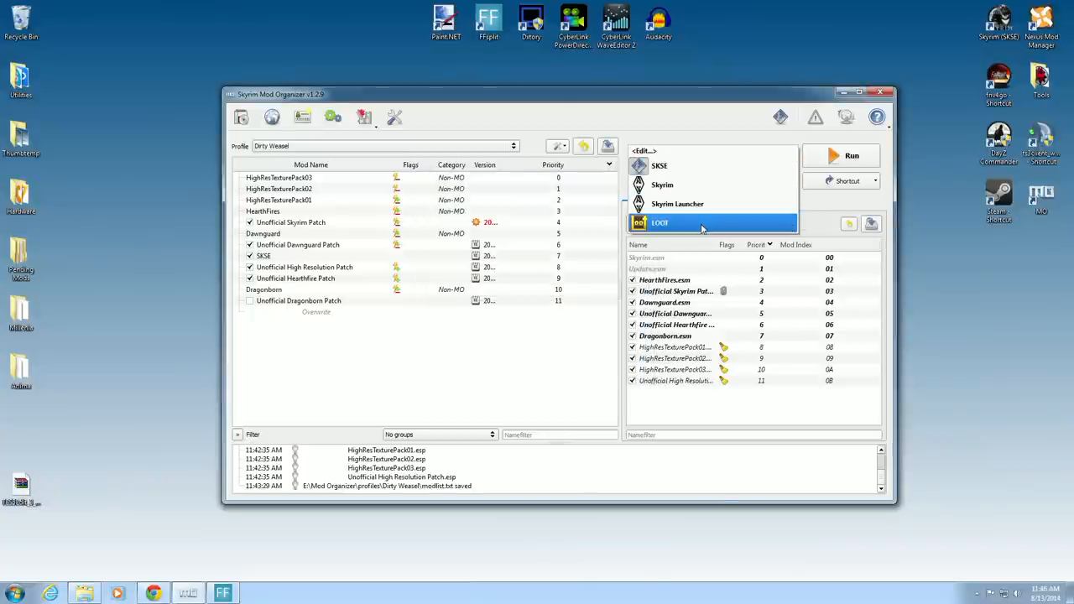
mouse_move(750, 222)
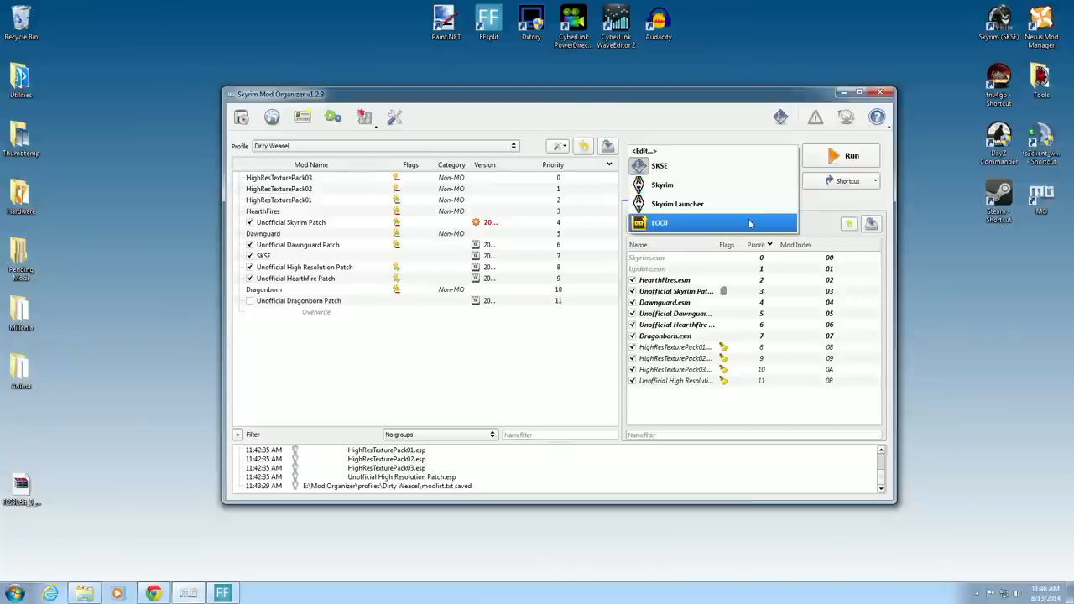
- Choose LOOT as the program to run and add a toolbar shortcut for it
click(660, 221)
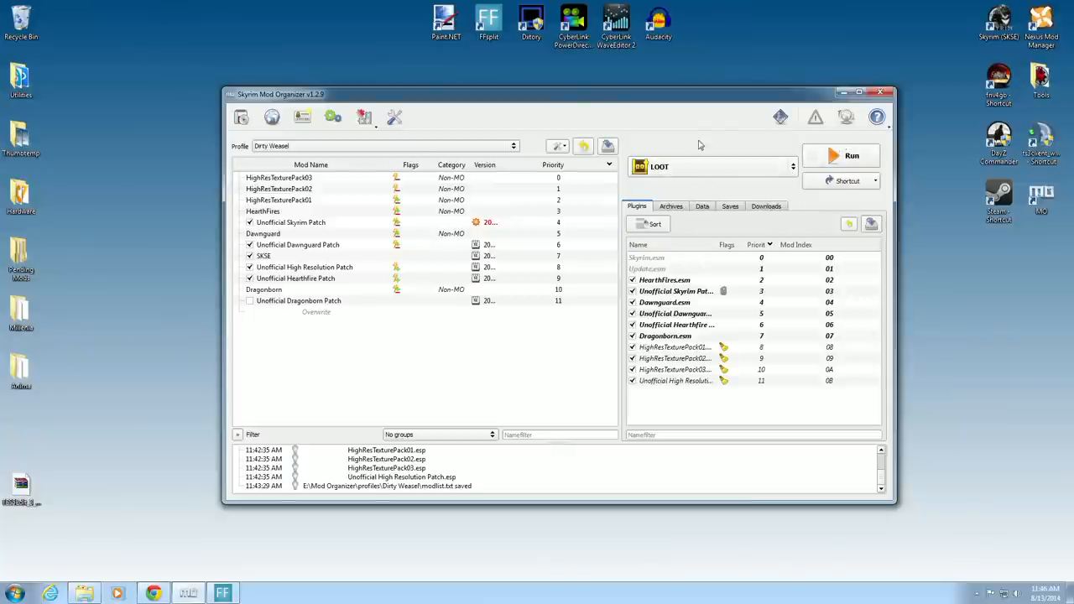
mouse_move(735, 116)
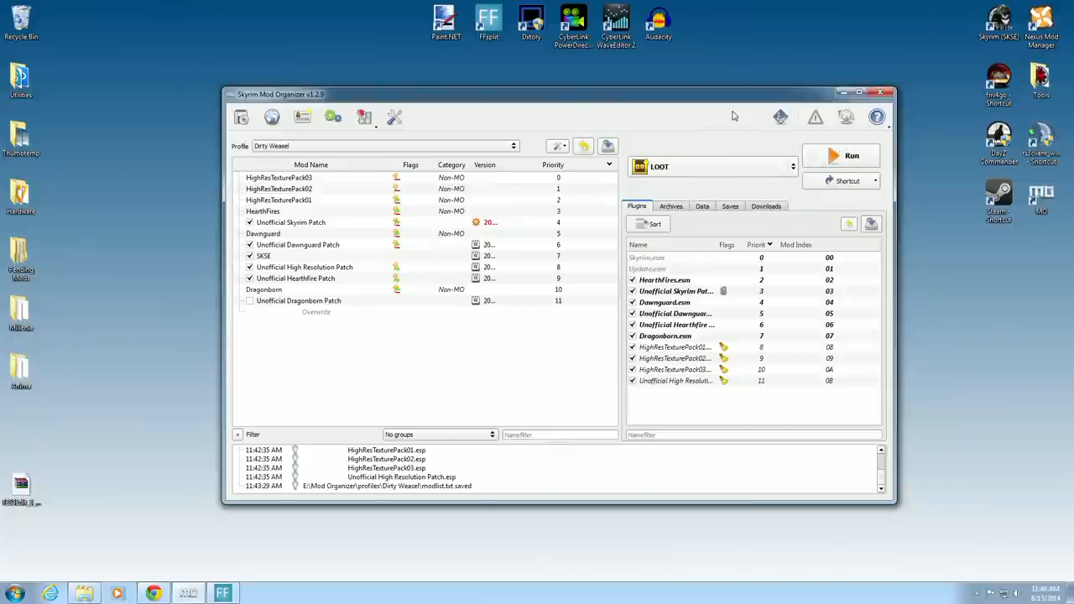
mouse_move(780, 118)
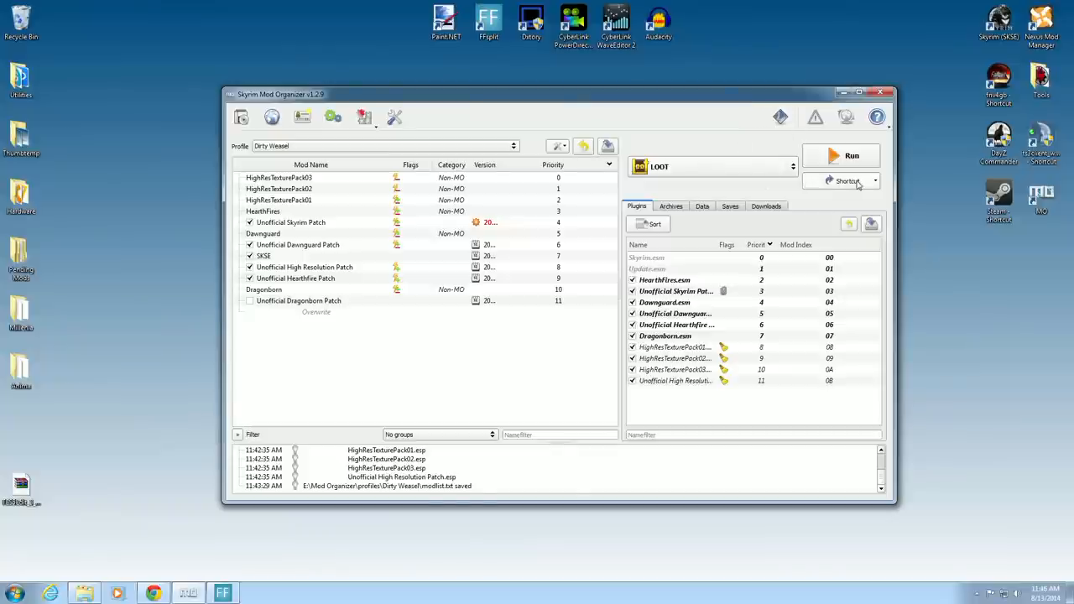
click(876, 181)
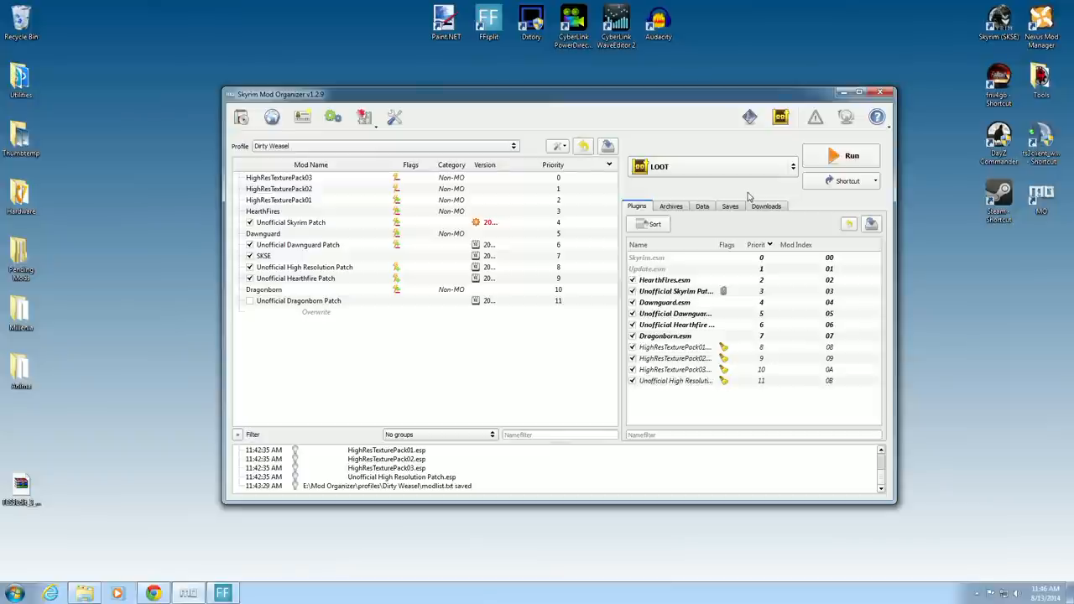
mouse_move(772, 232)
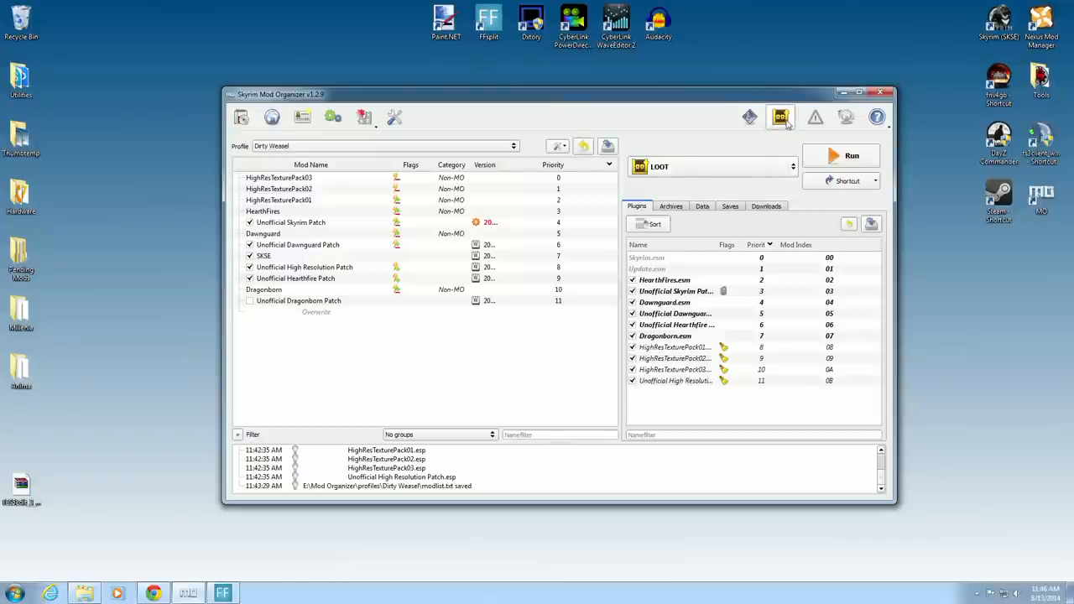
mouse_move(836, 156)
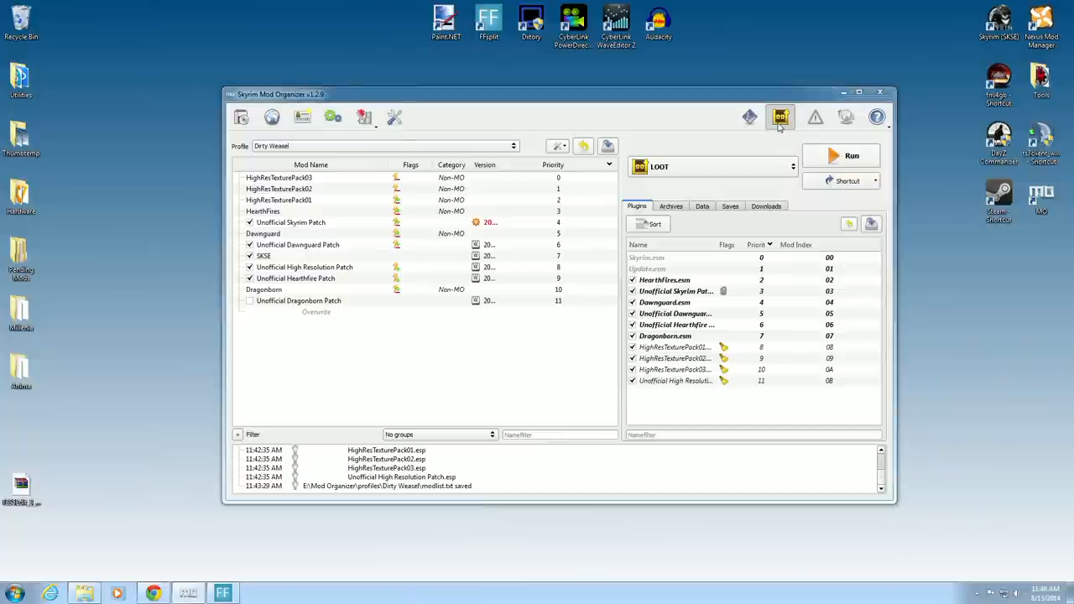
- Run LOOT from Mod Organizer and sort the plugins into a calculated load order
click(779, 118)
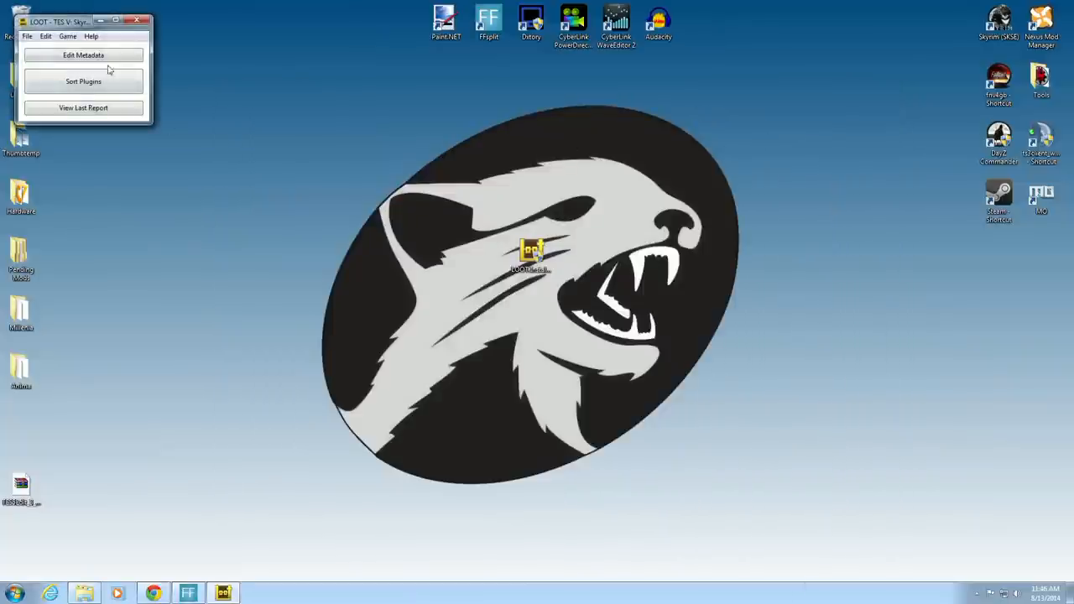
drag(59, 20, 484, 101)
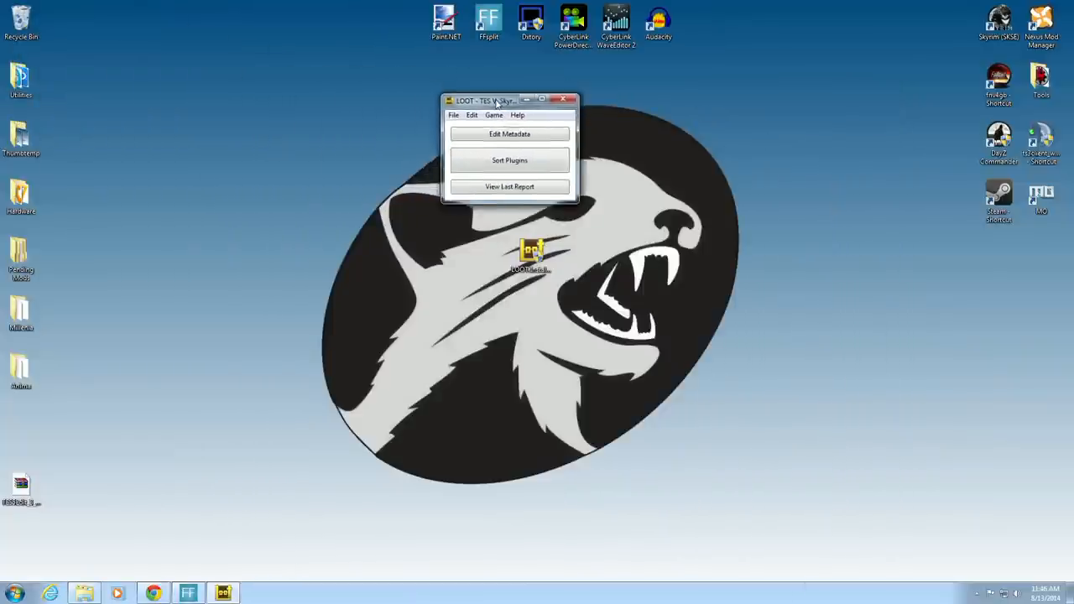
drag(484, 101, 504, 119)
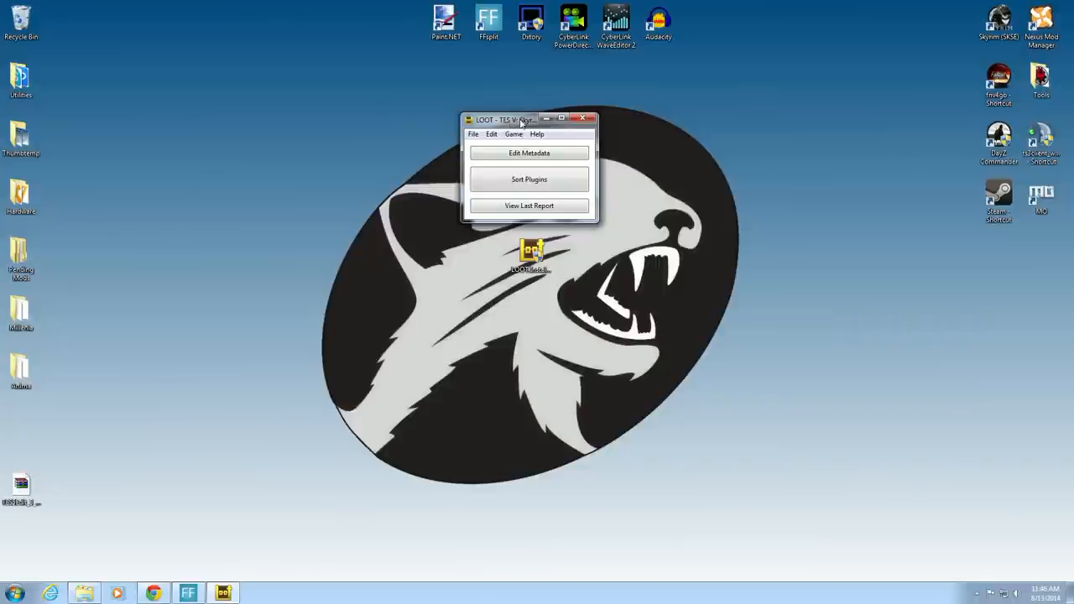
mouse_move(531, 178)
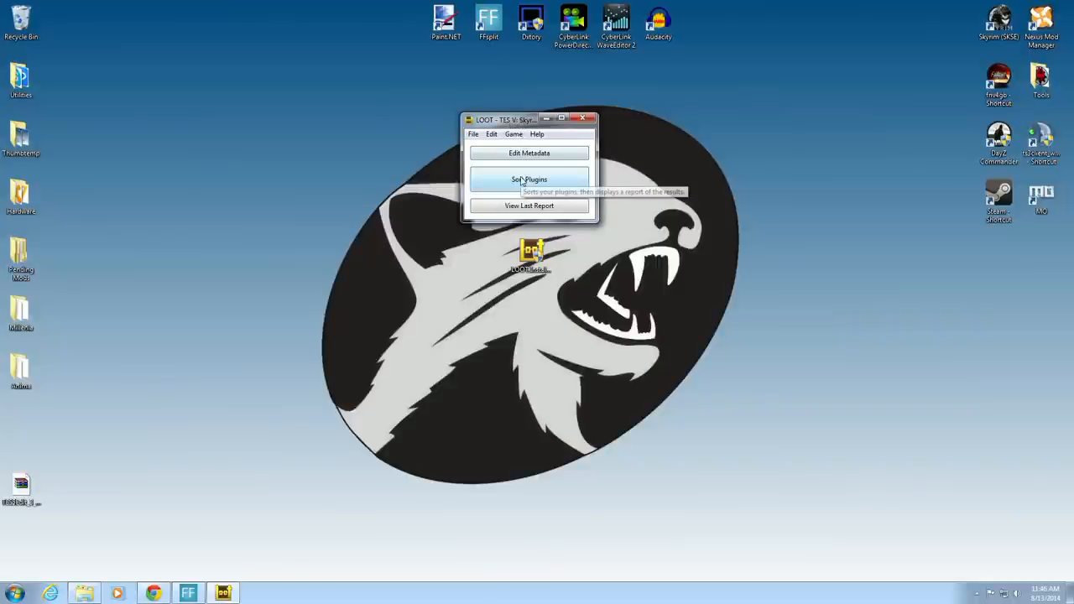
click(530, 178)
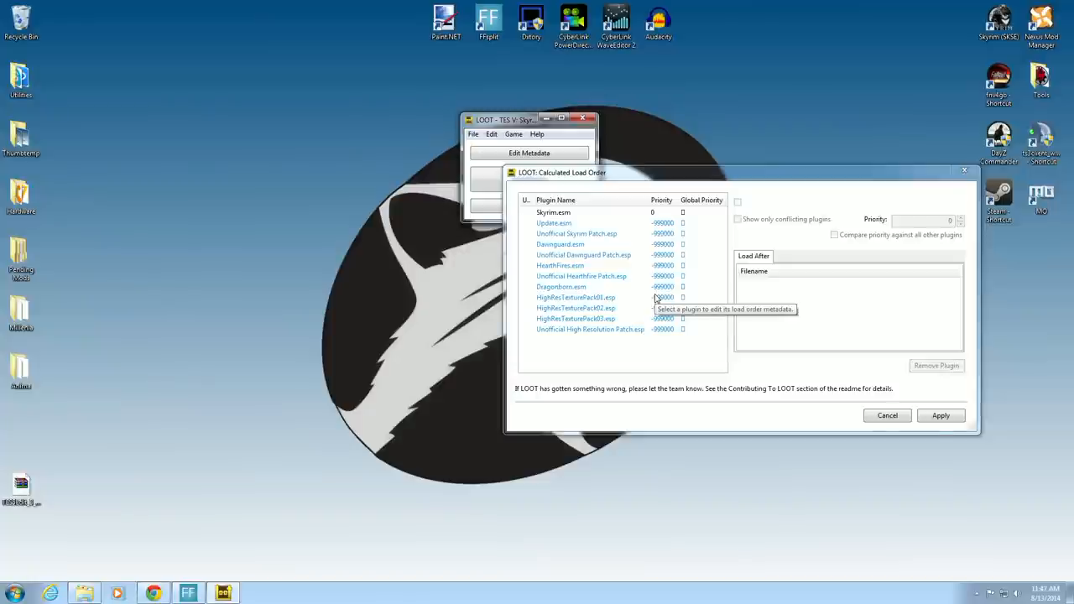
mouse_move(618, 234)
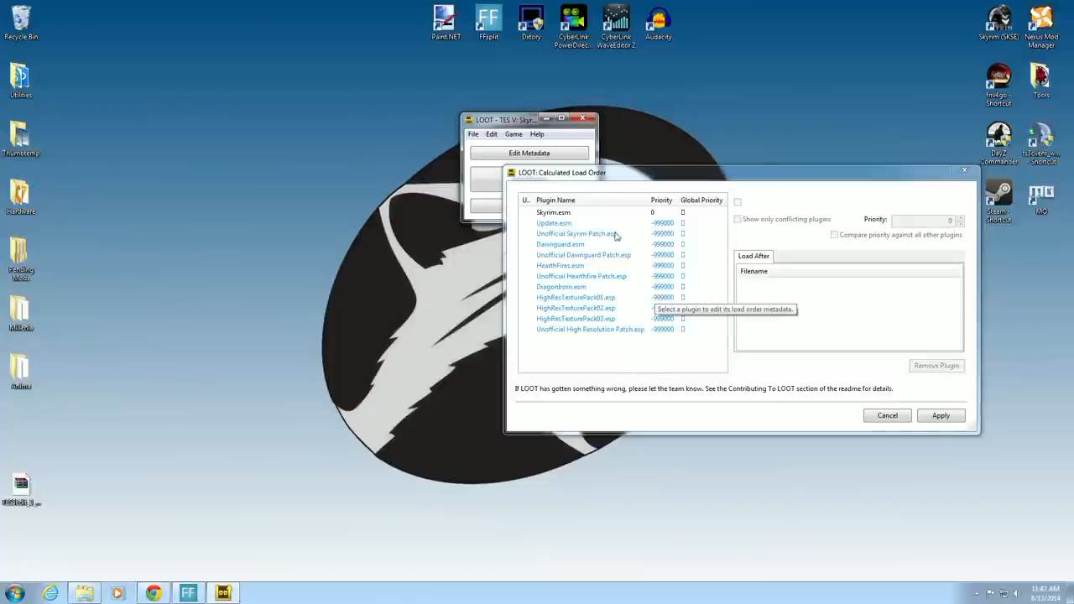
mouse_move(741, 386)
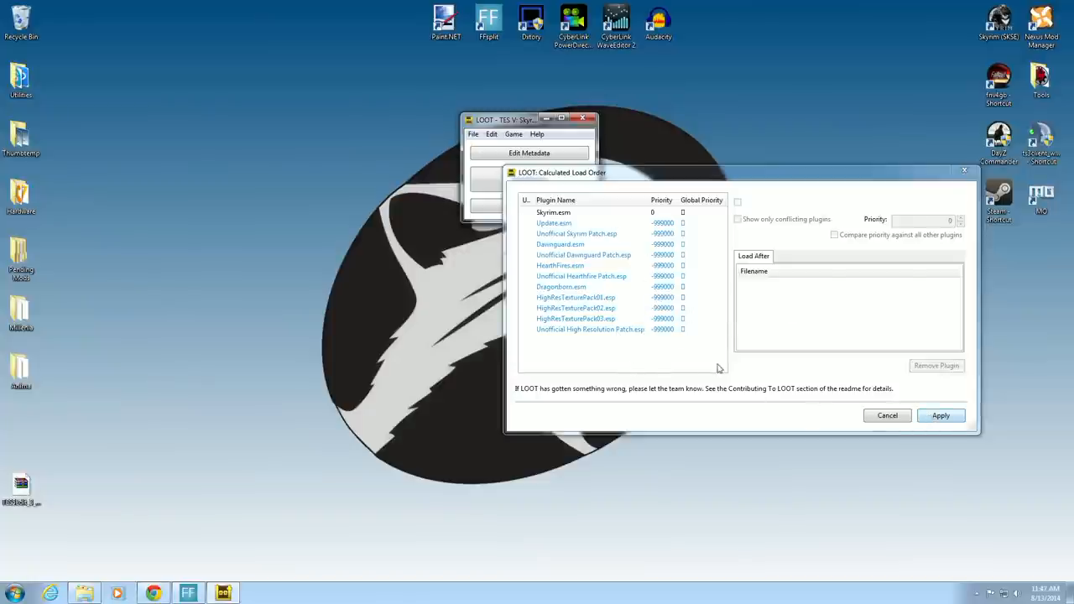
mouse_move(591, 329)
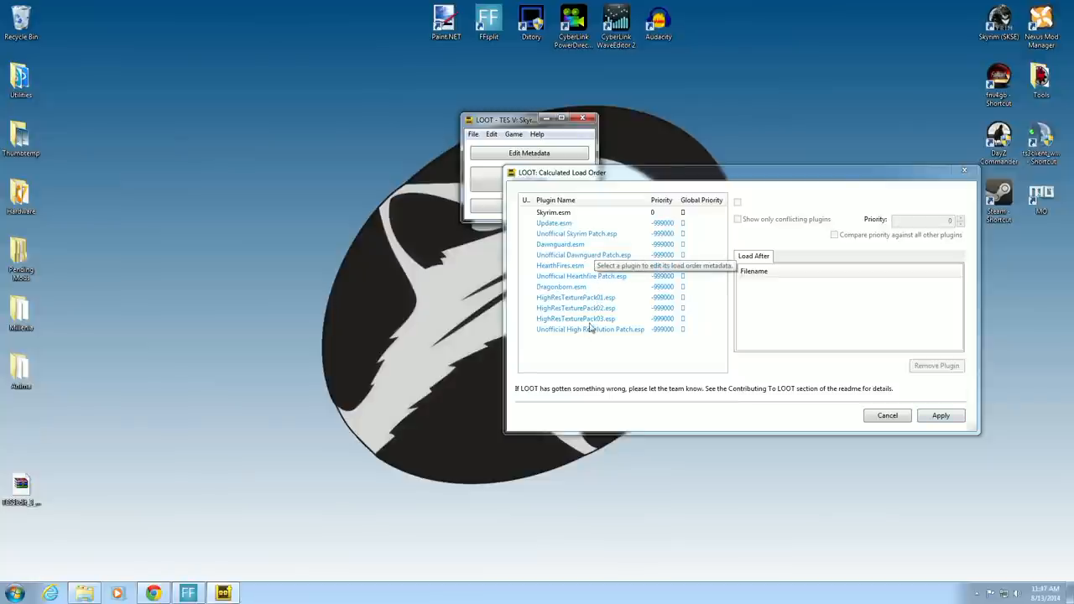
mouse_move(554, 285)
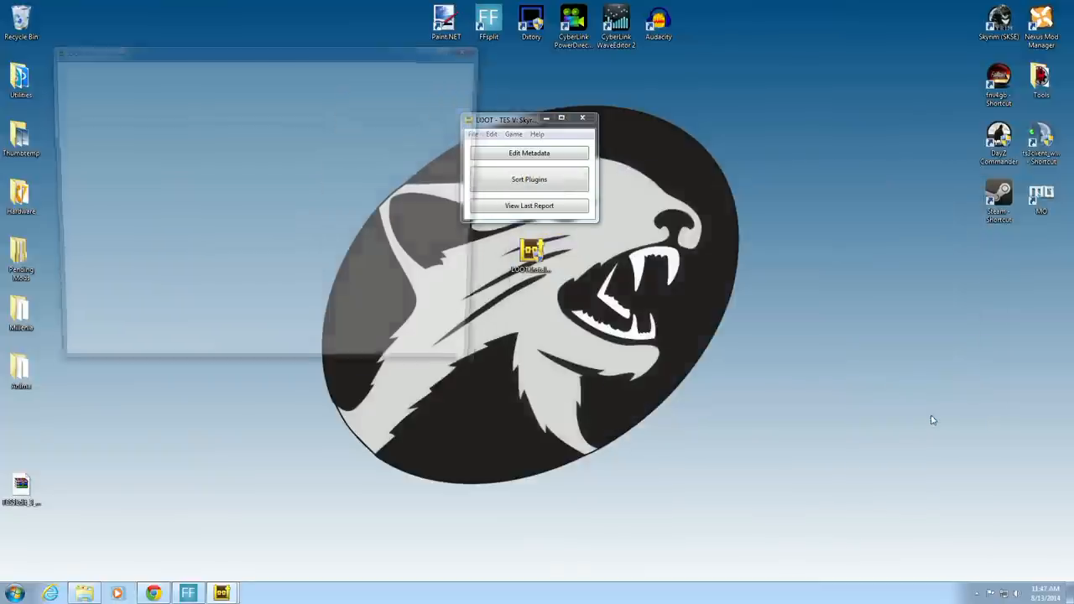
- View the LOOT sort report summary, then close LOOT back to the desktop
click(530, 205)
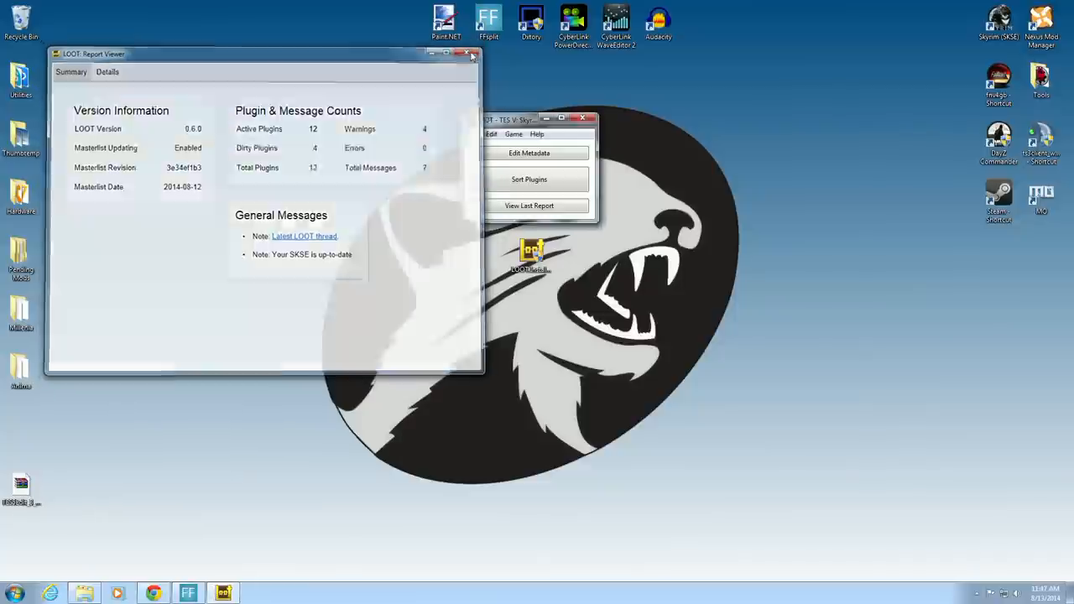
click(473, 54)
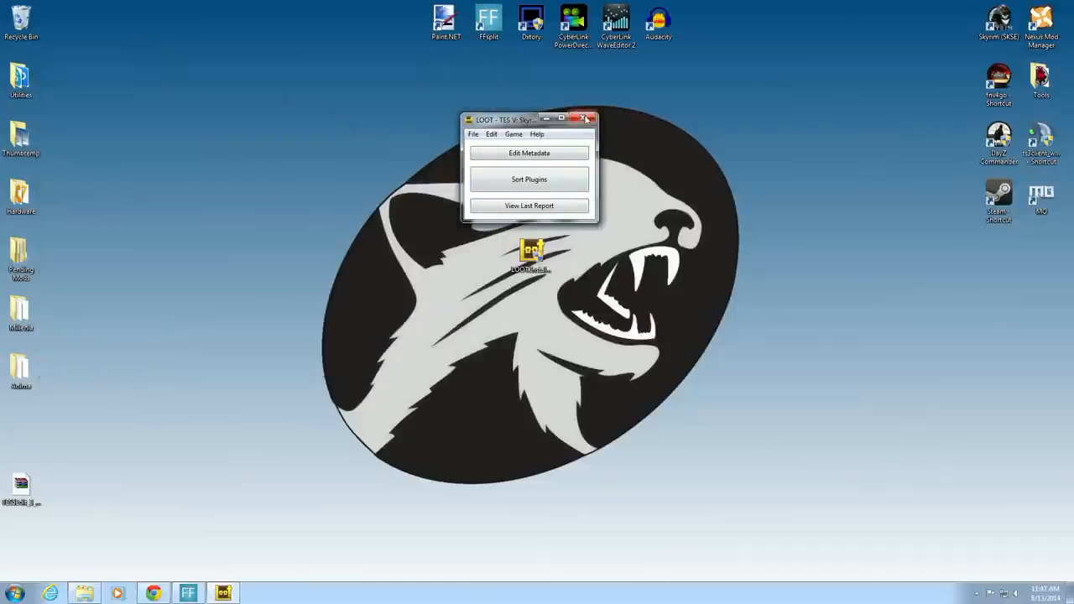
click(587, 119)
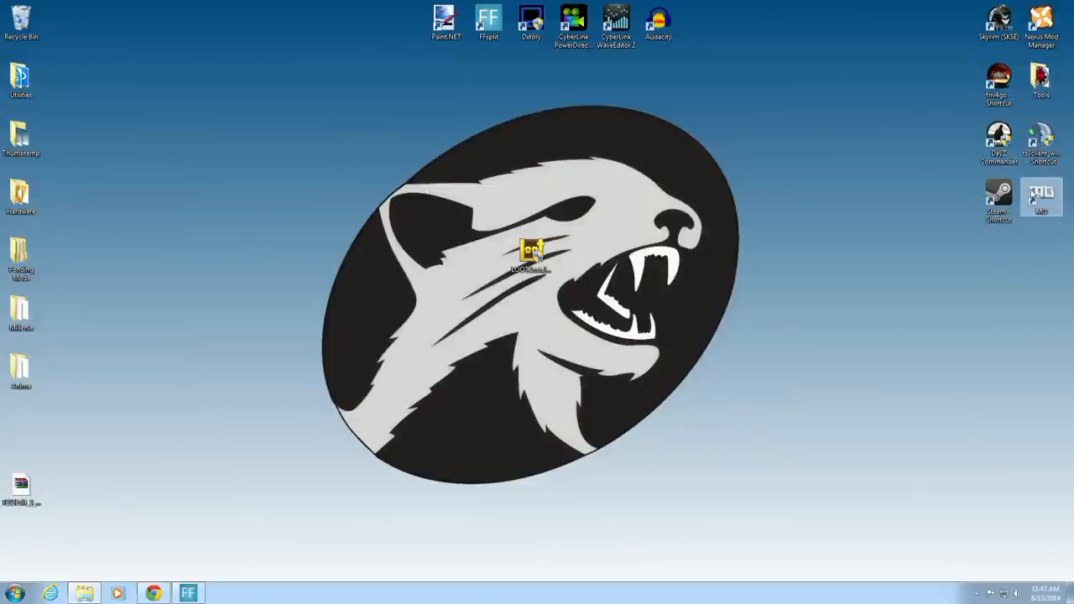
- Launch Mod Organizer from its desktop shortcut, showing the LOOT-sorted plugin list
double_click(1041, 194)
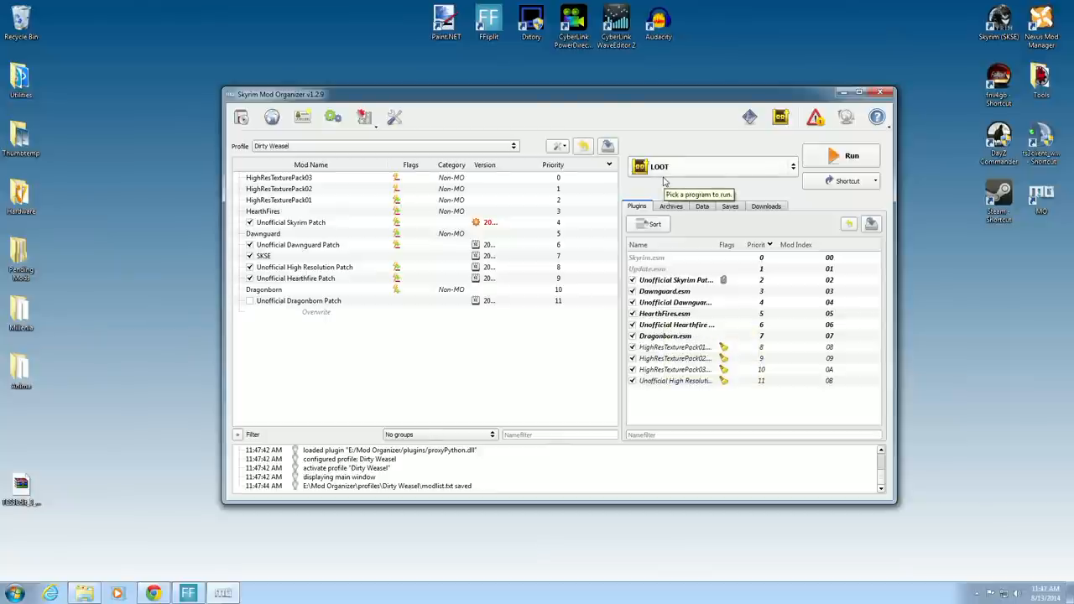
mouse_move(668, 326)
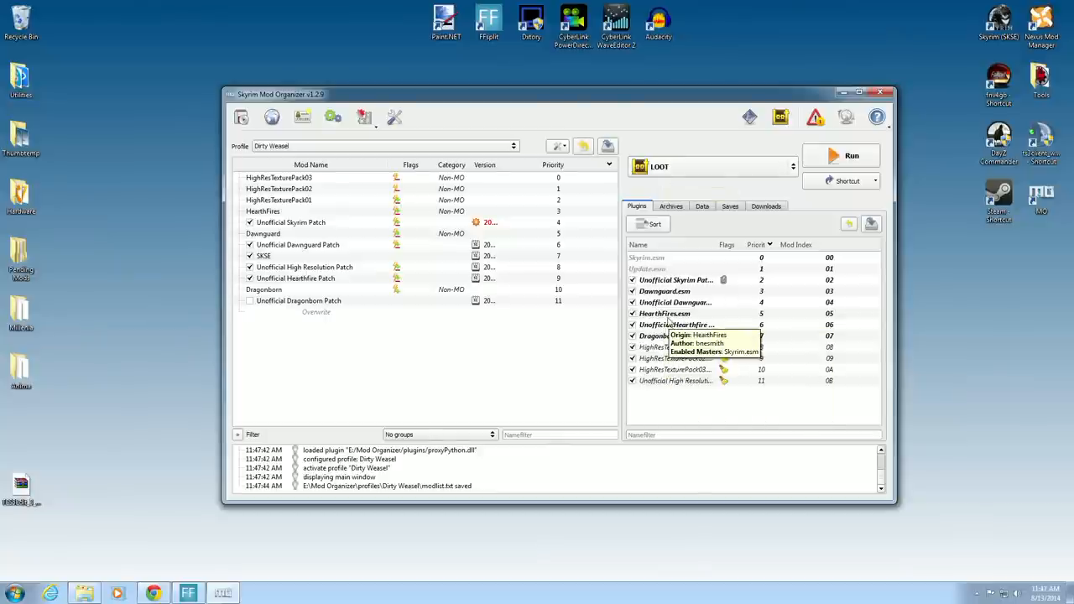
mouse_move(674, 326)
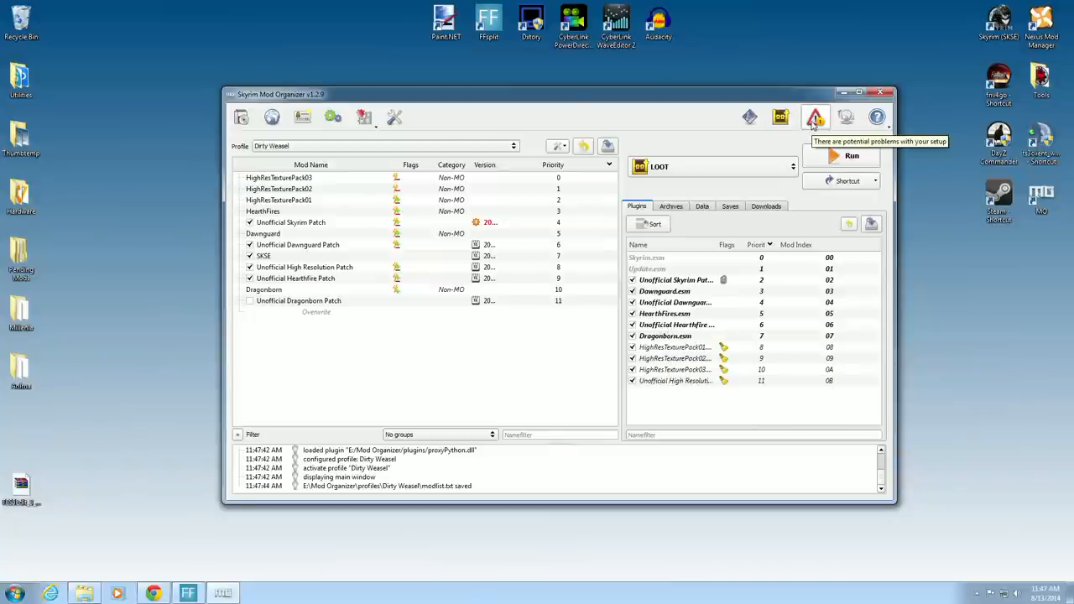
- Fix the flagged mod order problem automatically, confirm the rearrangement and close the problems report
click(814, 117)
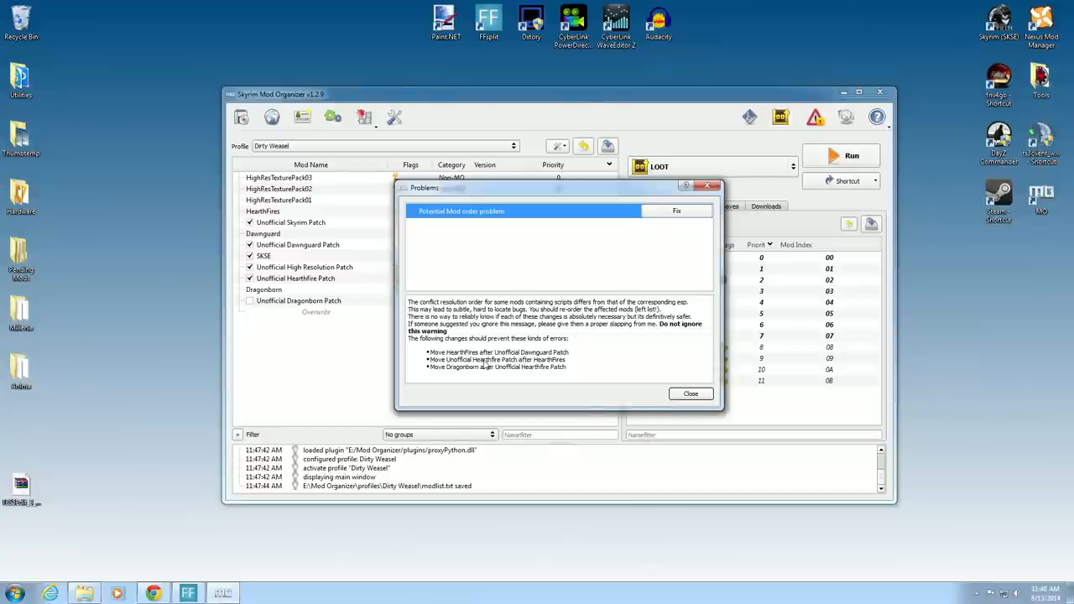
mouse_move(527, 366)
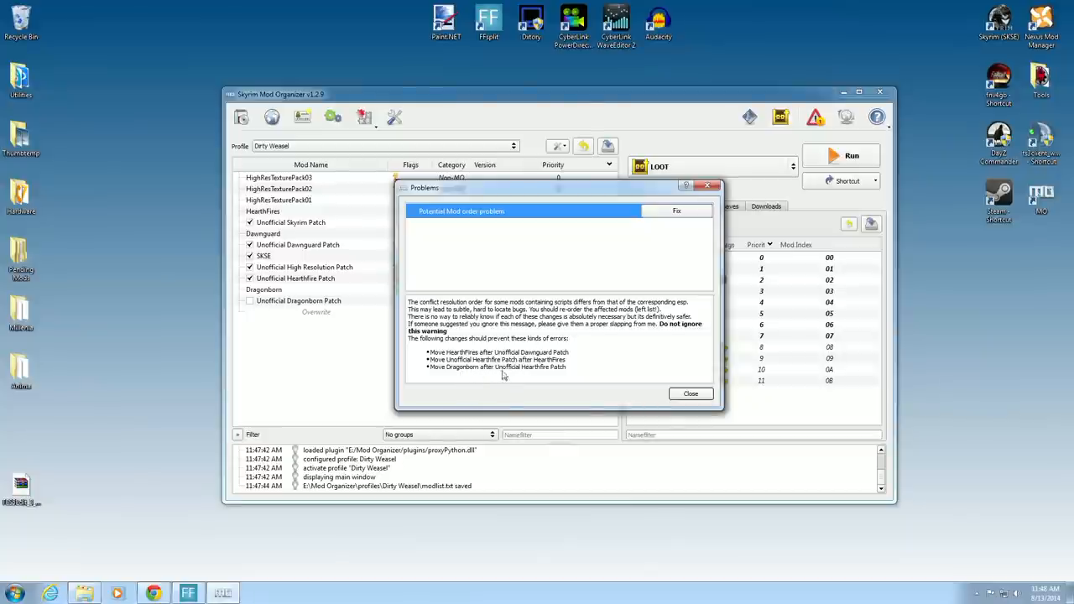
mouse_move(531, 392)
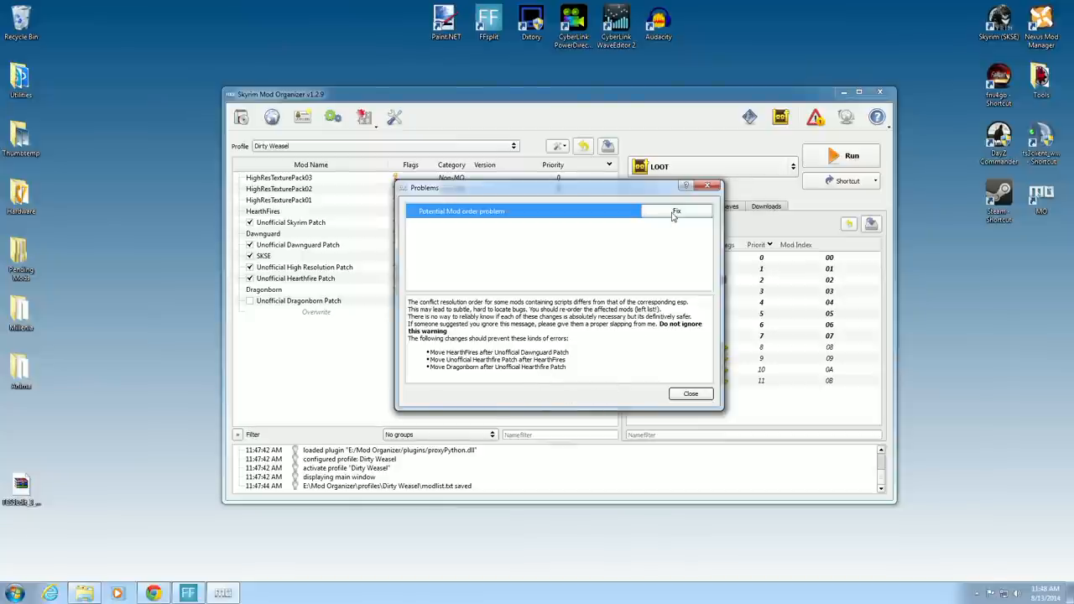
click(677, 211)
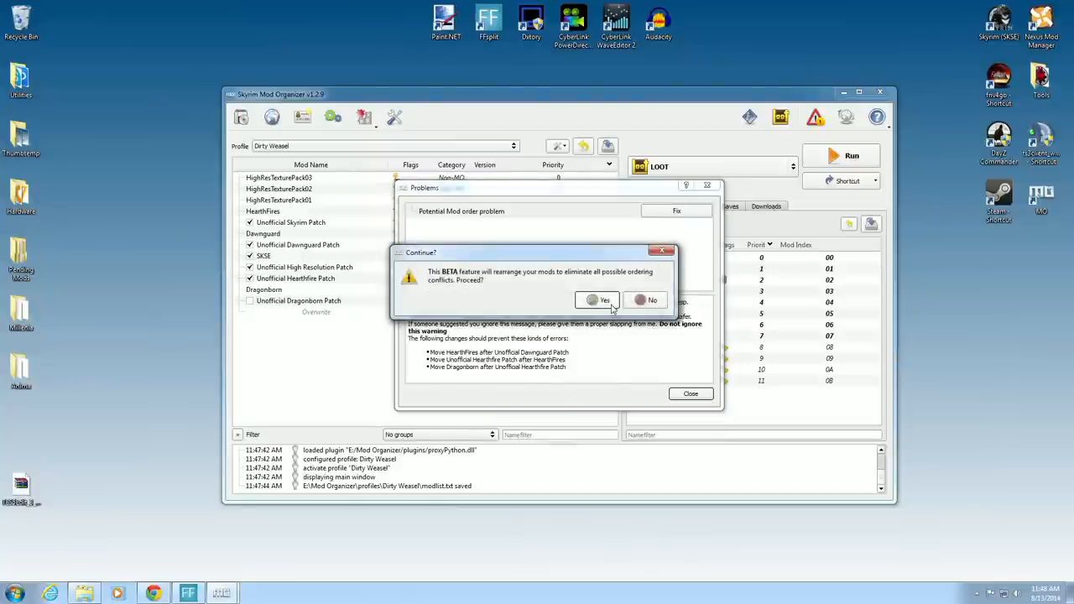
click(599, 299)
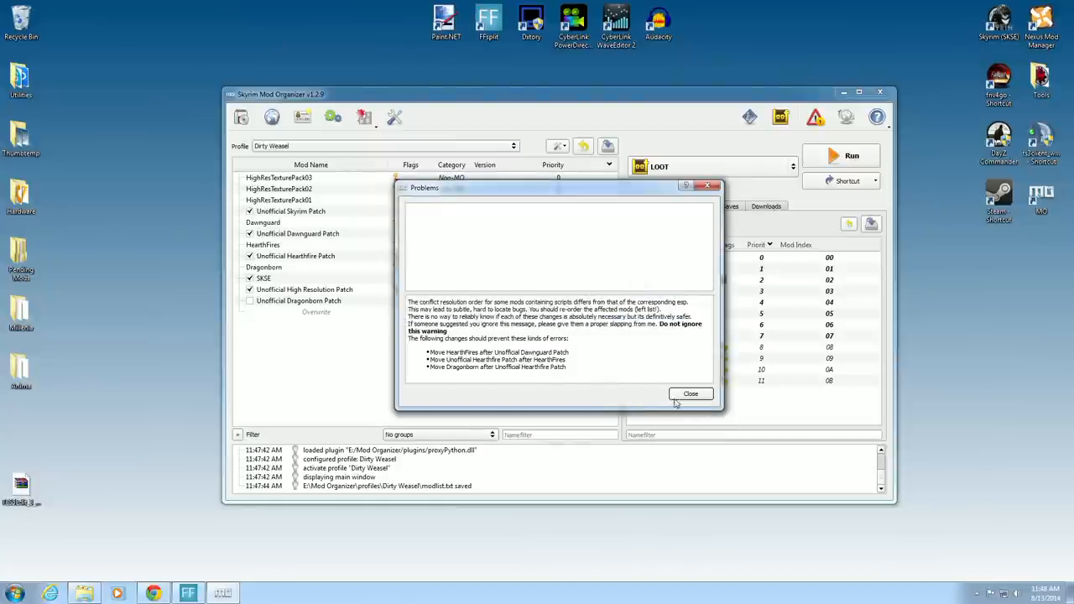
click(691, 392)
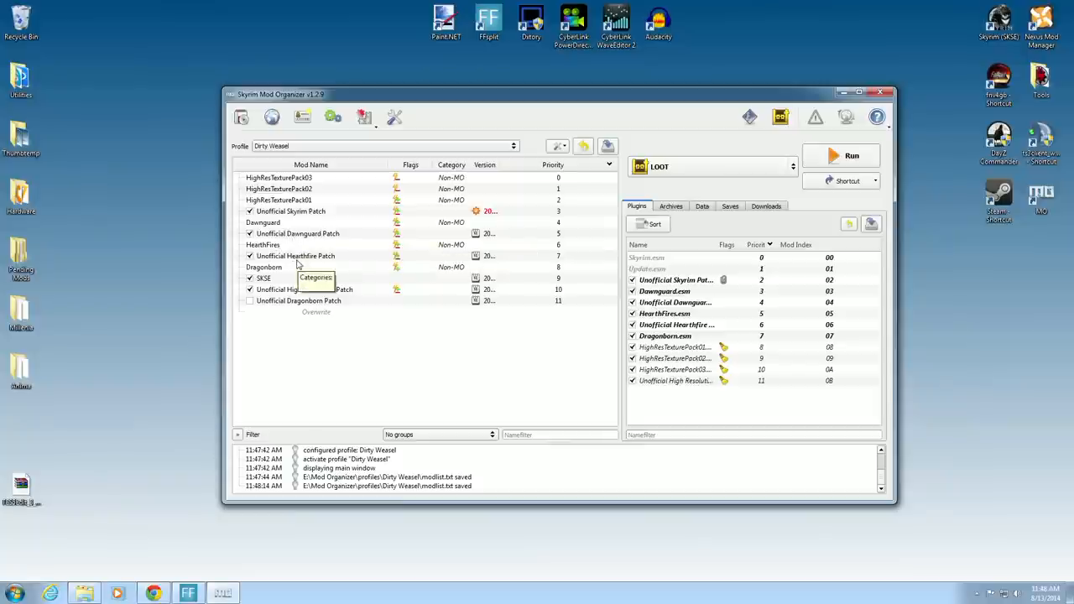
mouse_move(282, 278)
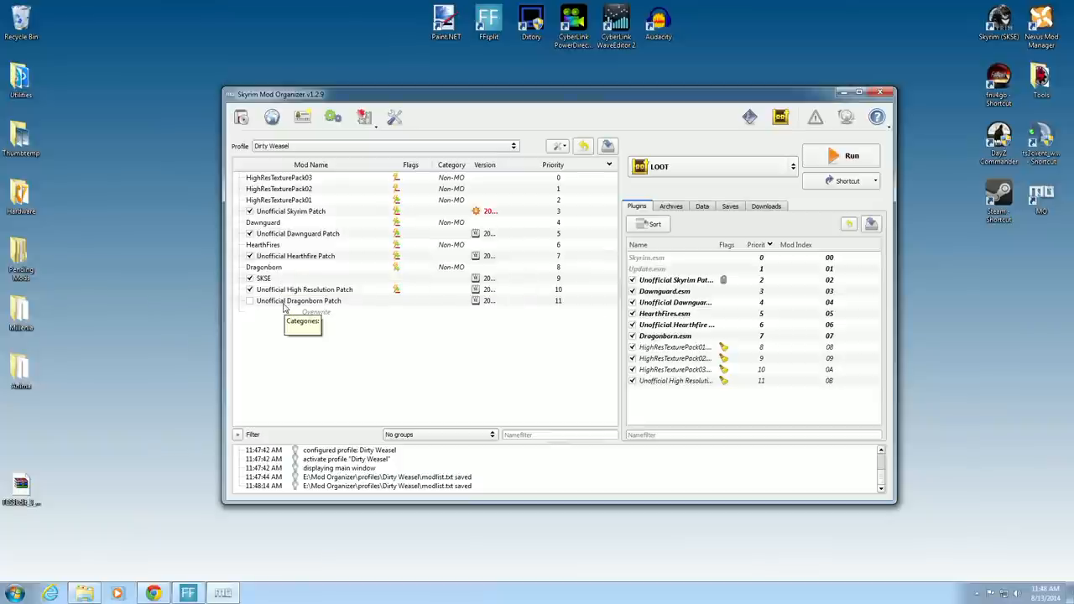
- Enable the Unofficial Dragonborn Patch in the mod list and launch LOOT
click(248, 300)
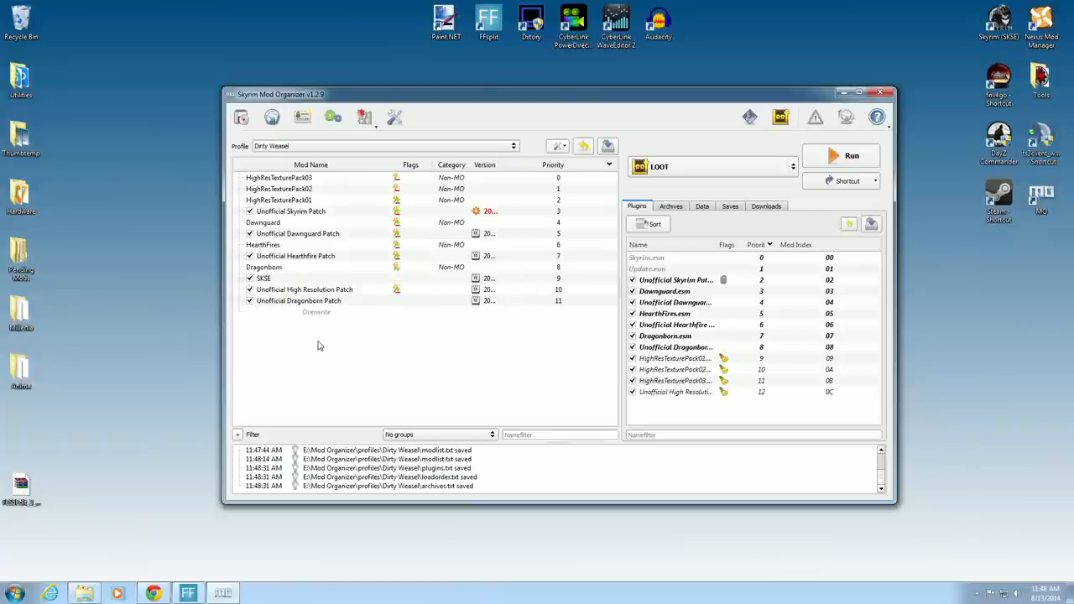
click(780, 117)
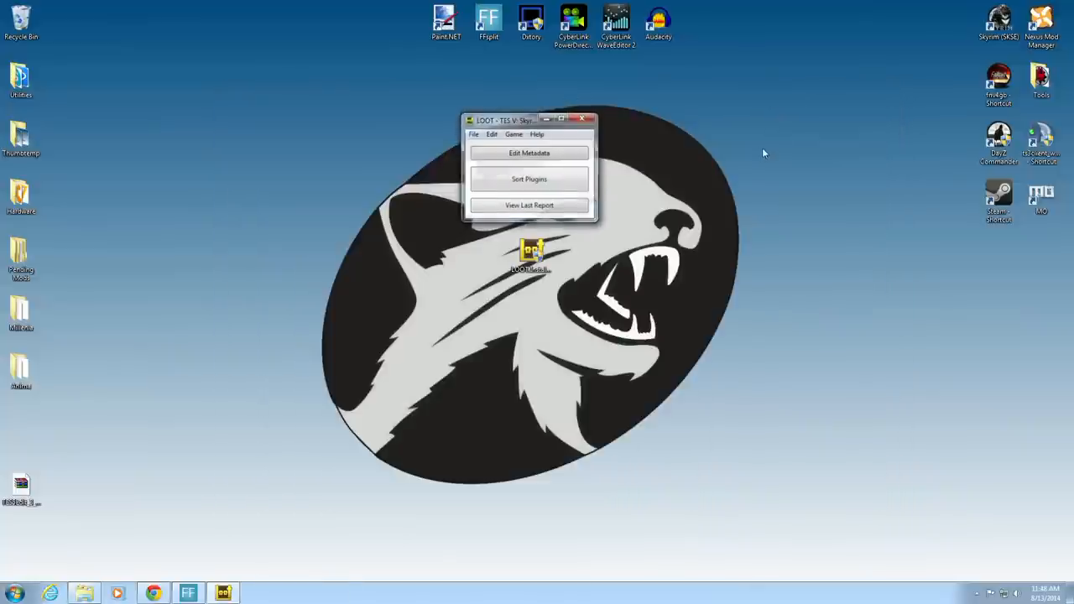
- Sort plugins, apply the new load order, review the Details warnings and close the report
click(529, 178)
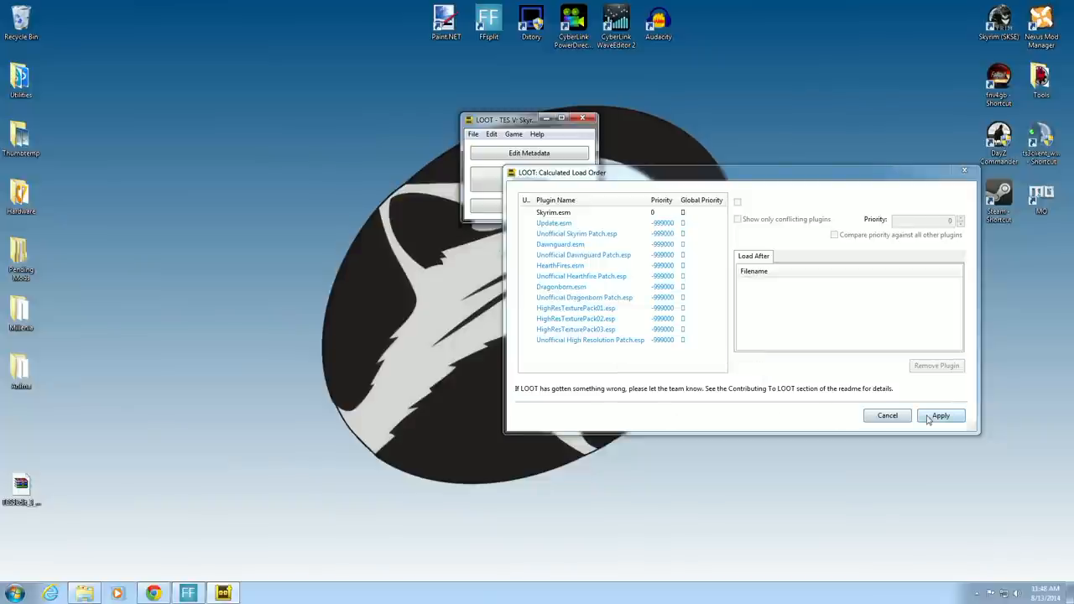
click(940, 416)
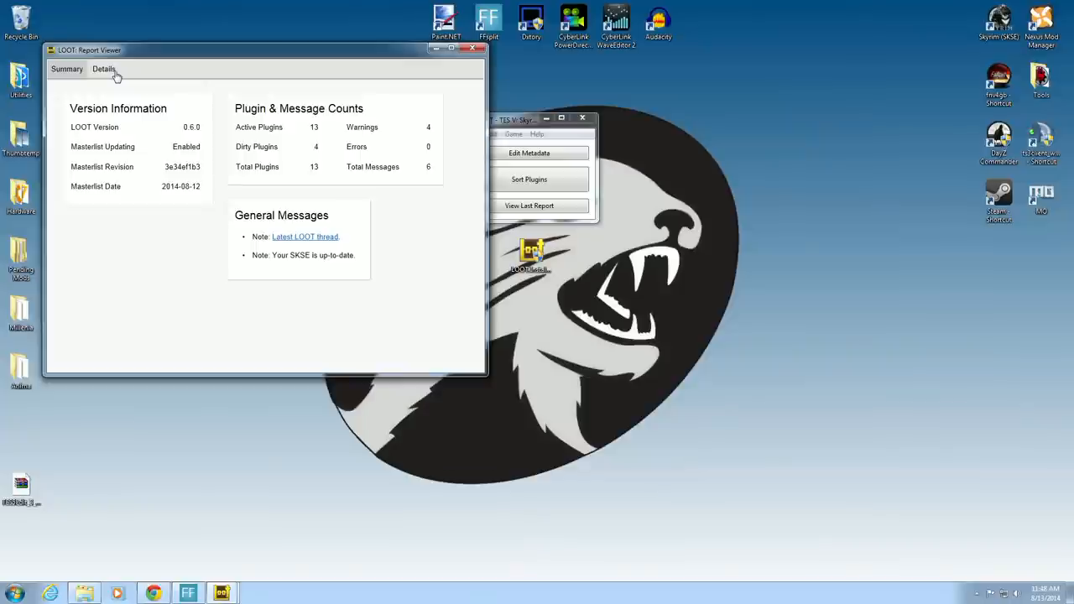
click(104, 68)
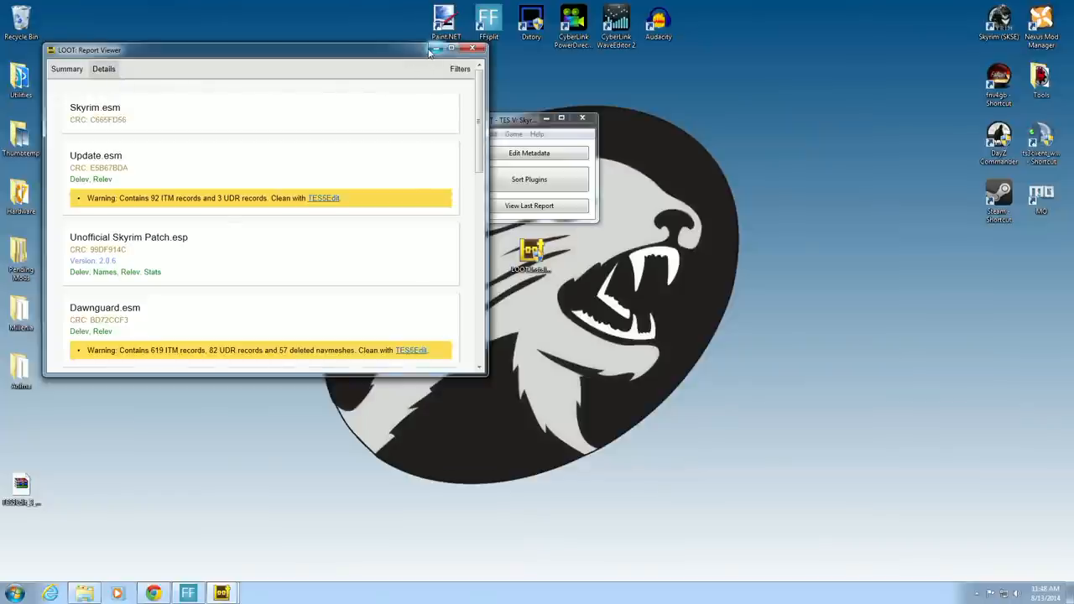
click(472, 50)
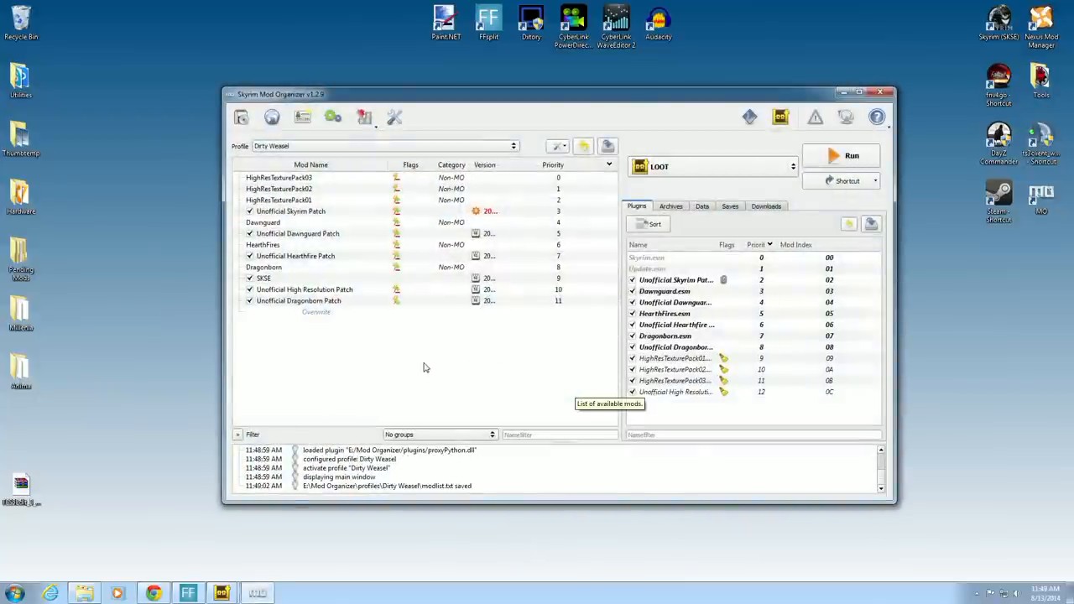
mouse_move(277, 301)
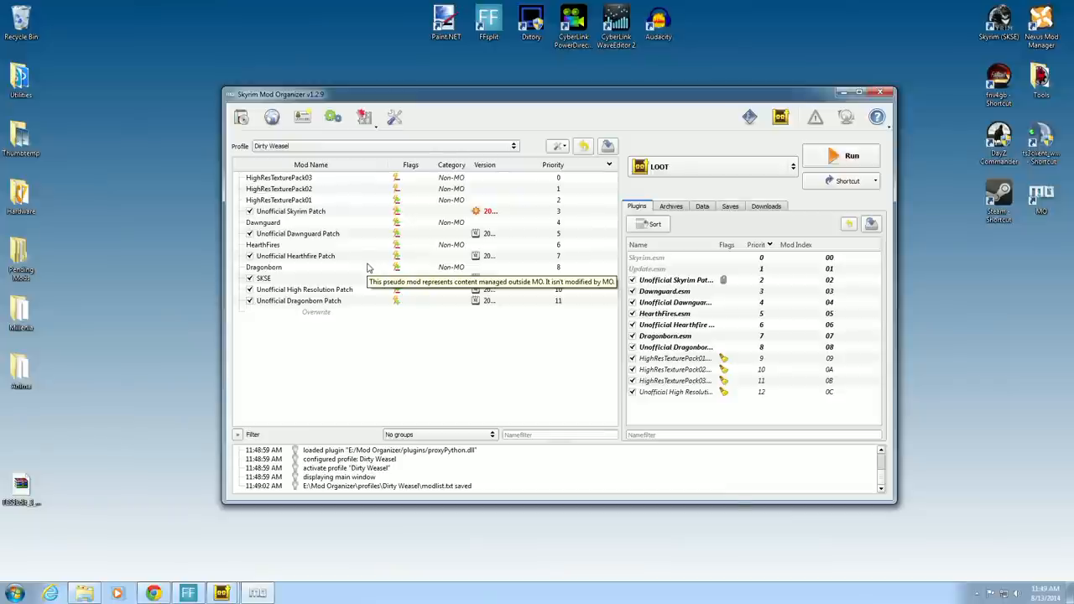
- Reposition the Unofficial Dragonborn Patch directly below Dragonborn in the mod priority list
right_click(296, 255)
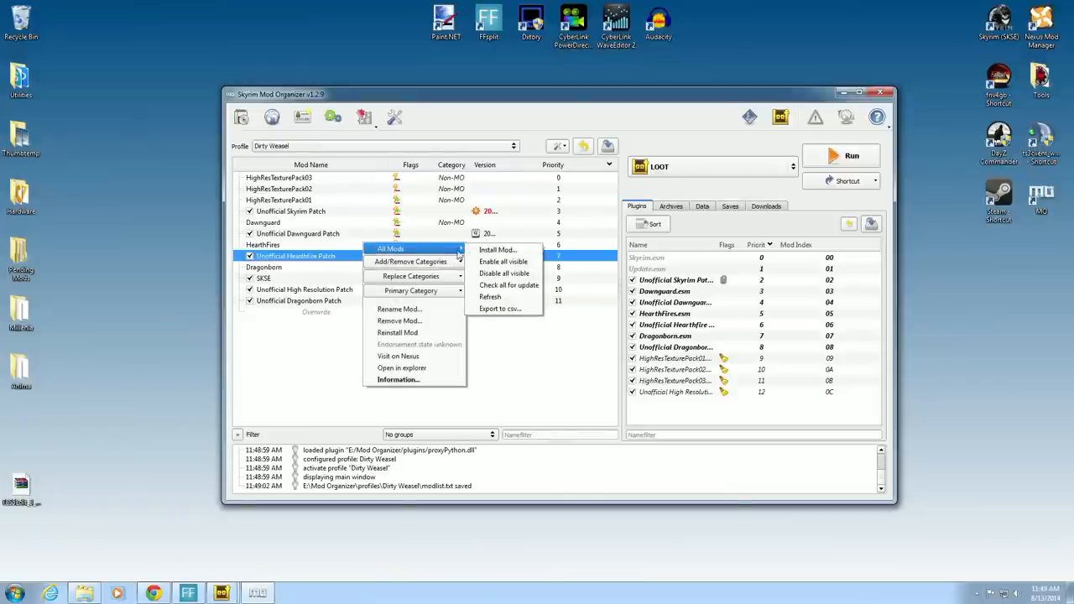
click(537, 353)
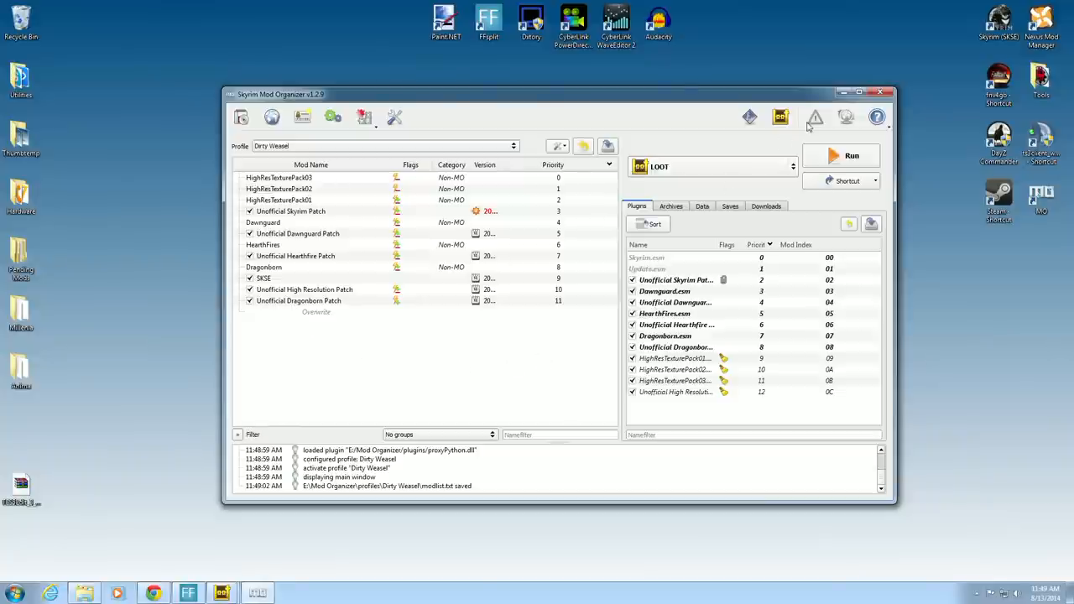
mouse_move(305, 305)
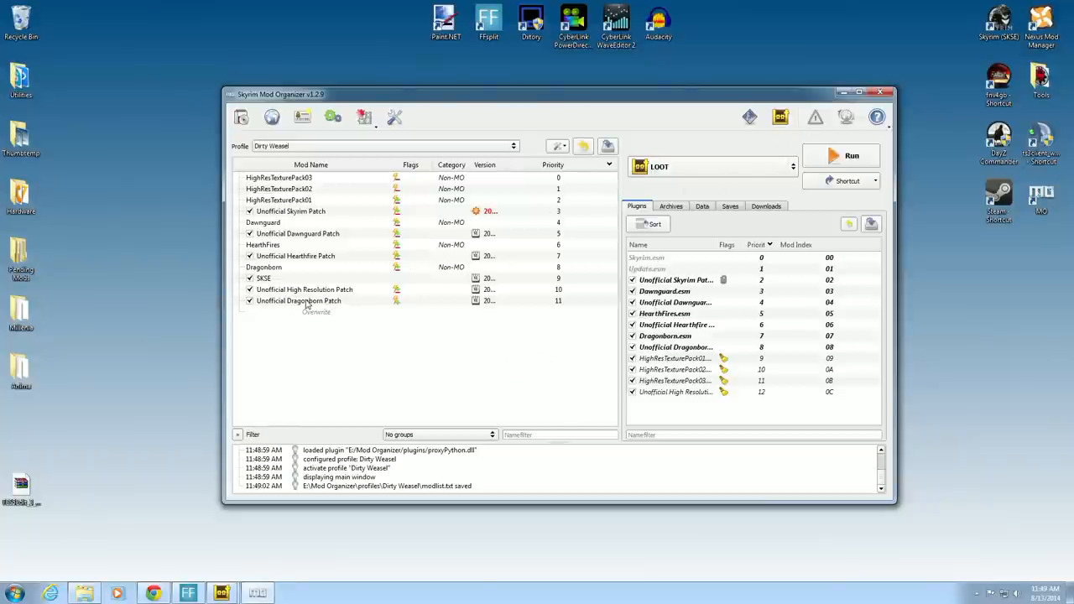
click(299, 301)
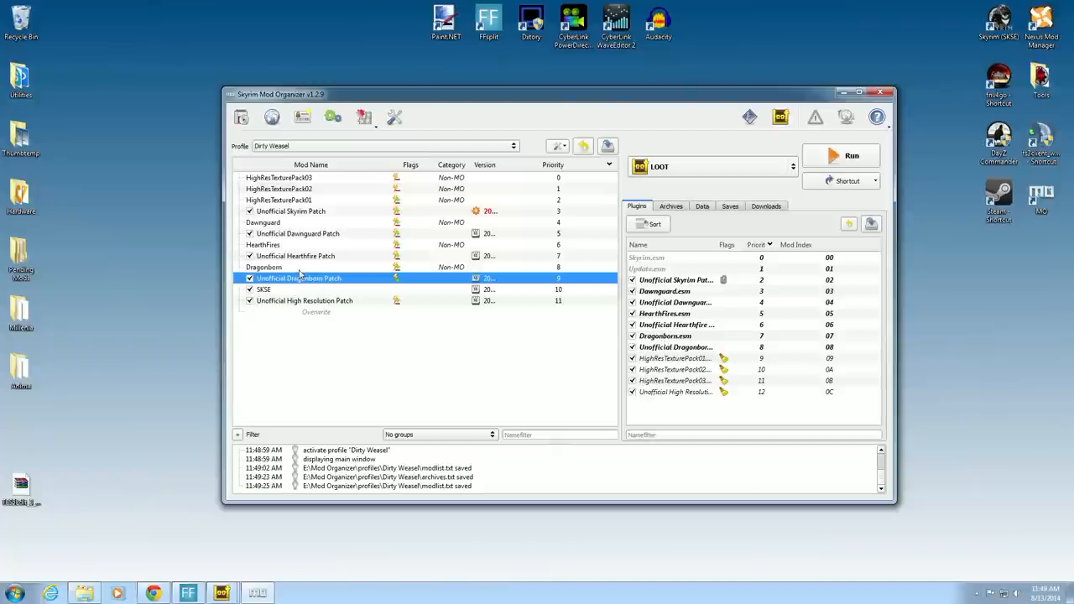
mouse_move(411, 351)
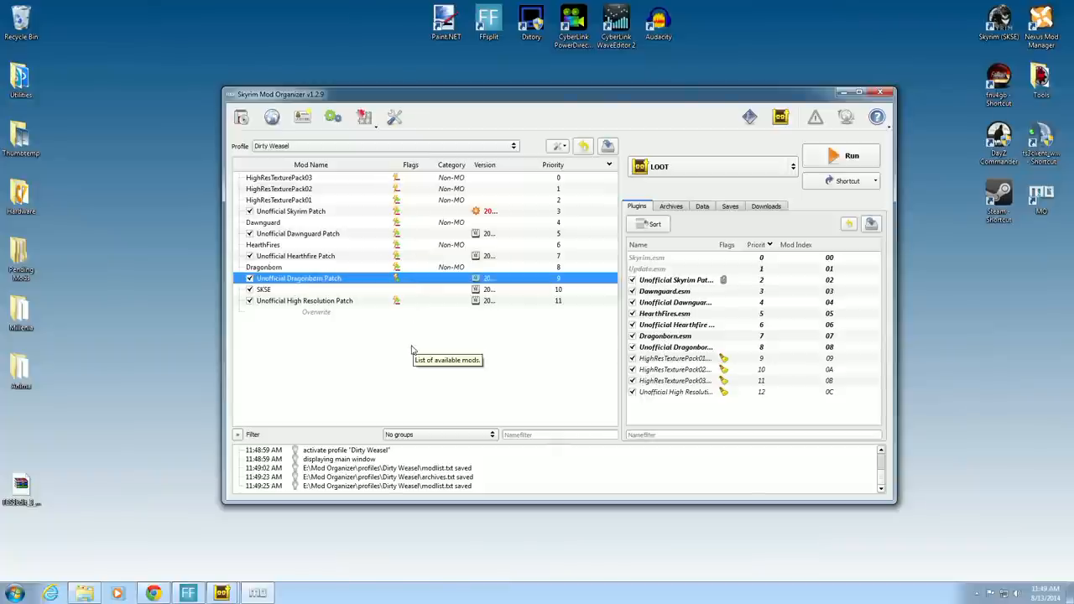
mouse_move(529, 363)
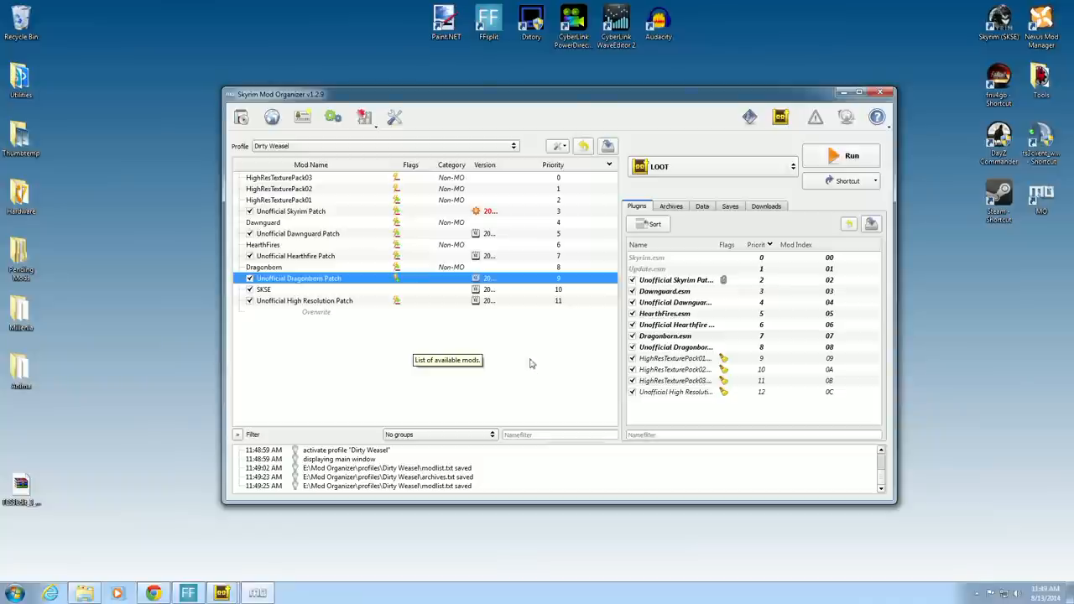
mouse_move(282, 322)
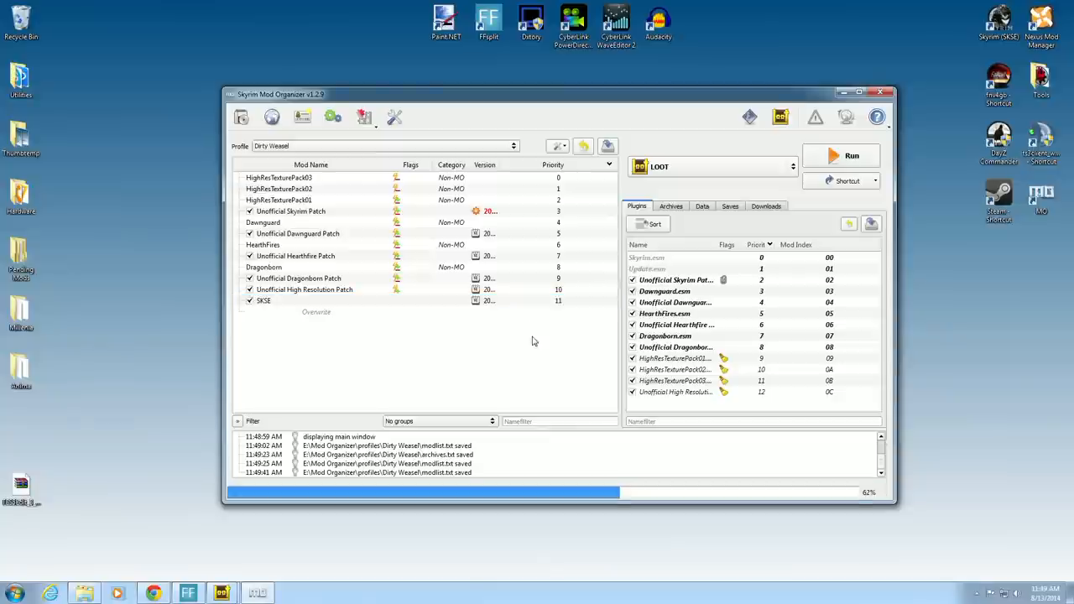
mouse_move(525, 366)
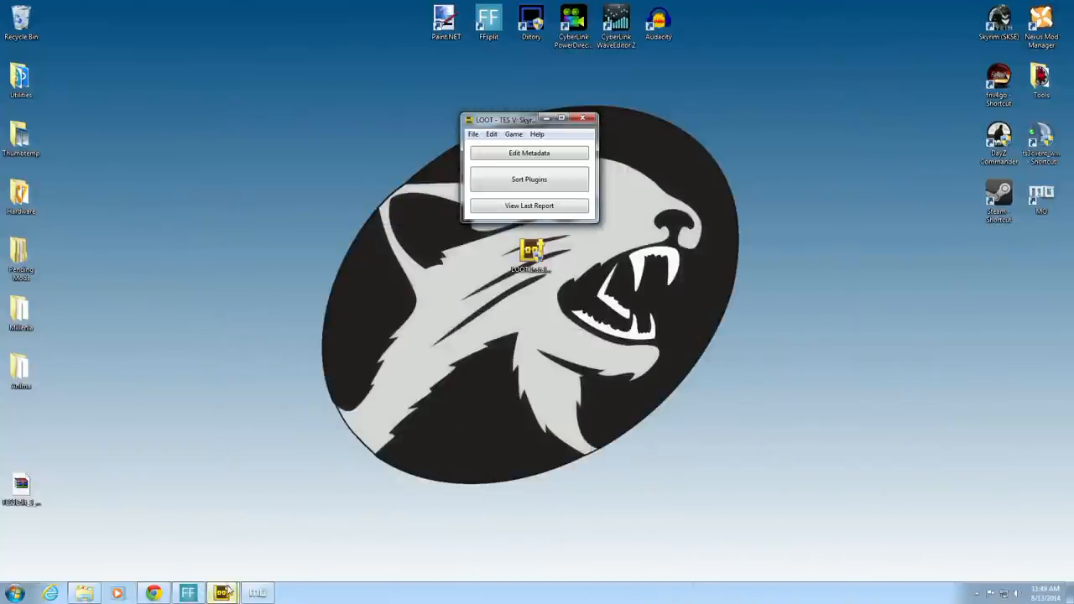
- Centre the LOOT Report Viewer and scroll through the per-plugin cleaning warnings
click(529, 204)
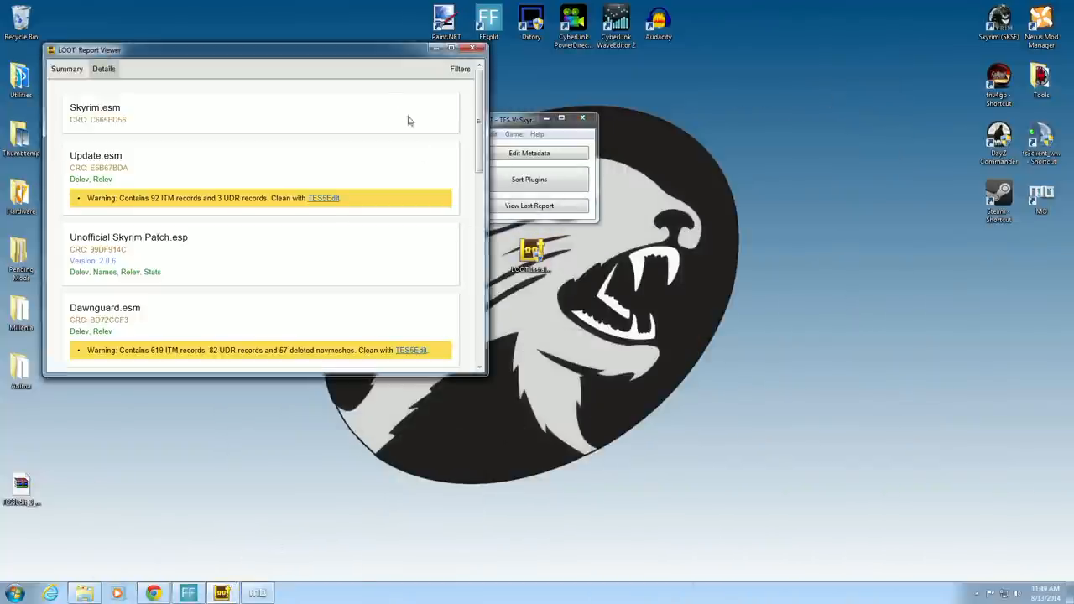
drag(261, 50, 504, 67)
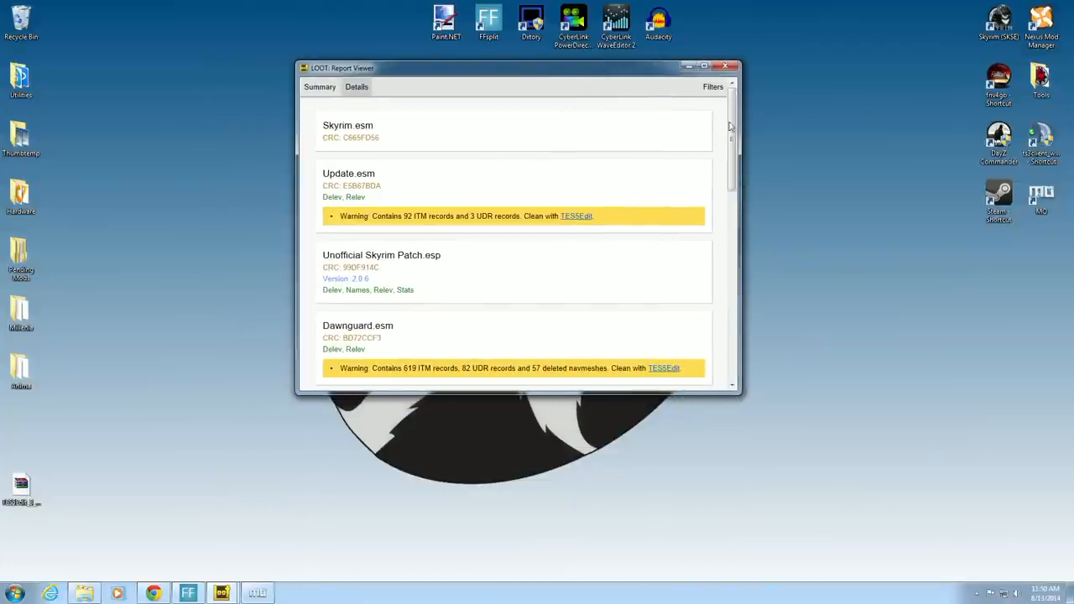
scroll(down, 3)
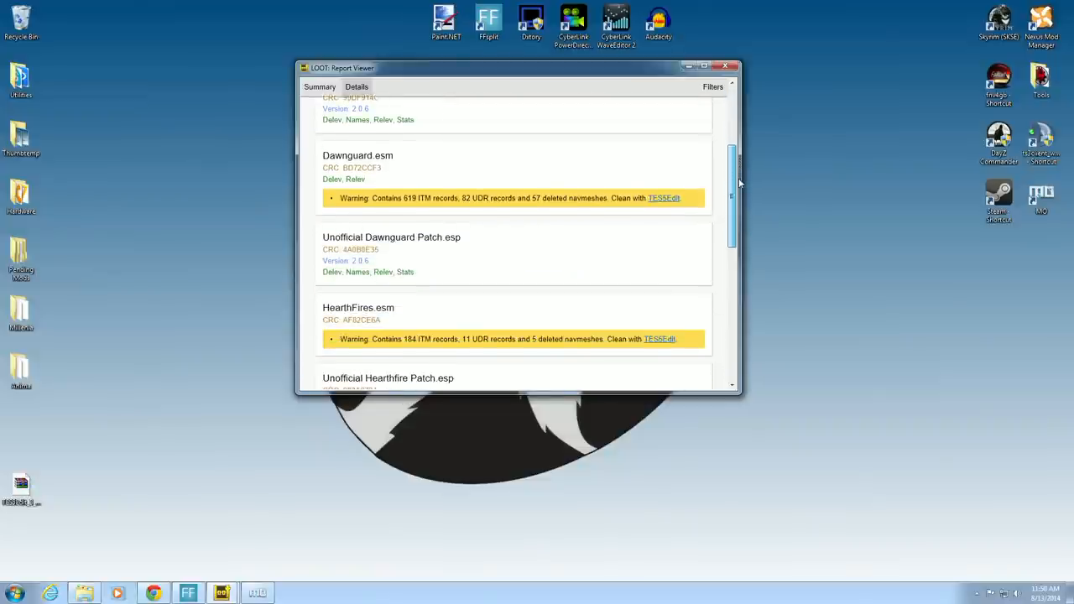
scroll(down, 3)
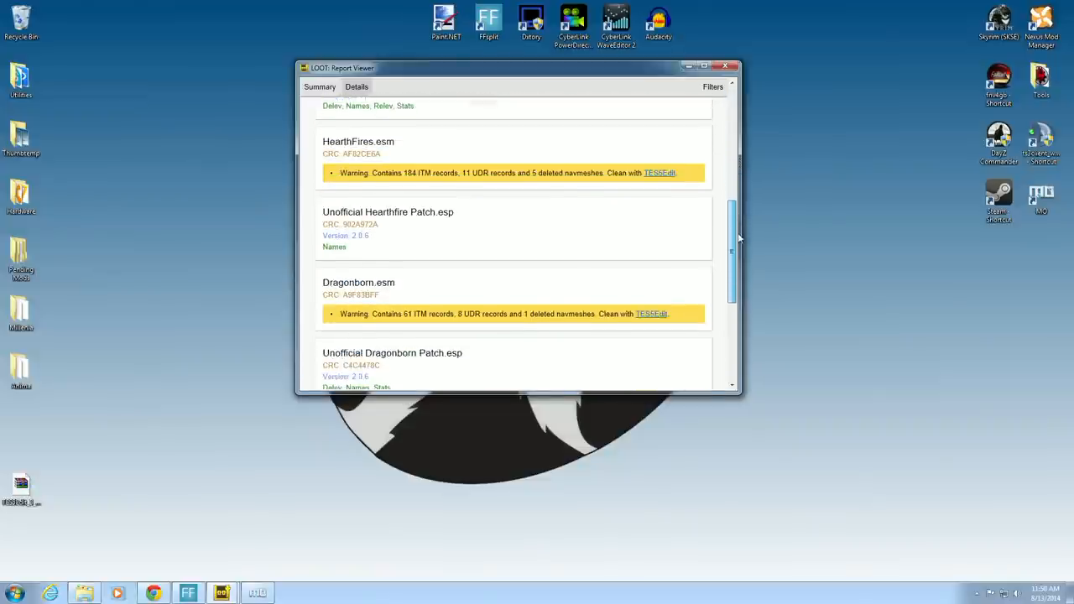
scroll(down, 3)
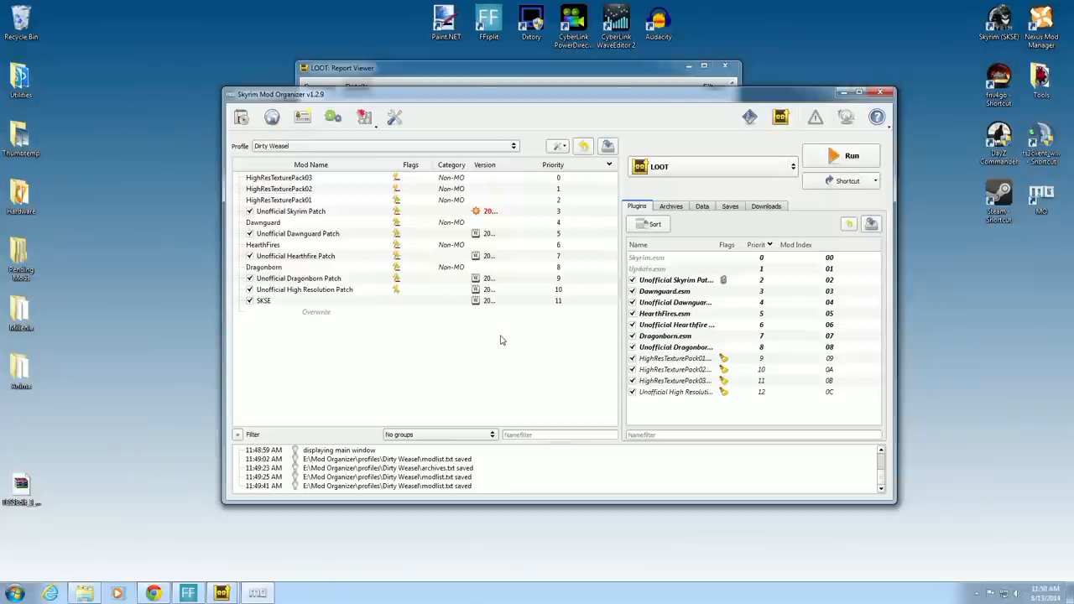
mouse_move(507, 339)
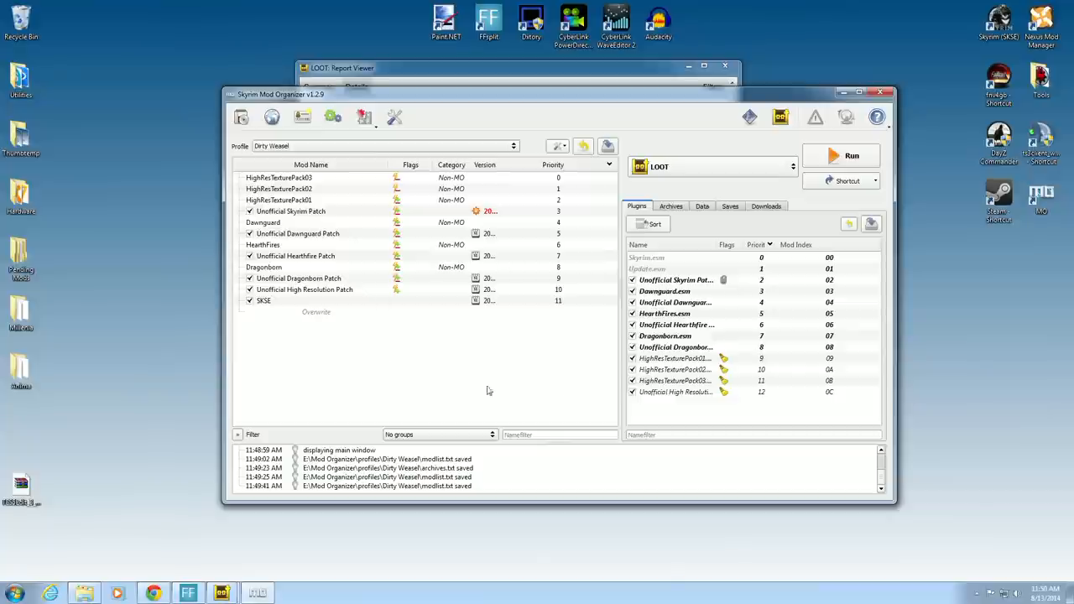
mouse_move(480, 342)
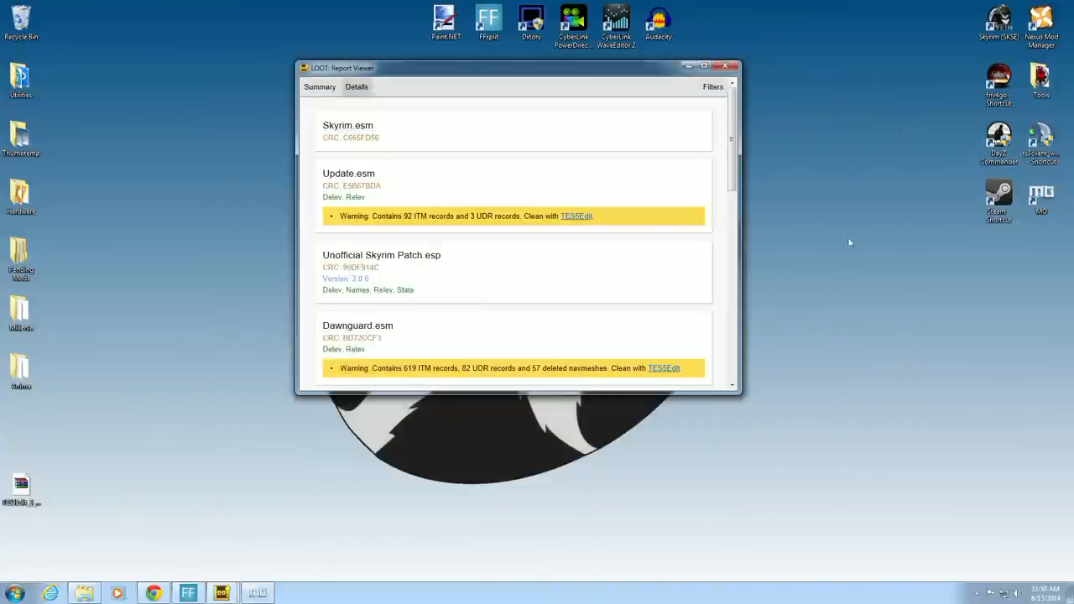
scroll(down, 3)
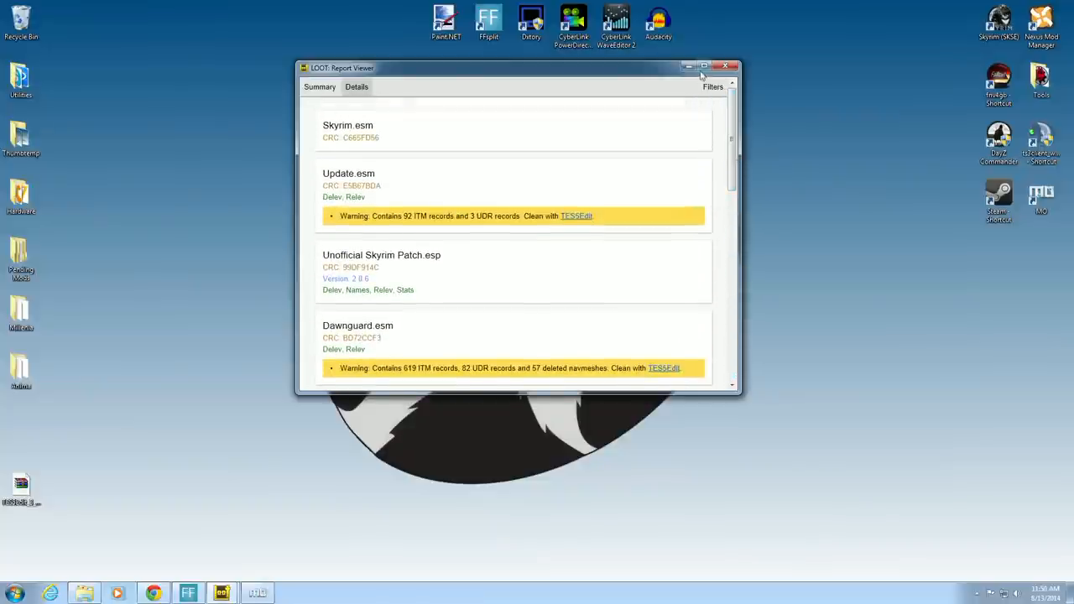
- Close the LOOT report and the LOOT main window, returning to the desktop
click(725, 65)
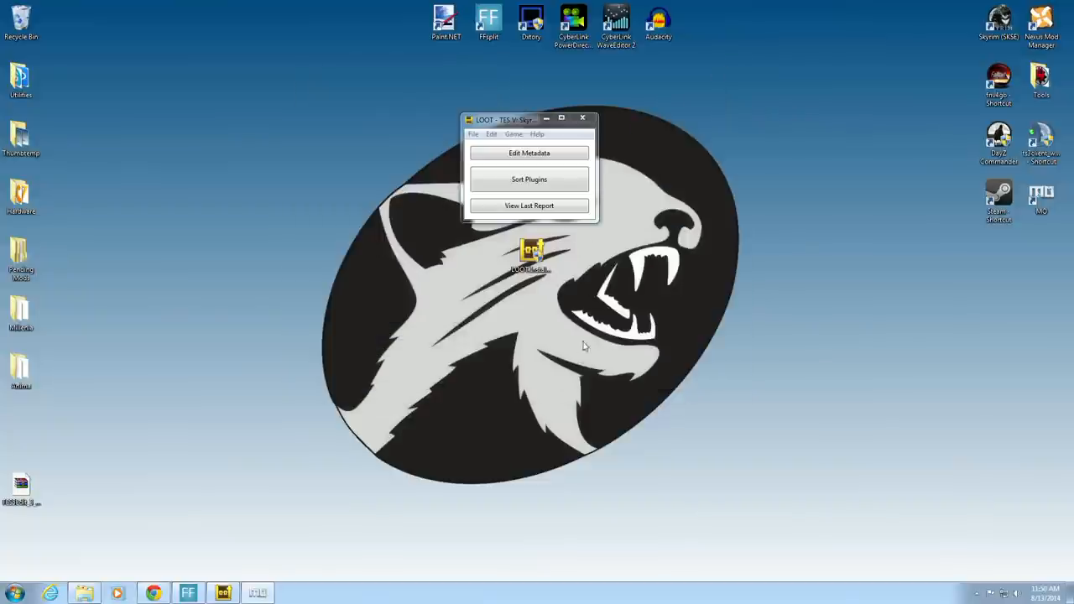
click(582, 118)
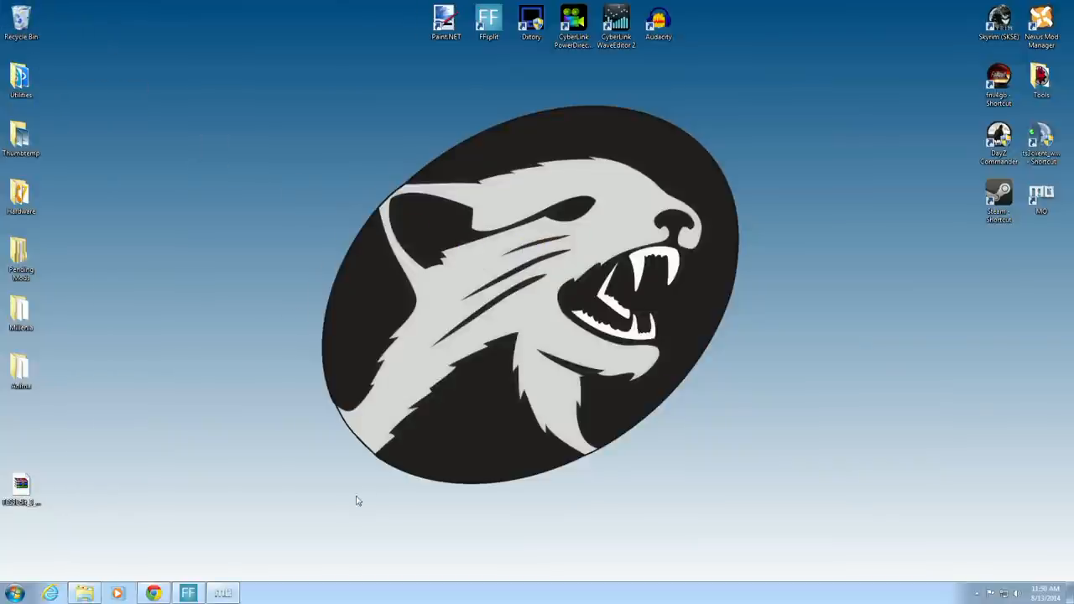
mouse_move(151, 571)
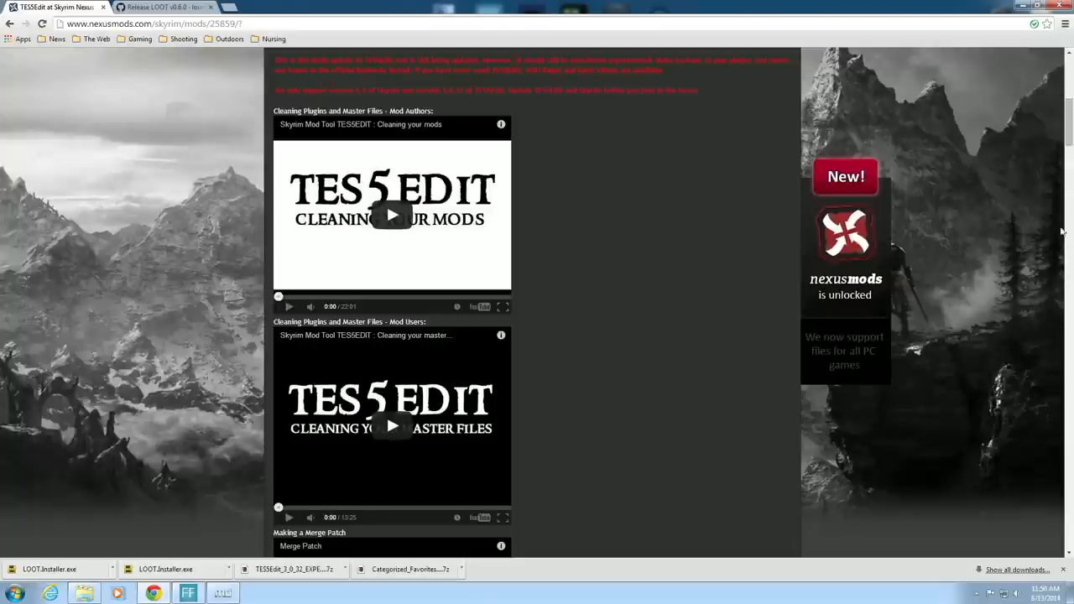
- Read through the TES5Edit description on its Nexus Mods page
scroll(up, 3)
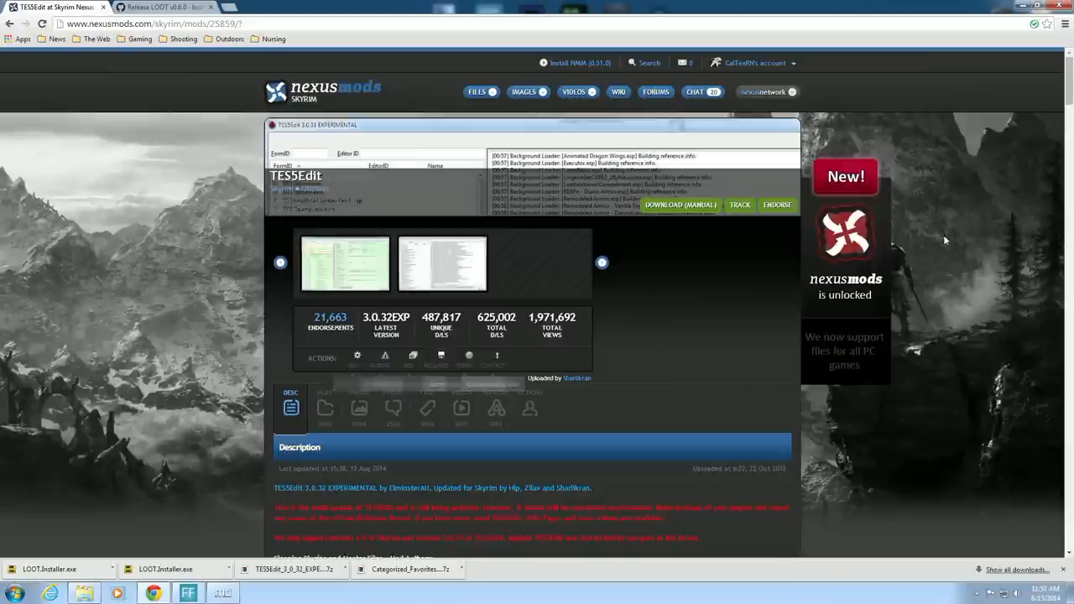
scroll(down, 3)
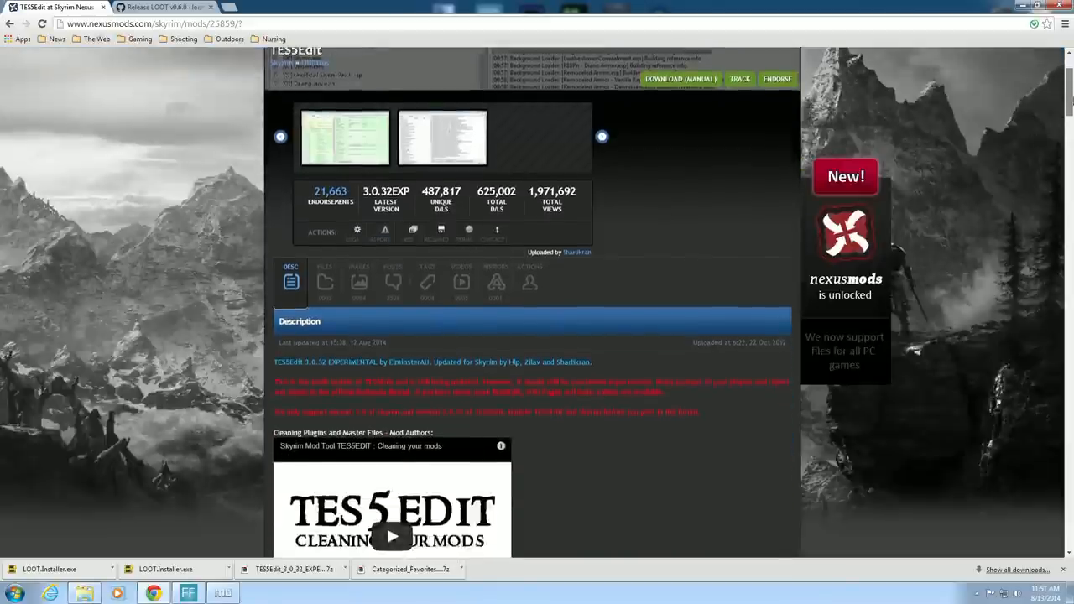
scroll(down, 3)
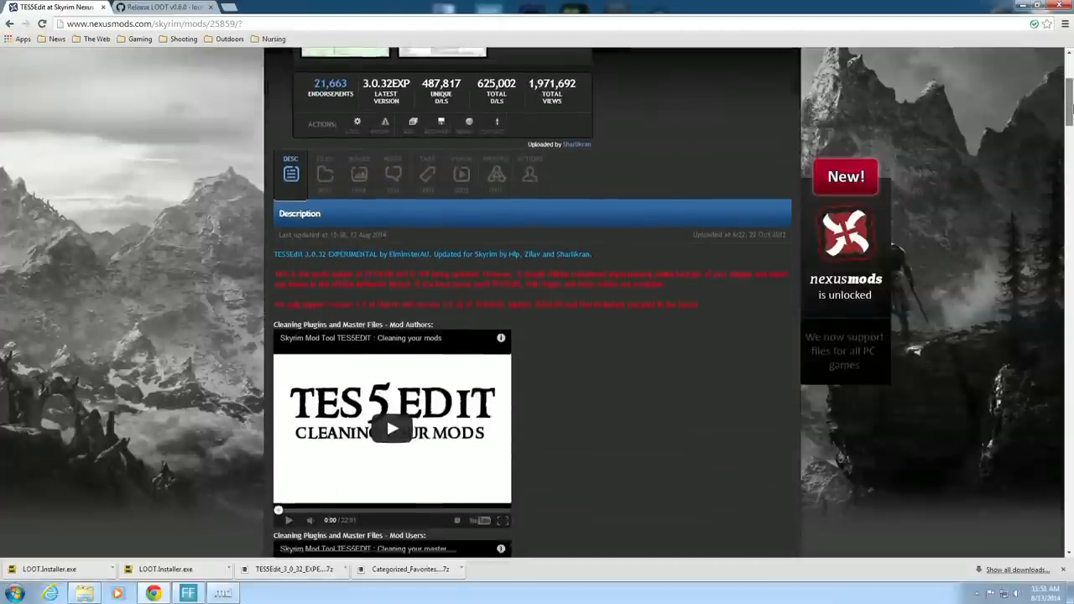
scroll(down, 3)
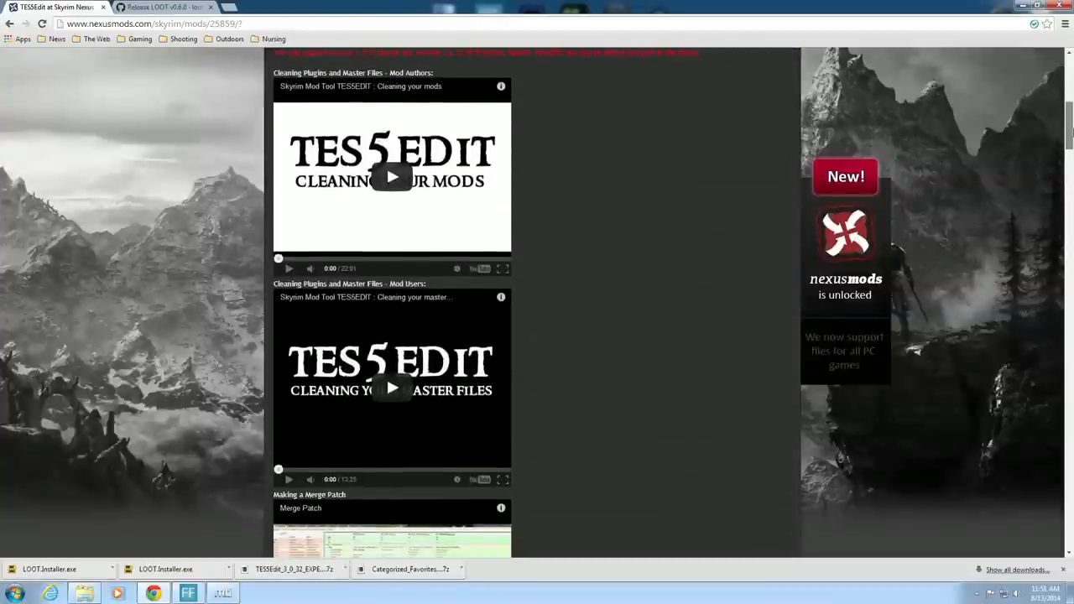
scroll(down, 3)
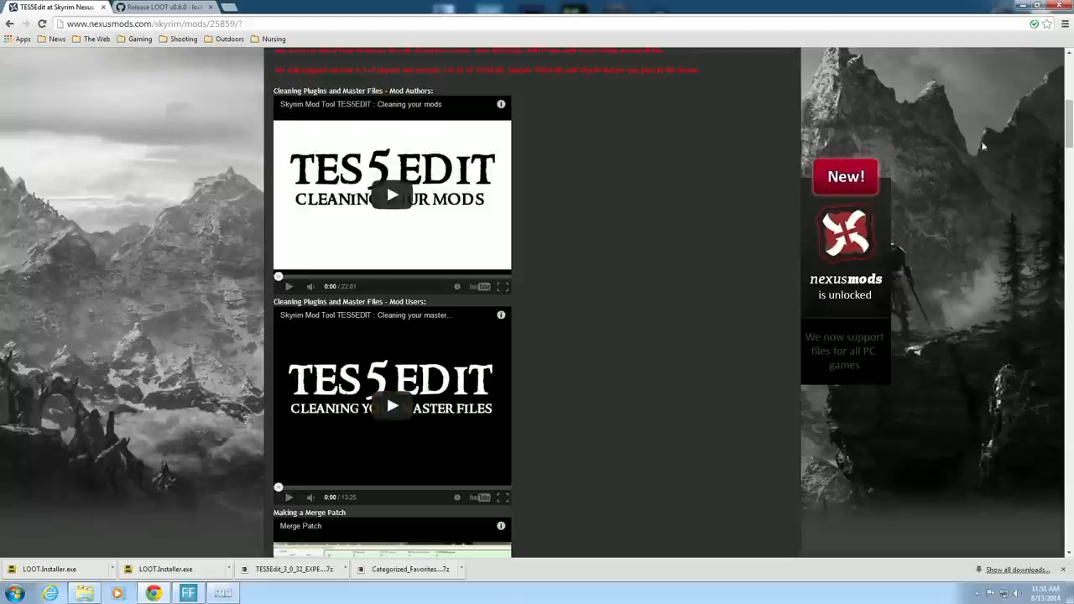
scroll(down, 3)
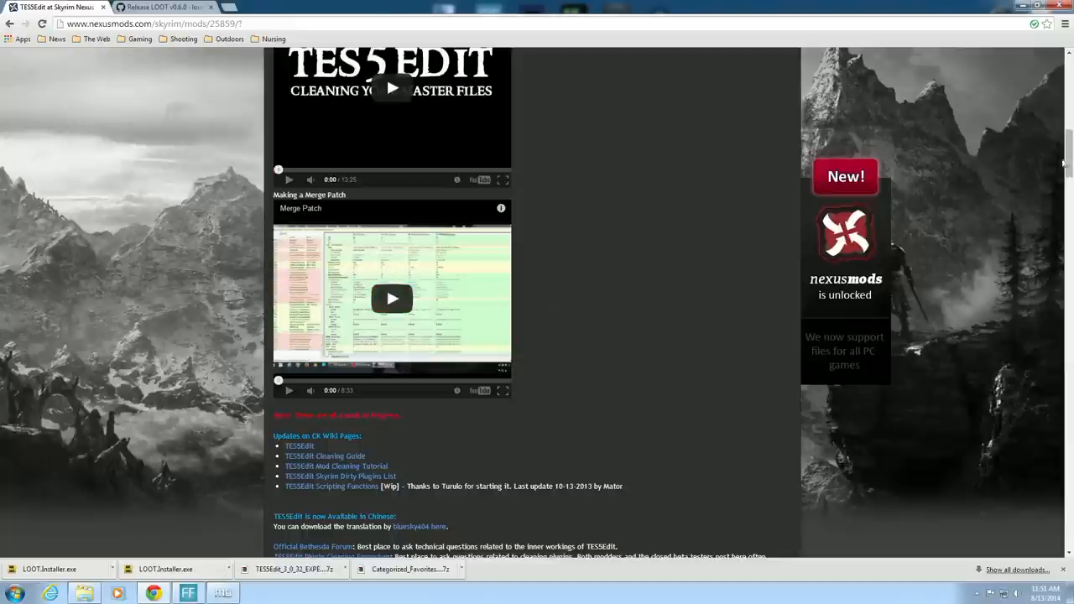
scroll(up, 3)
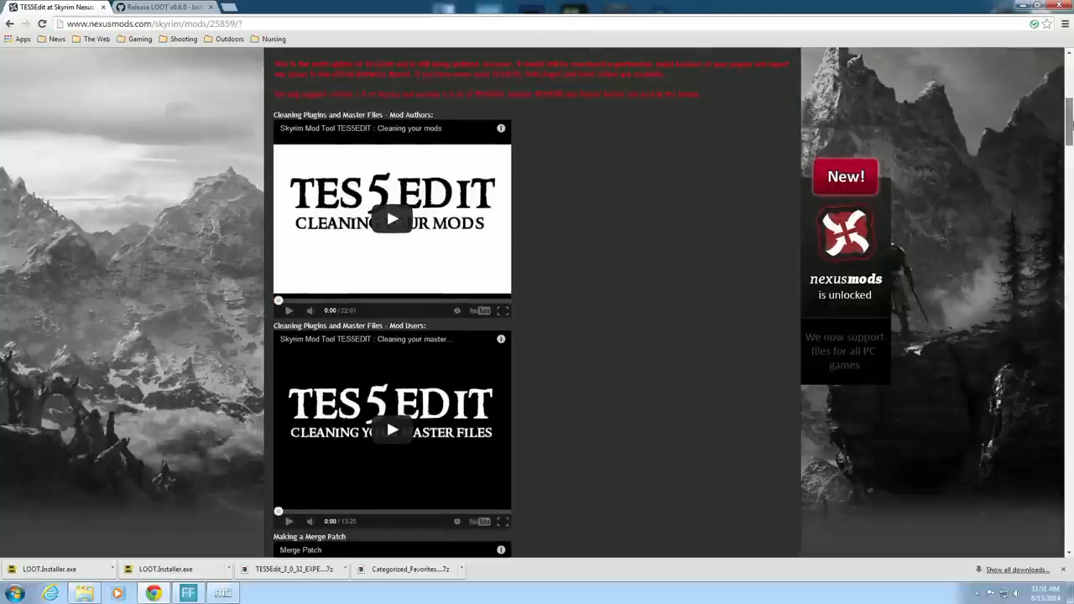
mouse_move(766, 262)
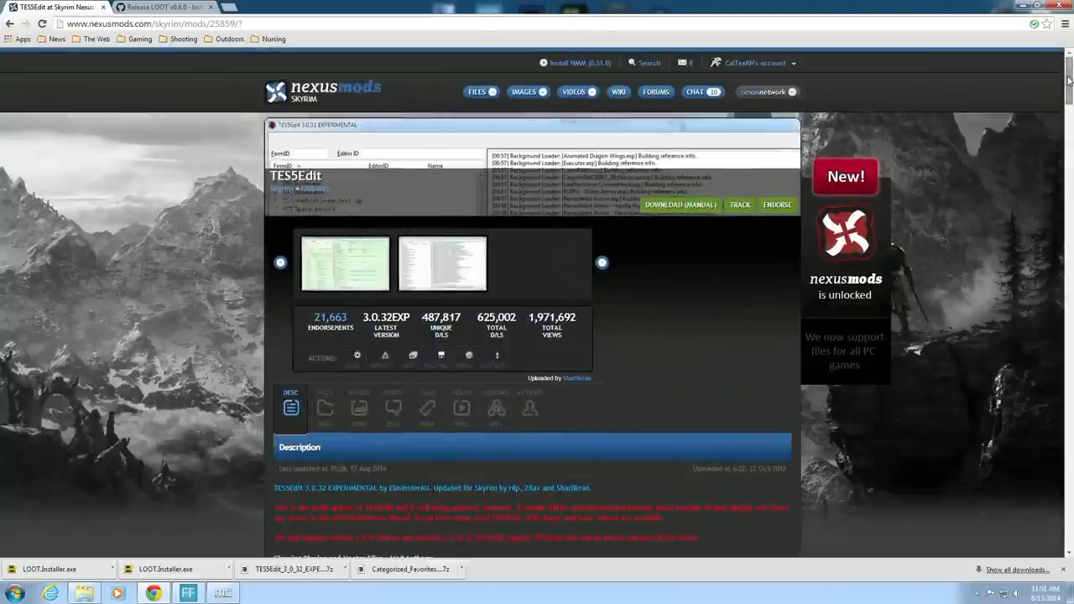
- Show the TES5Edit Files list with the TES5Edit_3_0_32_EXPERIMENTAL main file
click(326, 410)
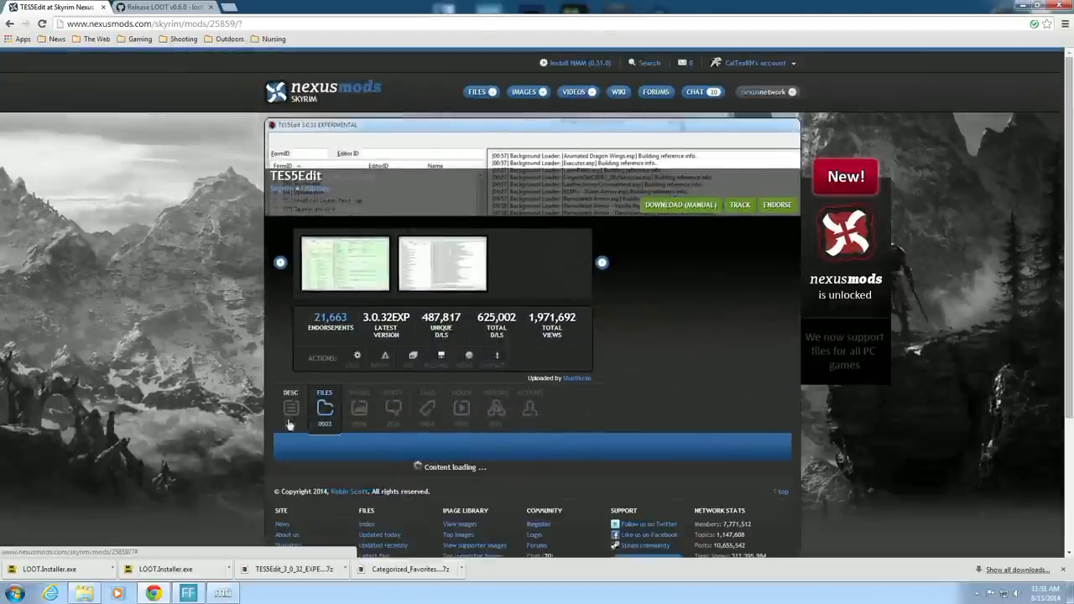
click(324, 409)
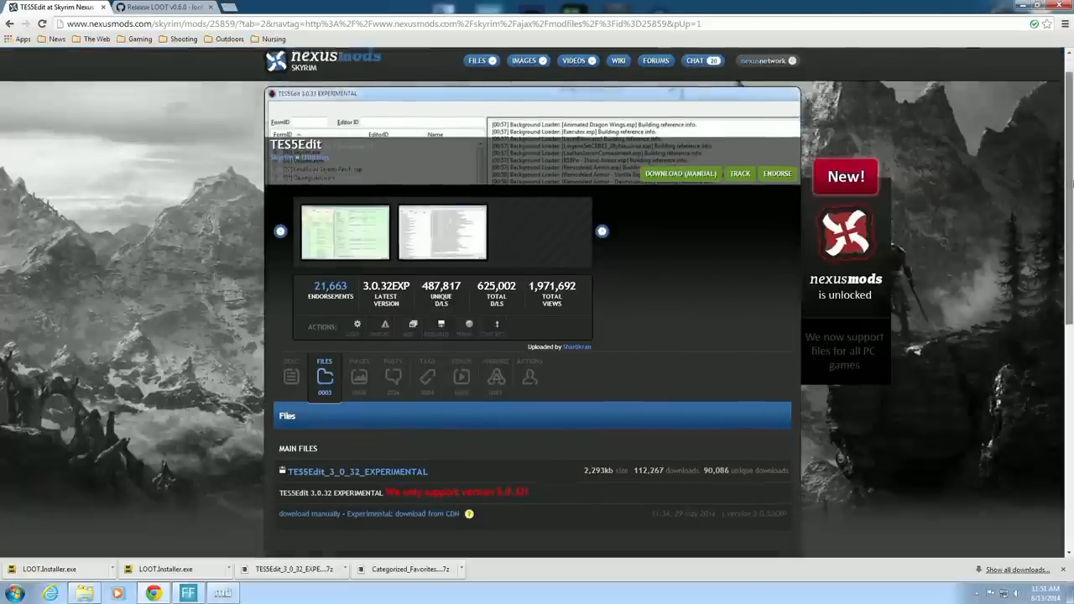
scroll(down, 3)
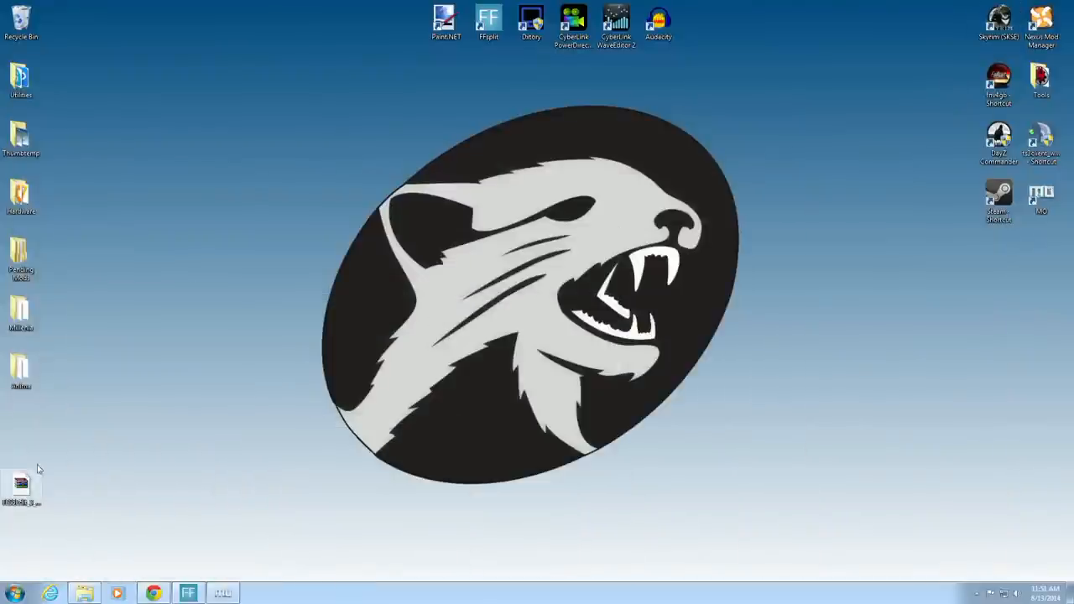
- Move the desktop archive icon up and browse the WD Blue 250gb (E:) drive in Explorer
drag(20, 483, 336, 315)
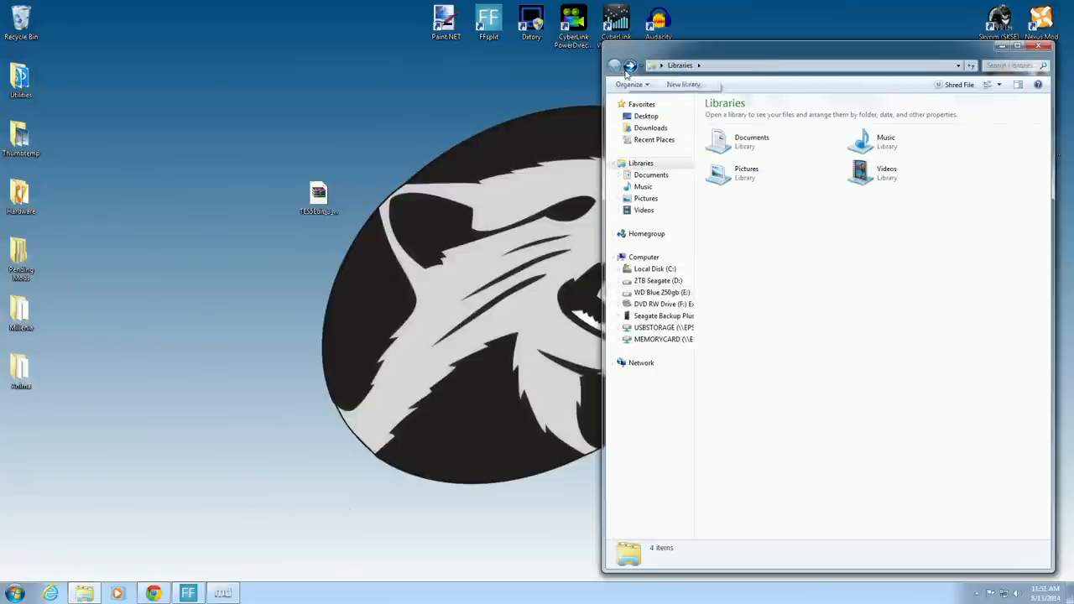
click(661, 292)
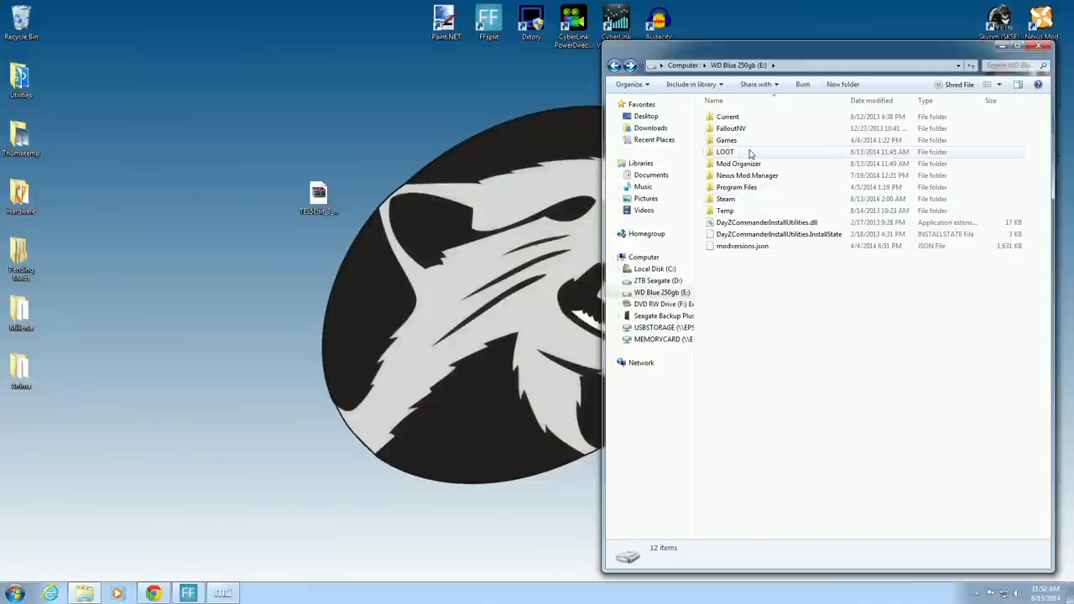
mouse_move(739, 151)
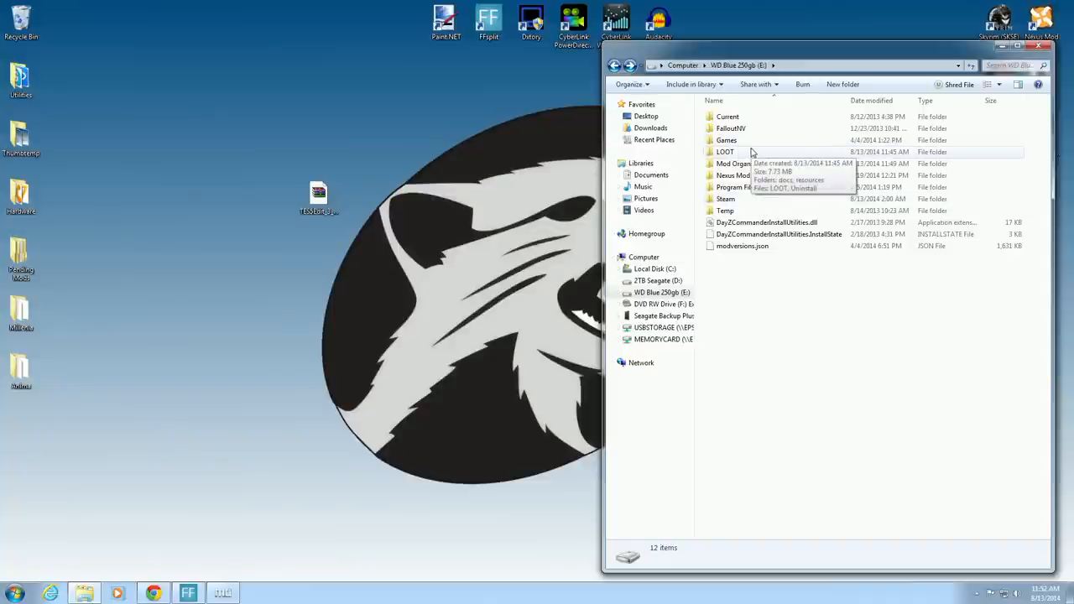
mouse_move(779, 332)
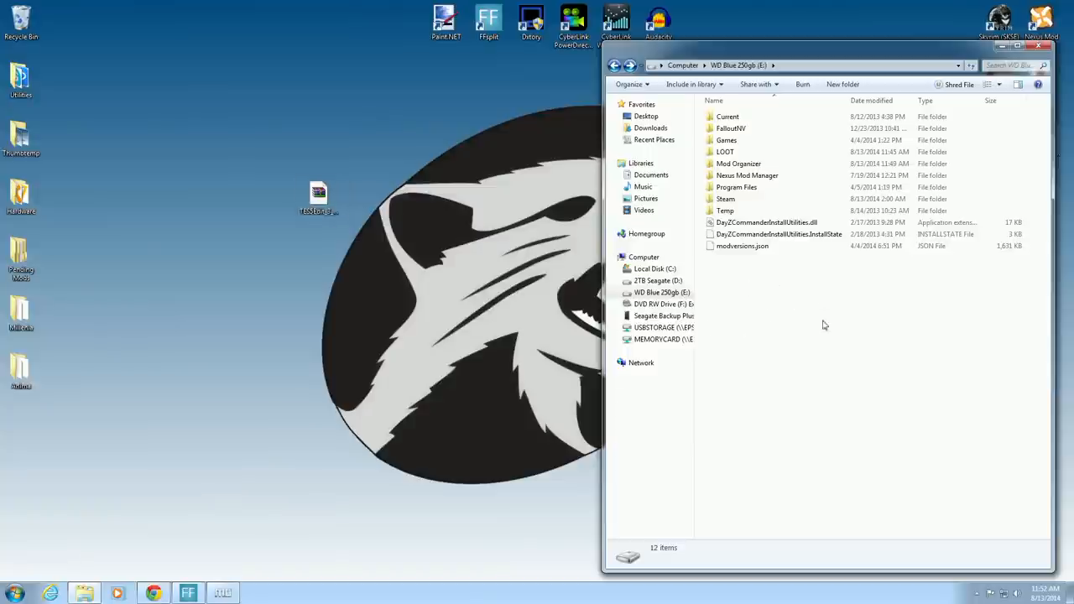
mouse_move(742, 245)
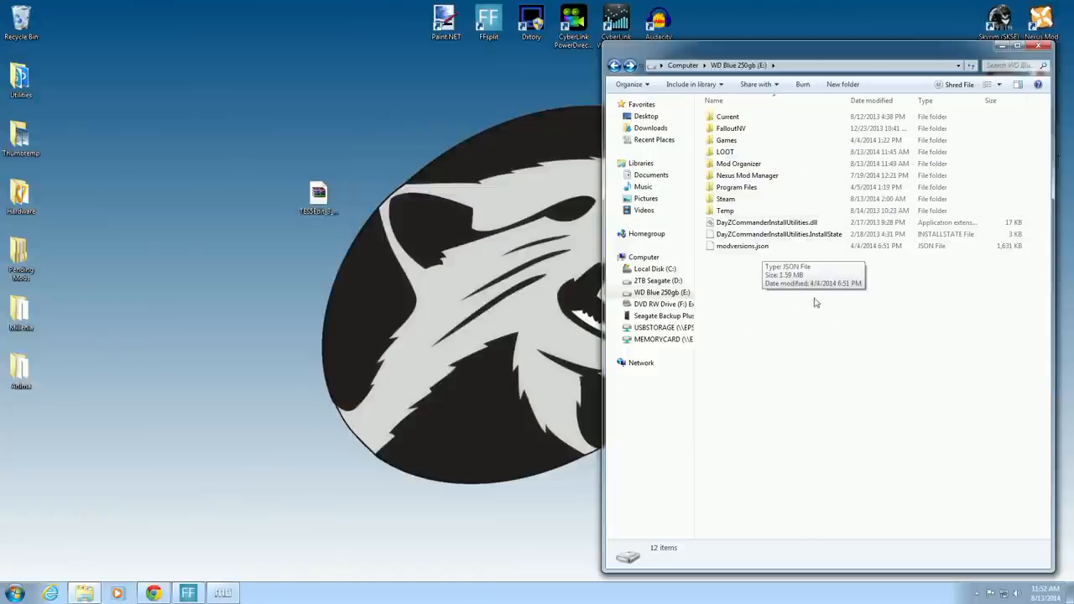
mouse_move(752, 322)
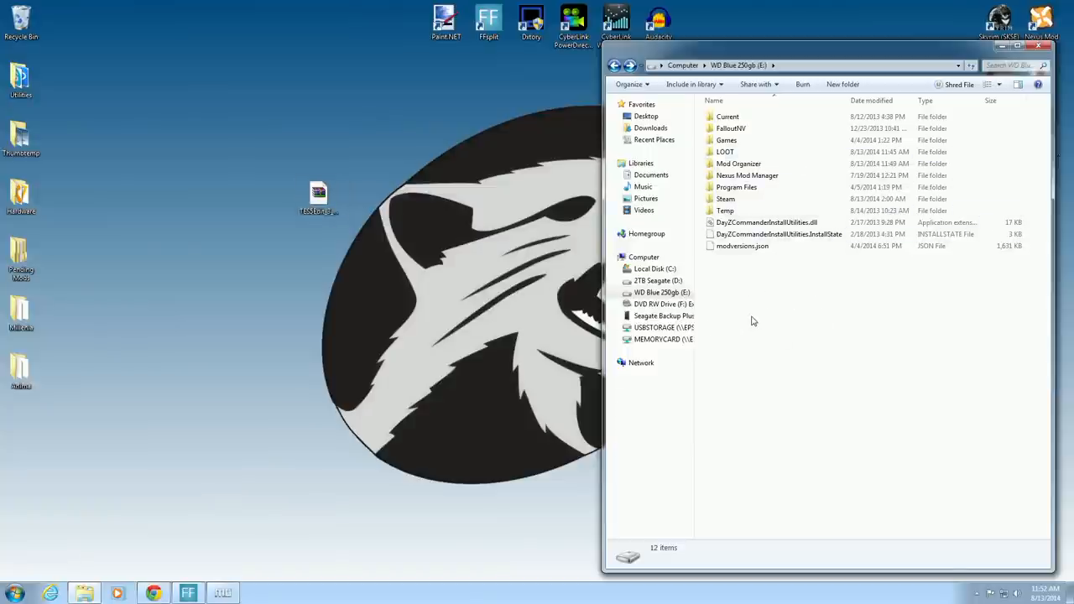
- Create a new folder named TES5Edit on the E drive and open it
right_click(752, 322)
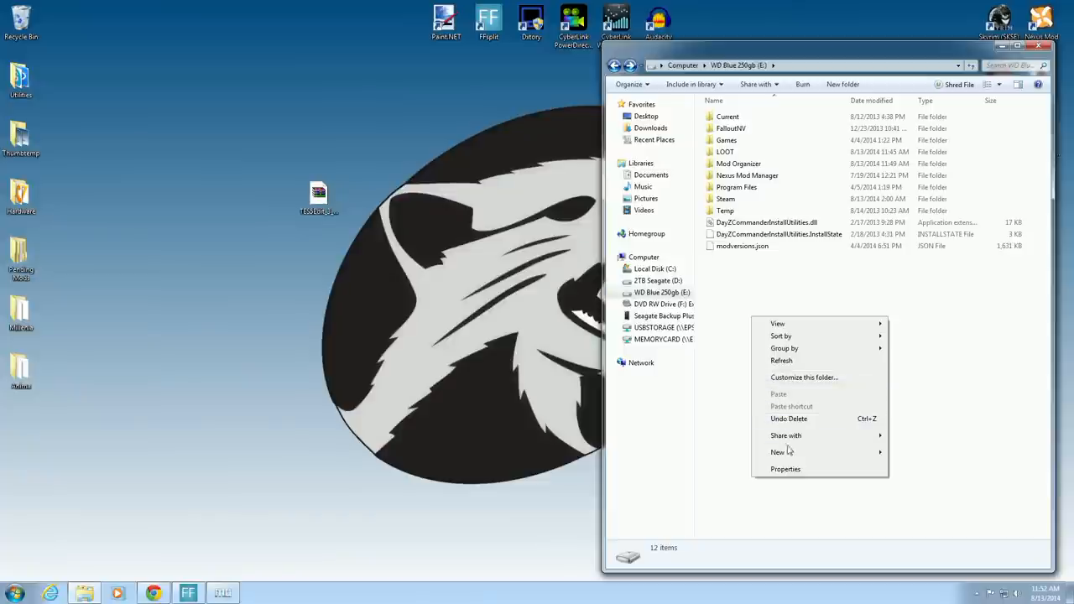
click(777, 452)
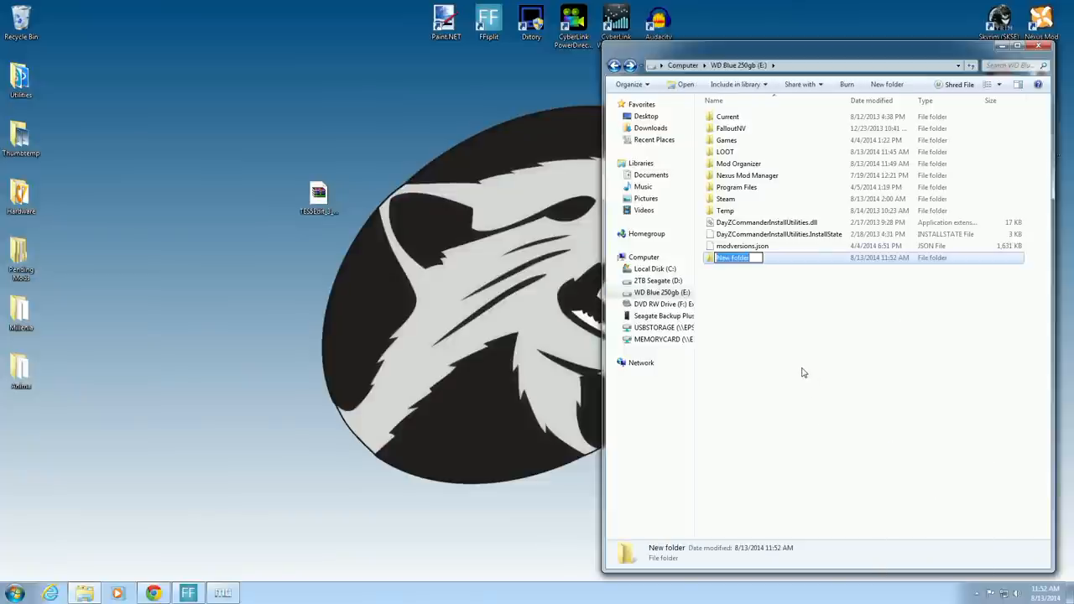
text(TESS)
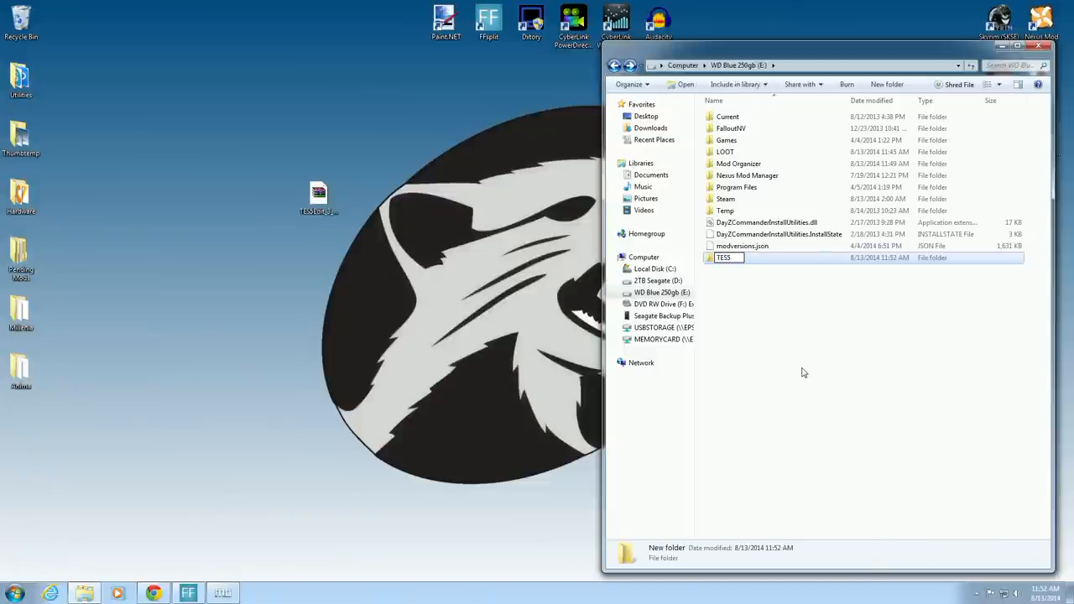
text(edit)
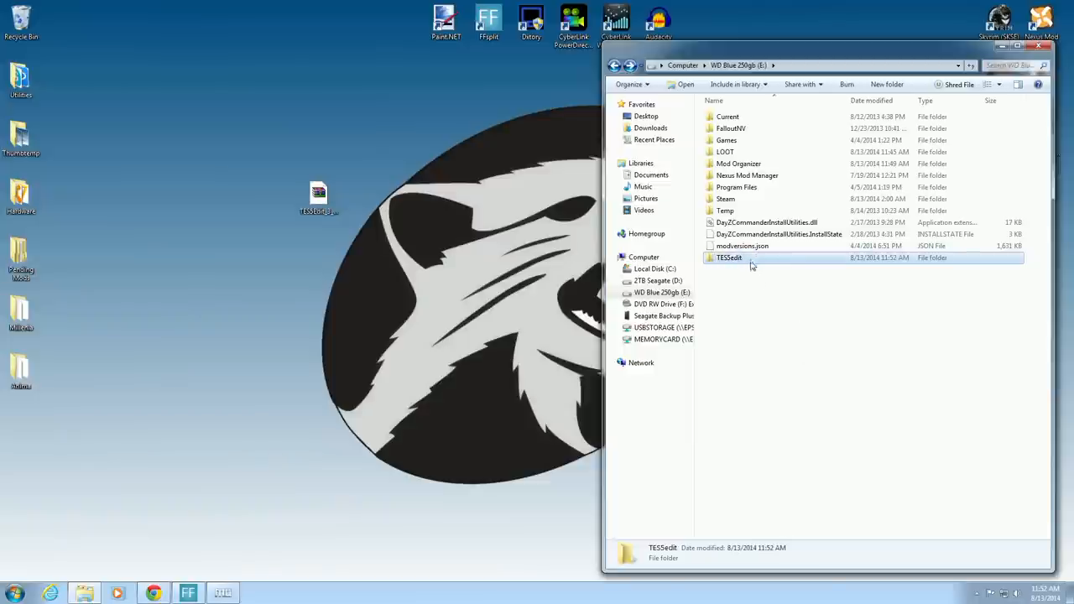
double_click(728, 258)
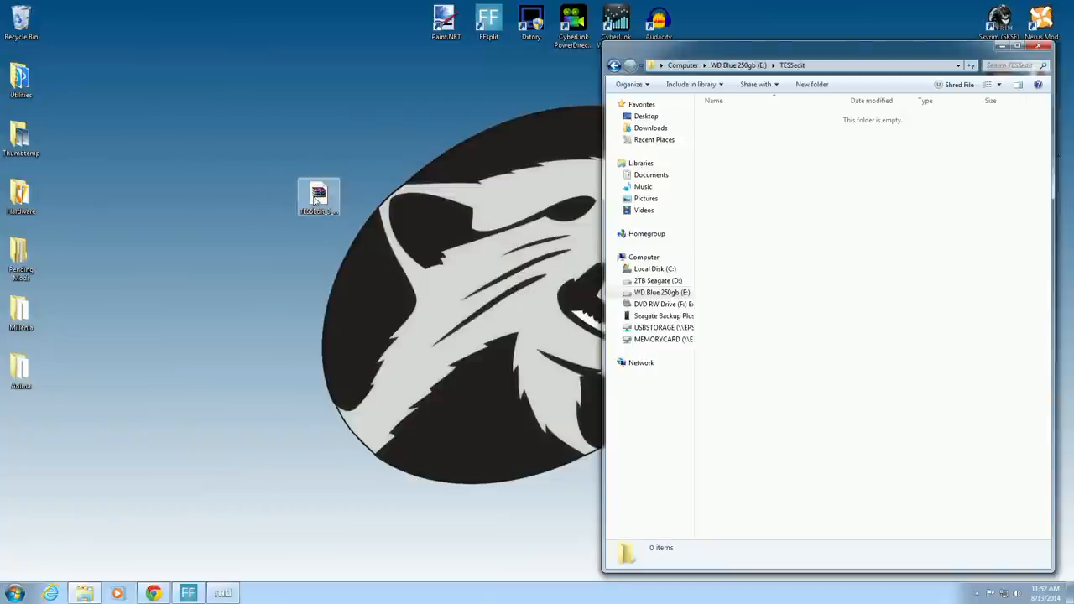
- Extract all files from the TES5Edit archive in WinRAR into the E:\TES5Edit folder
double_click(318, 198)
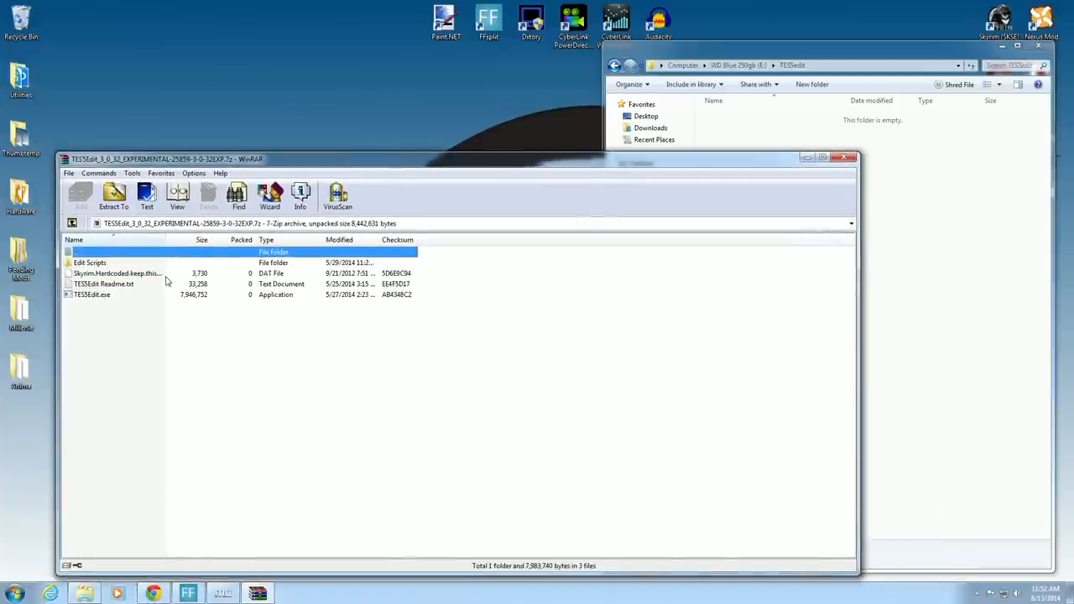
click(91, 262)
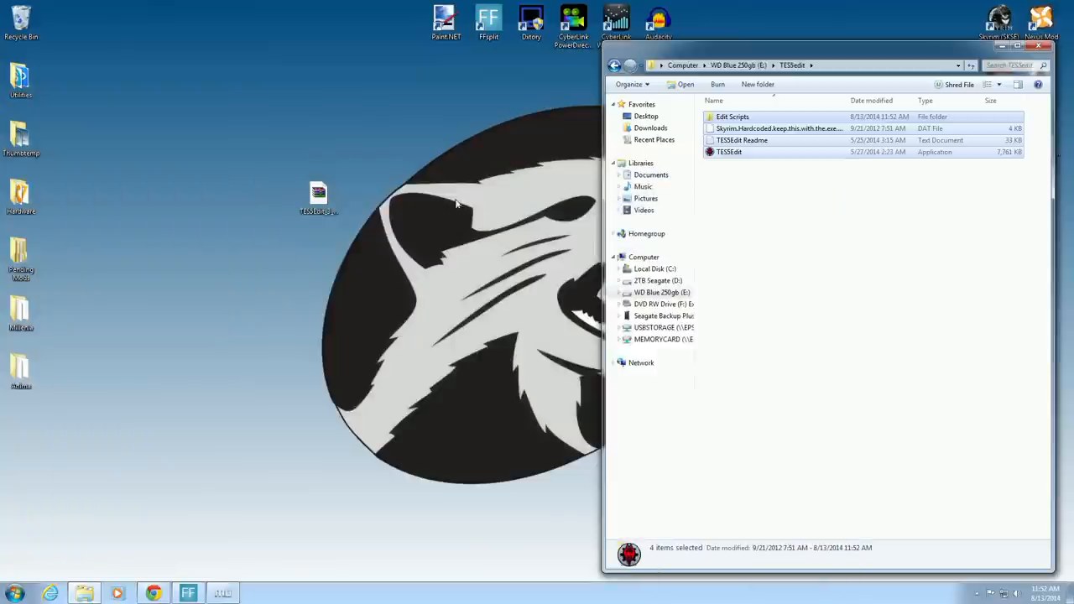
mouse_move(20, 20)
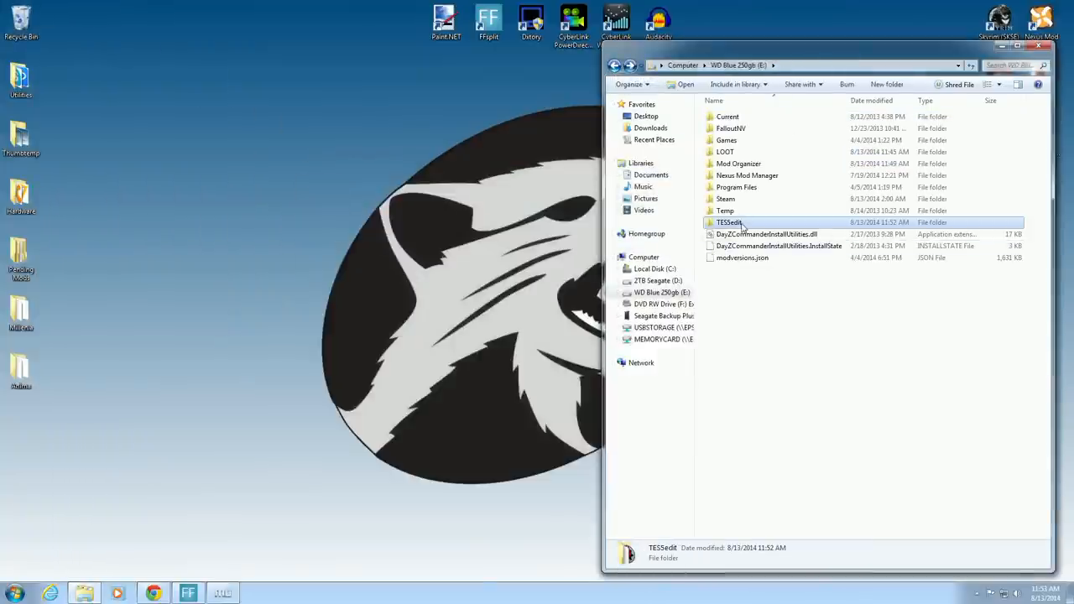
double_click(728, 221)
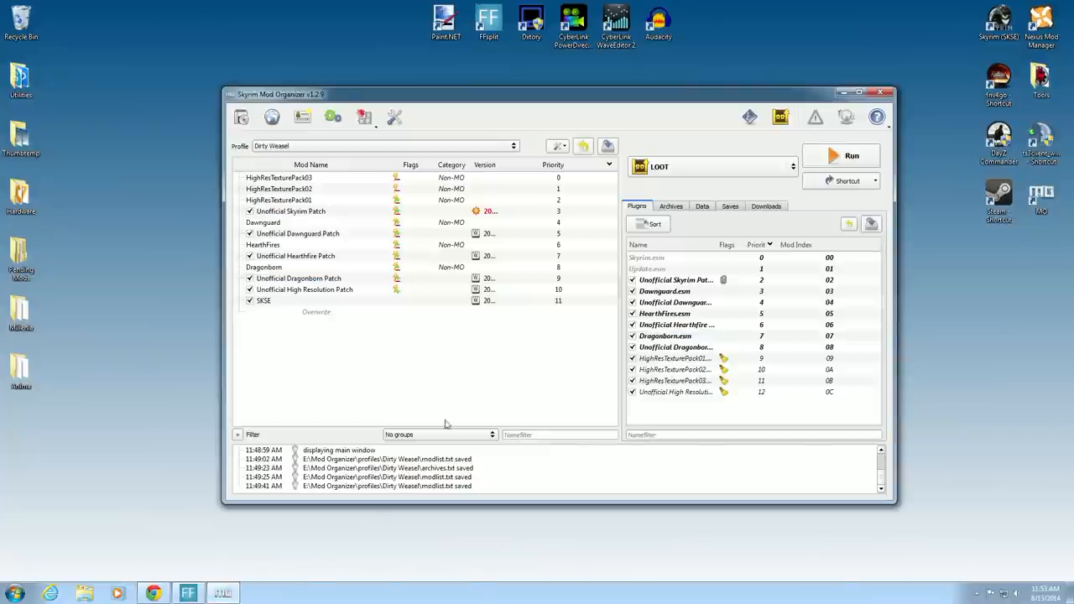
mouse_move(334, 117)
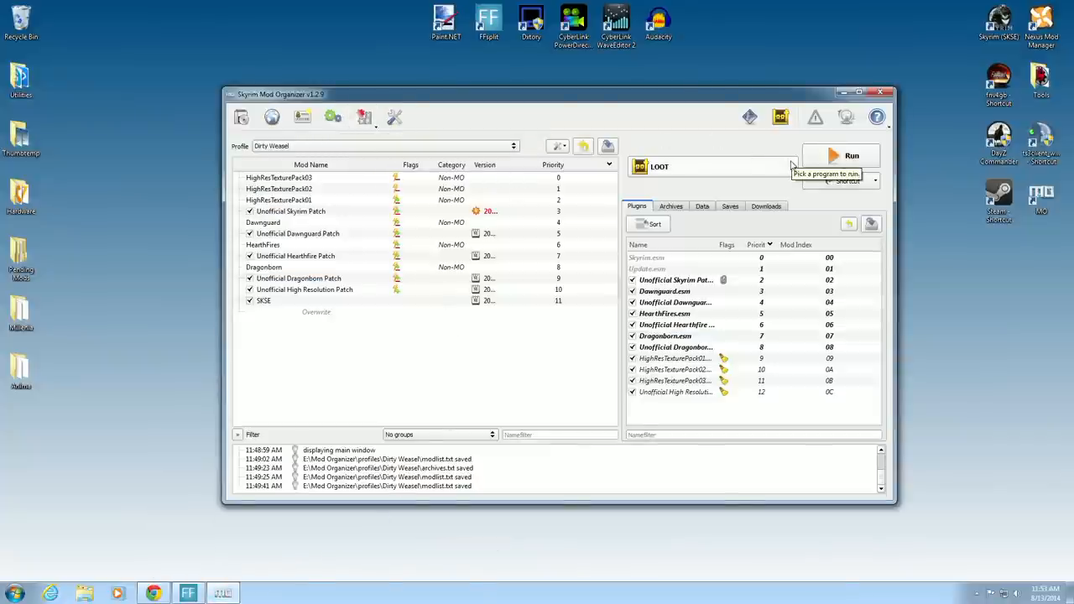
mouse_move(762, 166)
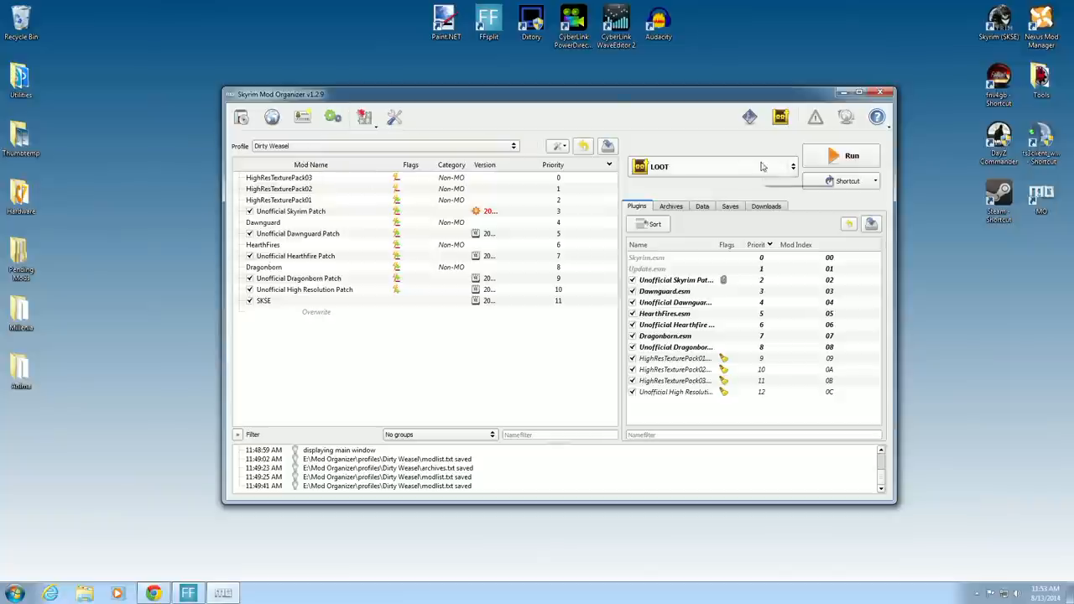
- Start a new executable in Modify Executables and browse for its Binary program file
click(792, 166)
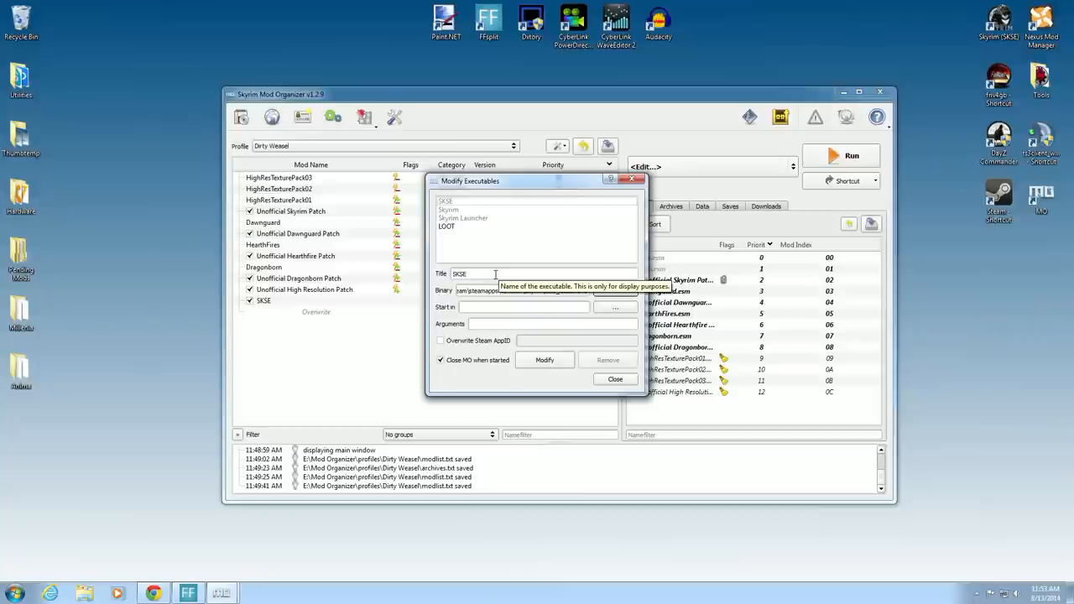
mouse_move(614, 290)
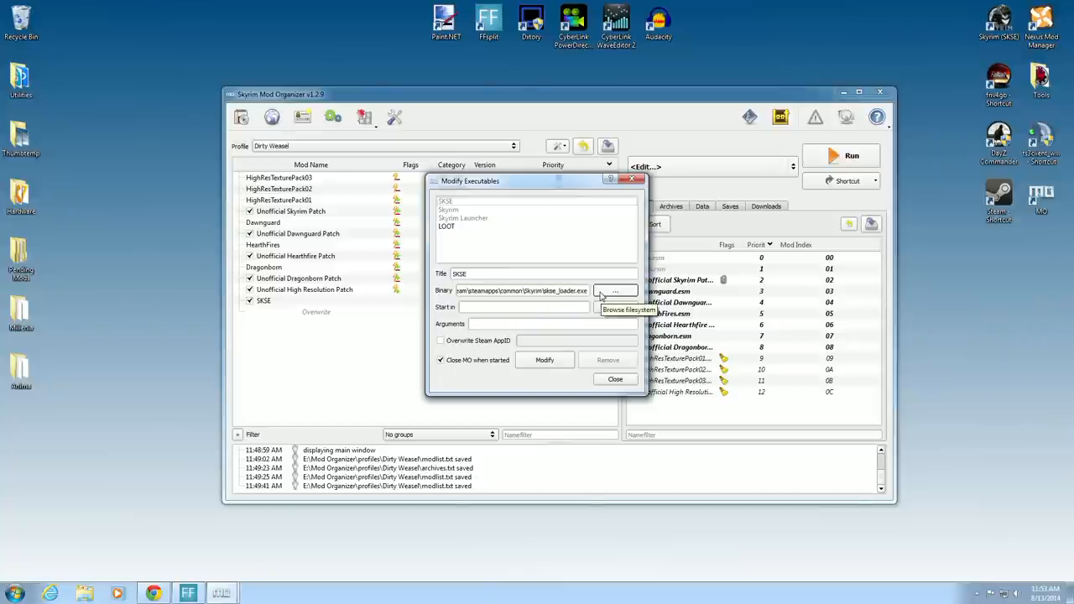
click(614, 290)
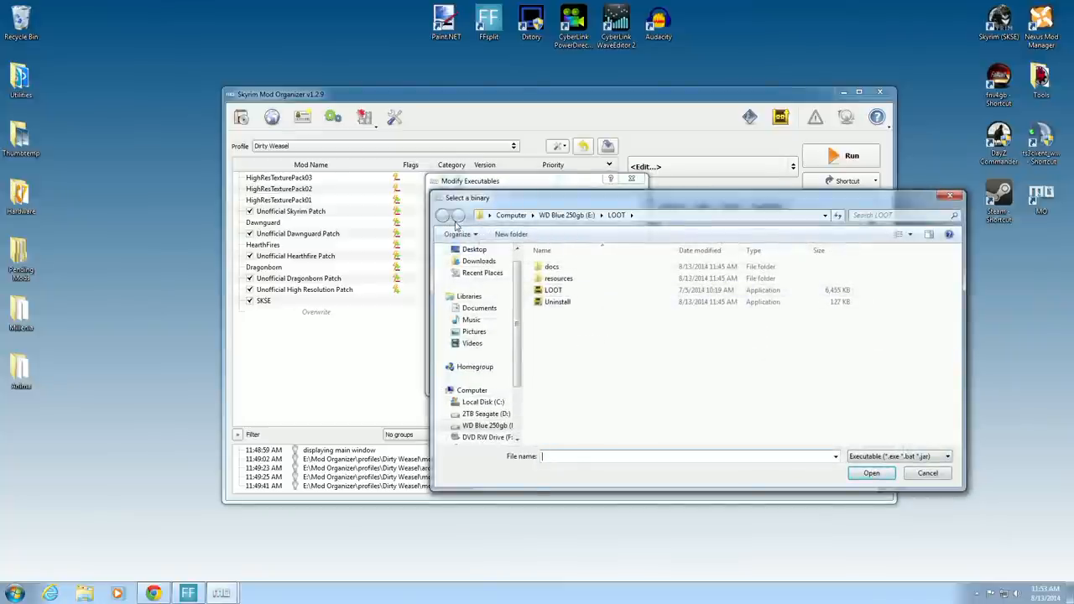
- Choose TES5Edit.exe from the TES5Edit folder on WD Blue (E:) as the executable's binary
click(488, 426)
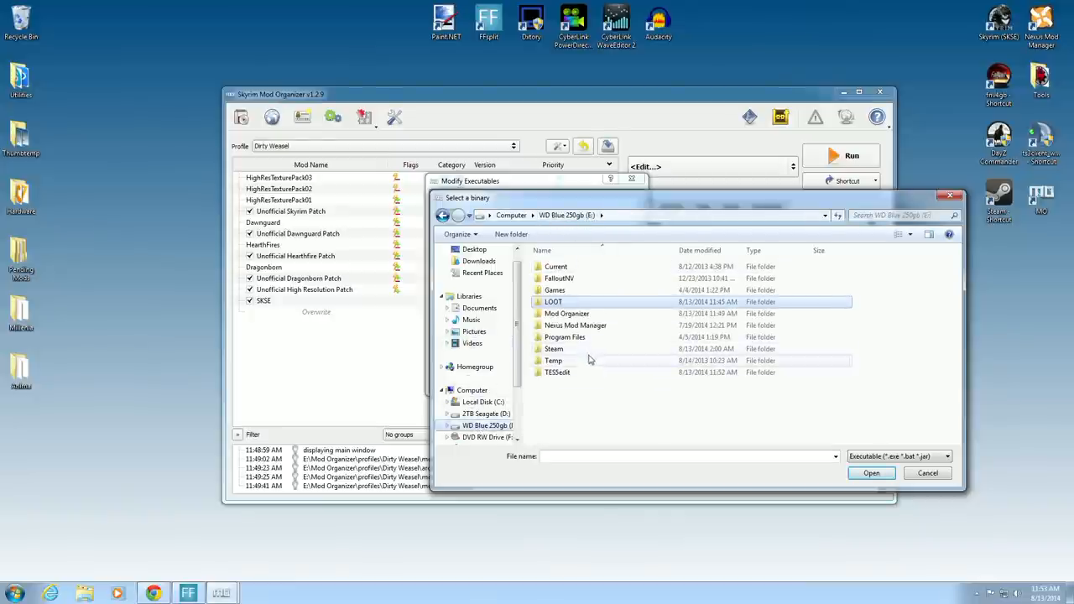
double_click(557, 373)
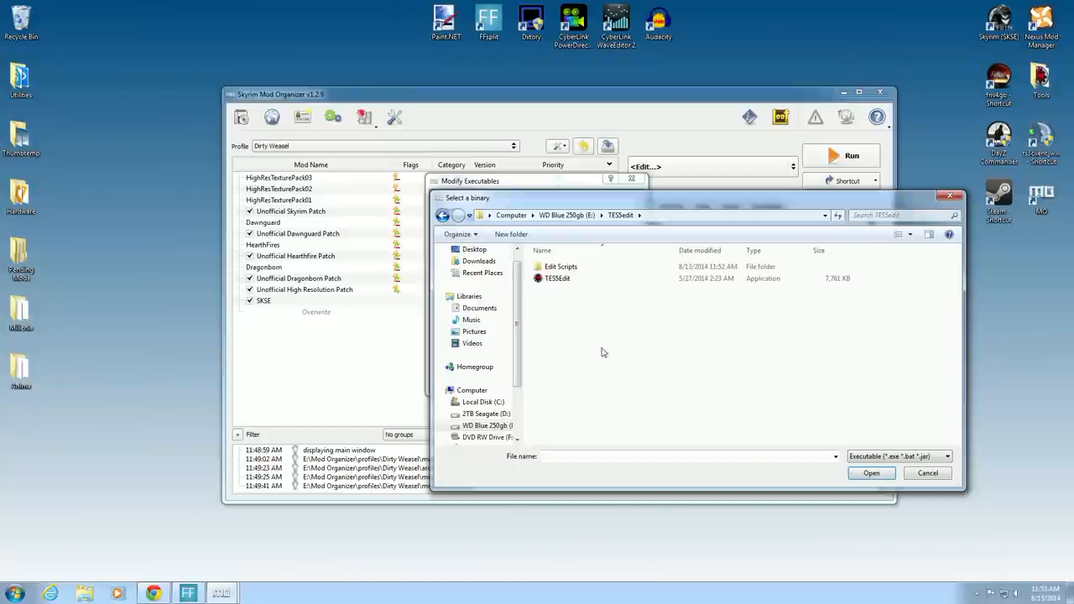
click(558, 278)
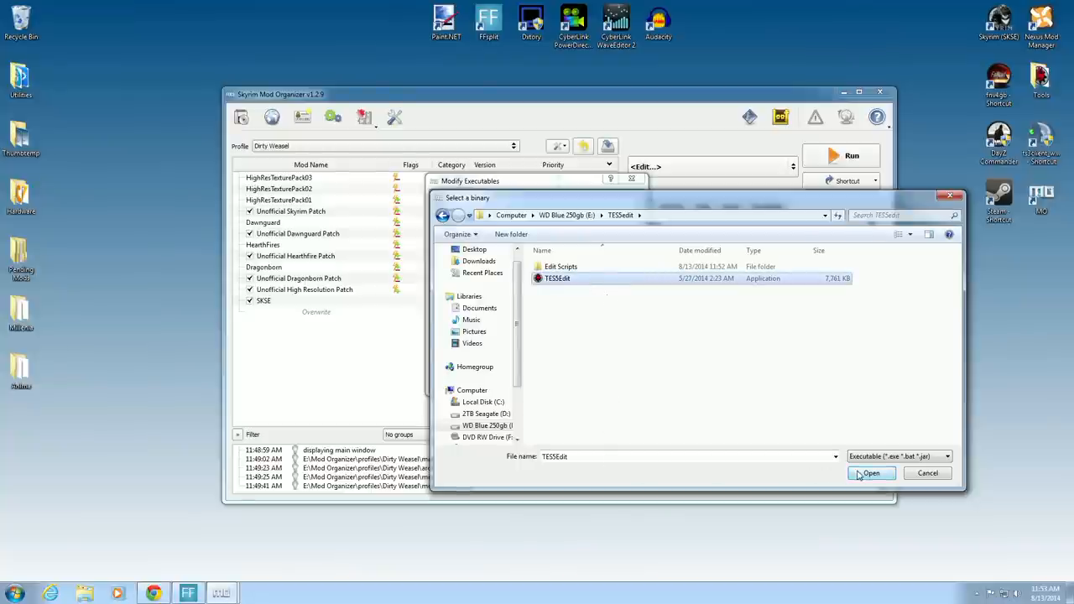
click(869, 474)
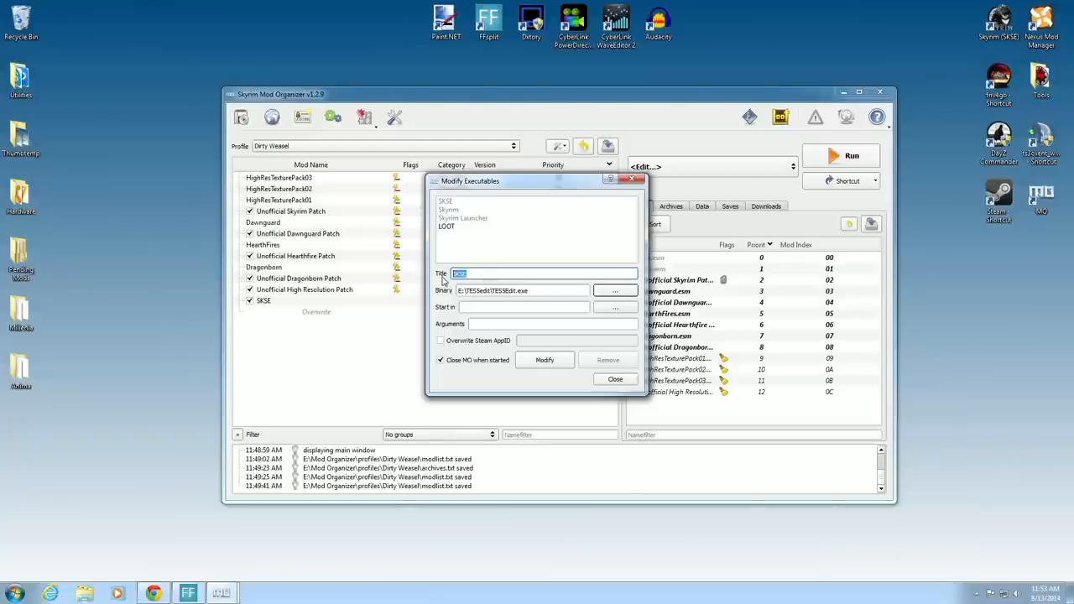
- Title the executable TES5Edit, add it to the executables list and close the editor
text(TESS)
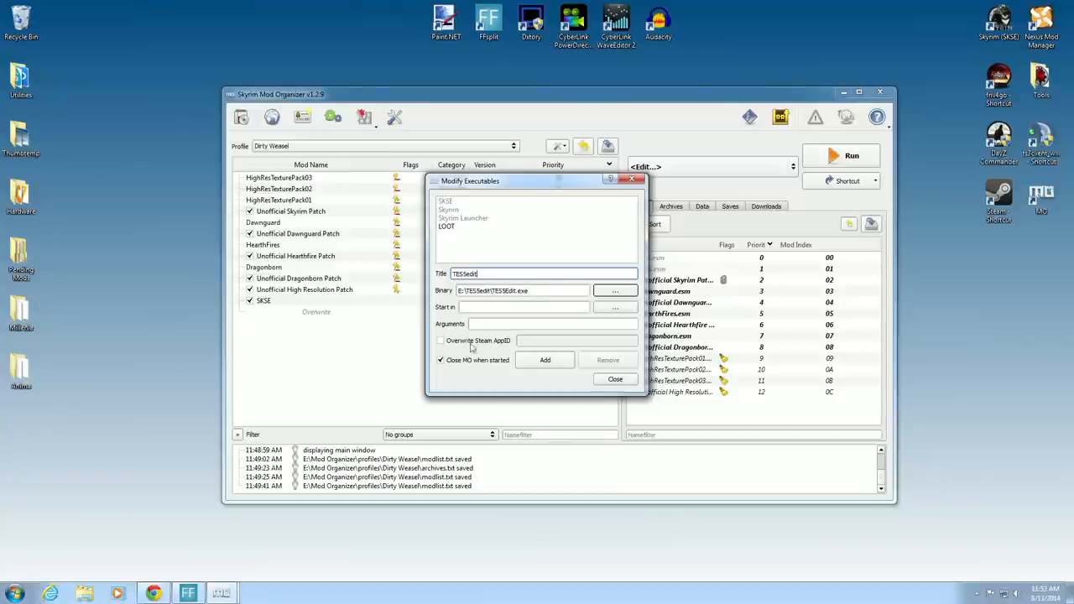
click(544, 360)
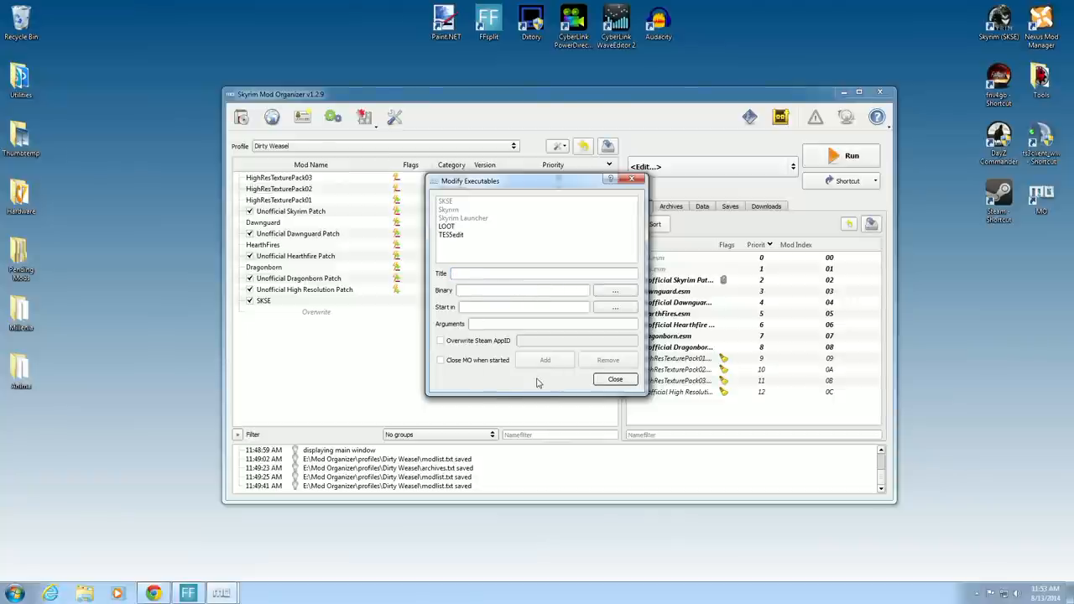
click(615, 380)
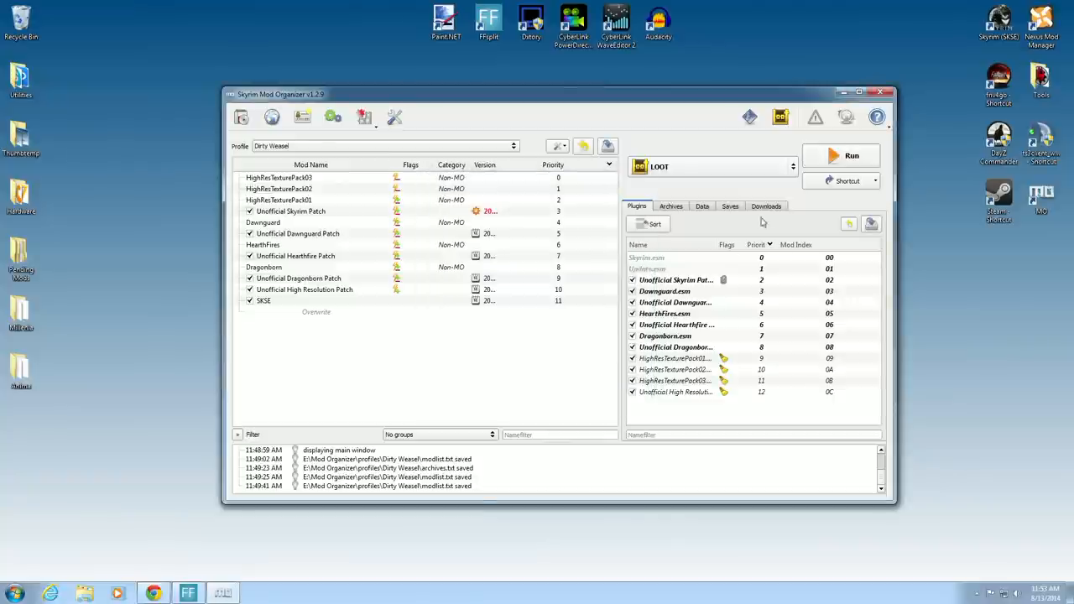
- Select TES5Edit in the executables dropdown as the program to run
click(792, 166)
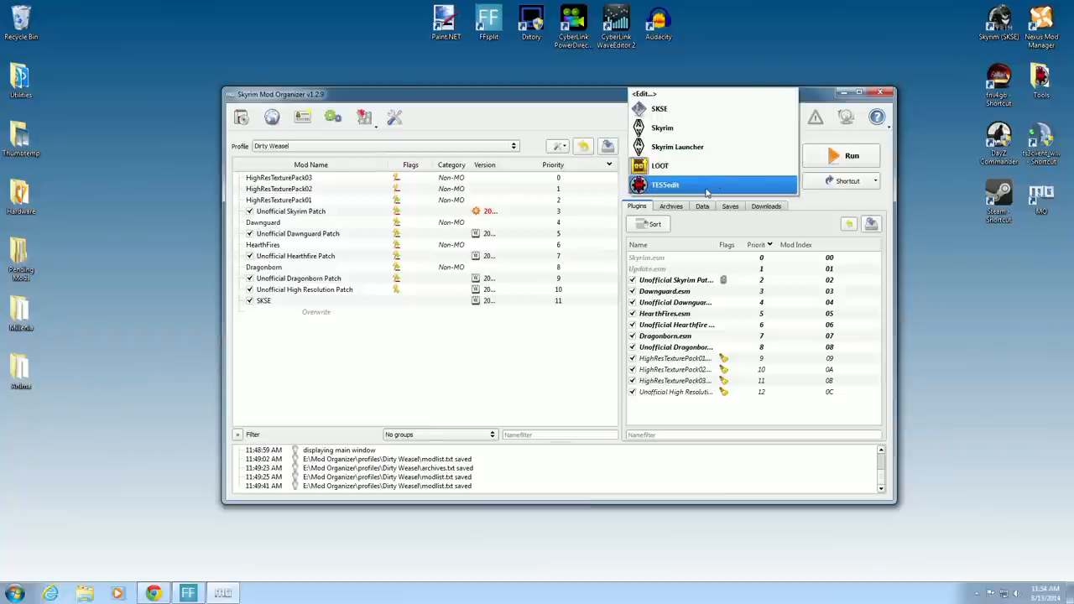
mouse_move(697, 186)
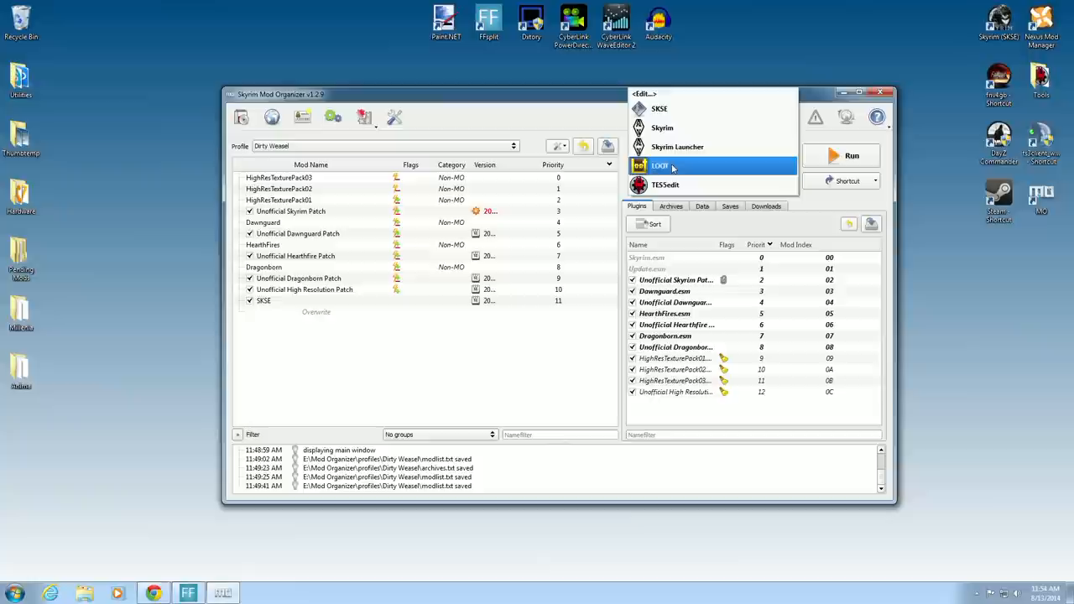
click(661, 166)
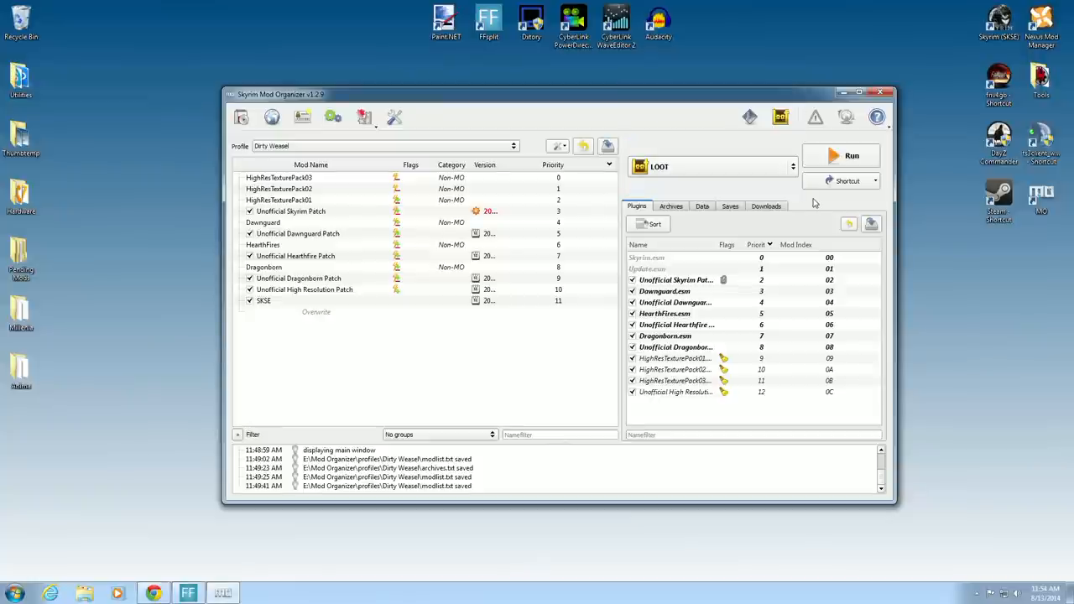
click(792, 167)
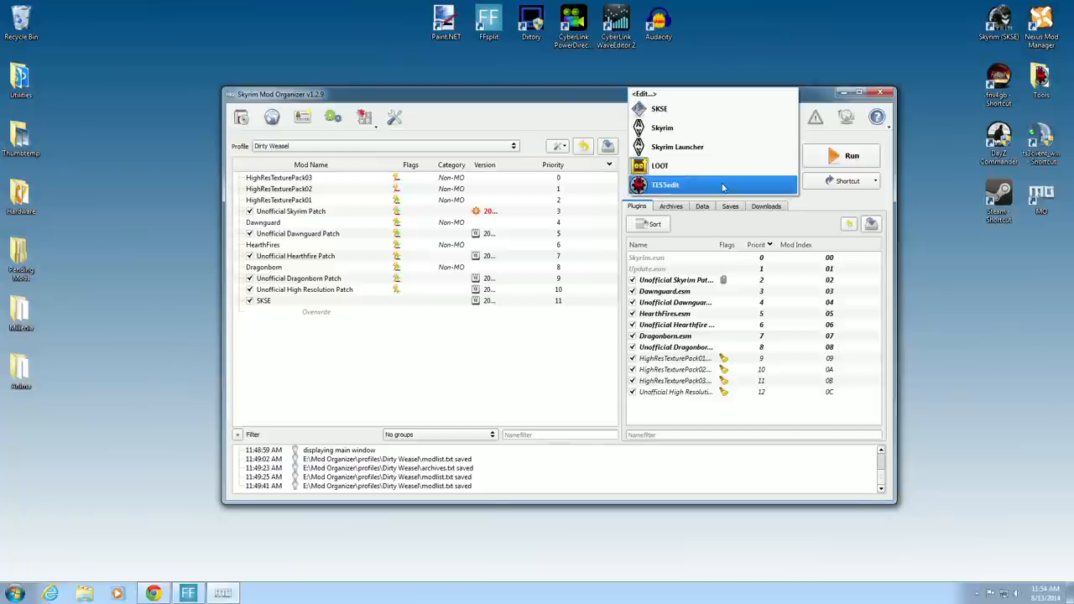
click(665, 185)
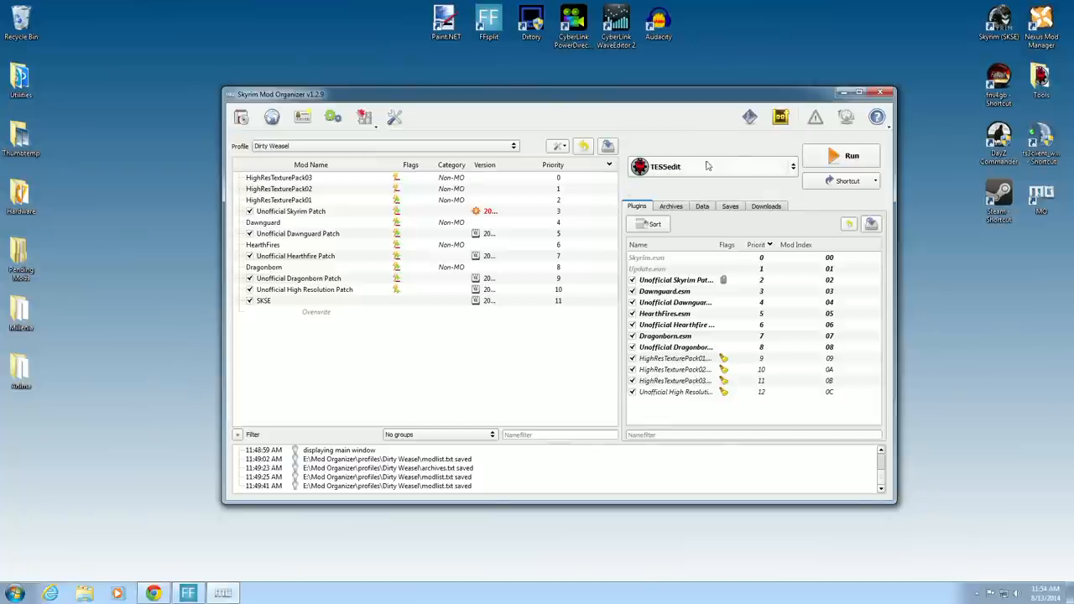
mouse_move(846, 181)
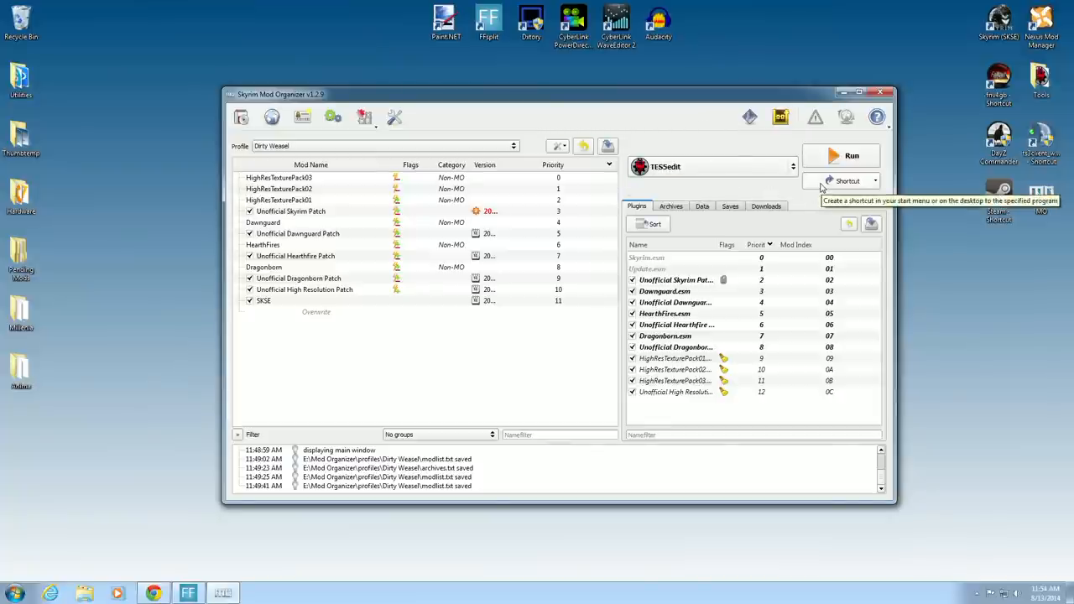
click(876, 182)
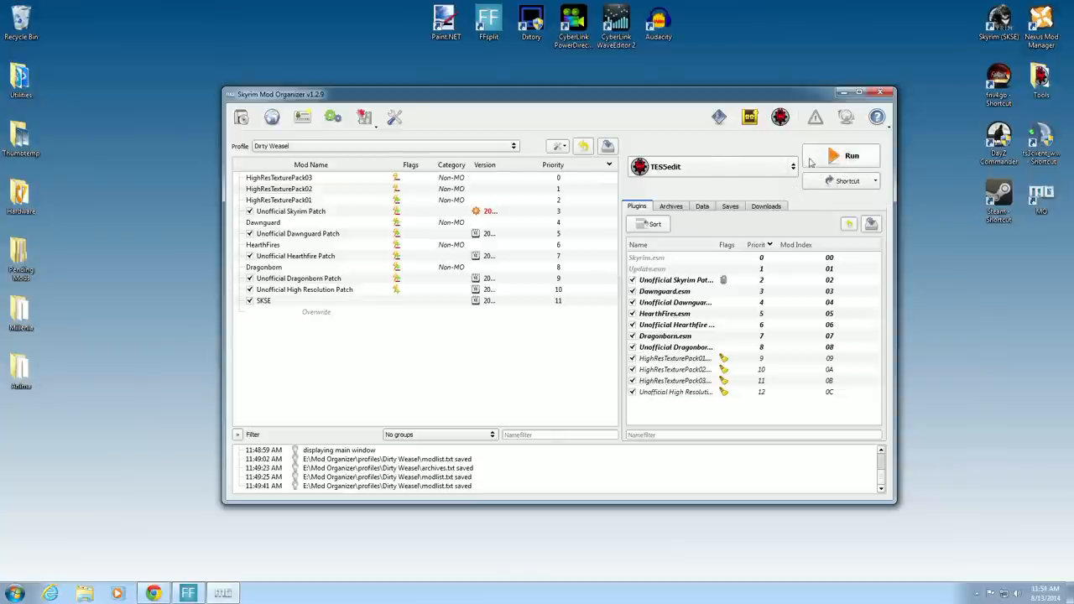
- Run TES5Edit from Mod Organizer and accept the checked Master/Plugin Selection with OK
click(853, 154)
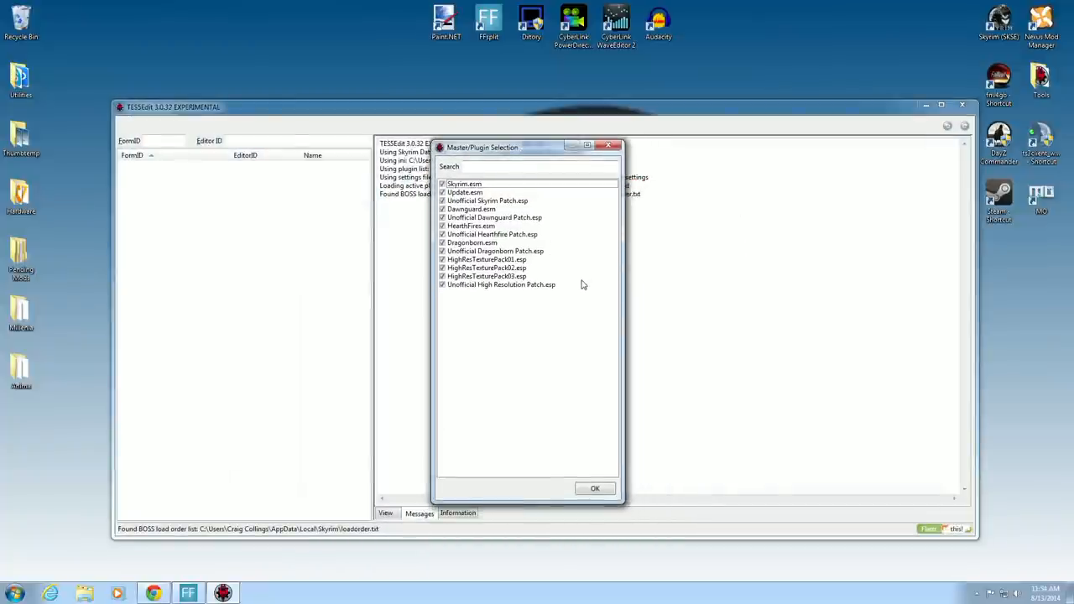
mouse_move(302, 327)
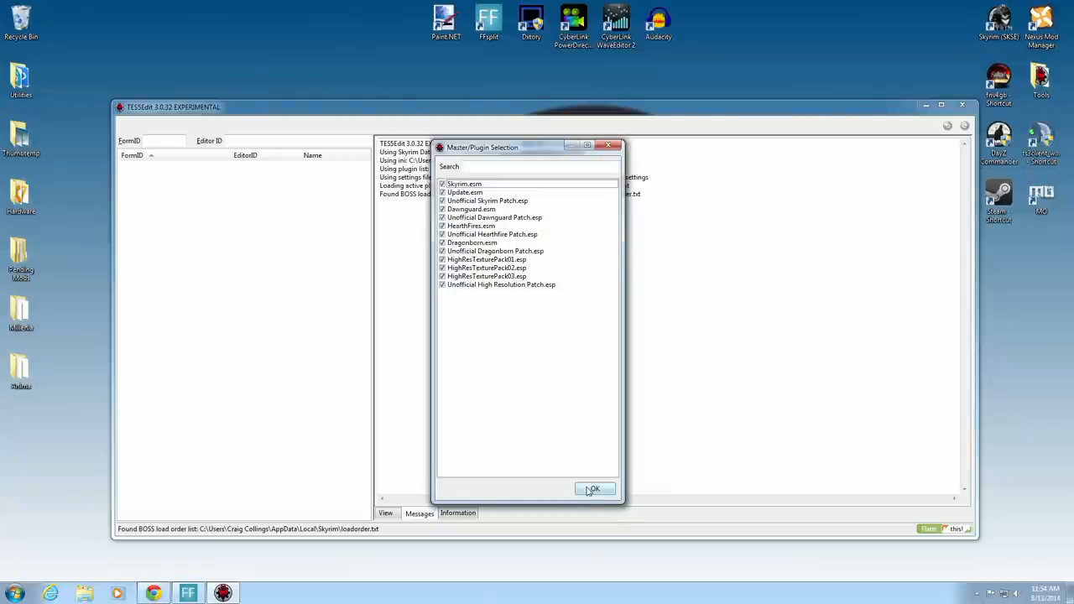
click(594, 490)
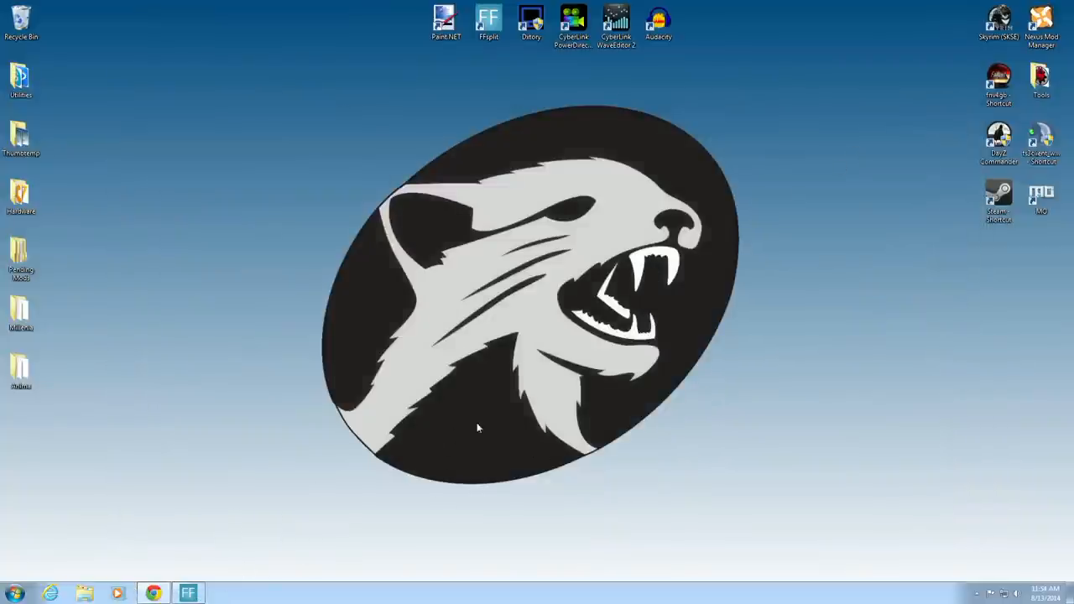
mouse_move(514, 400)
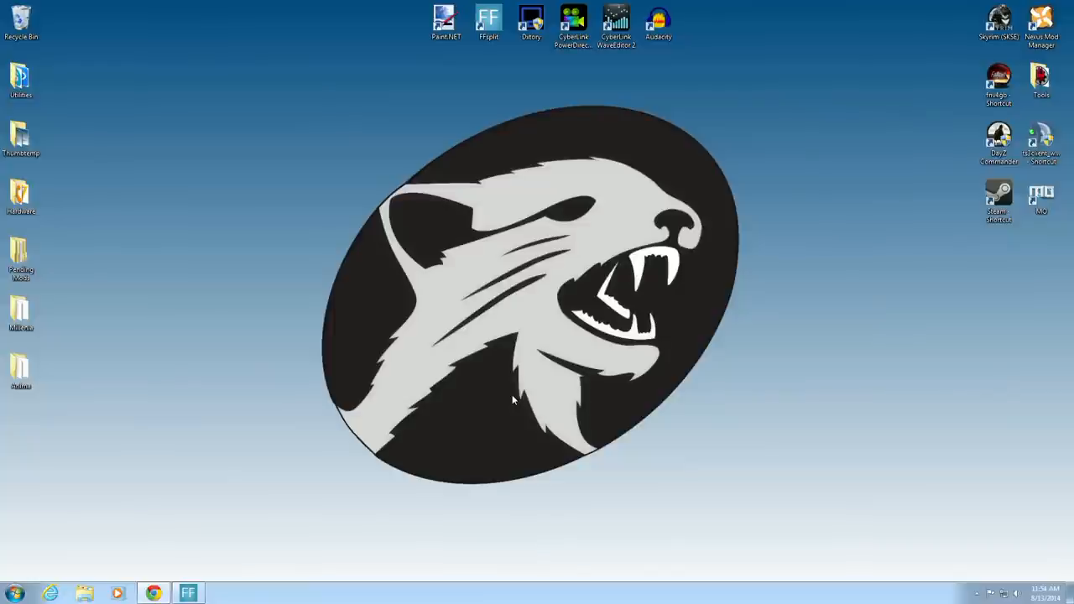
mouse_move(507, 488)
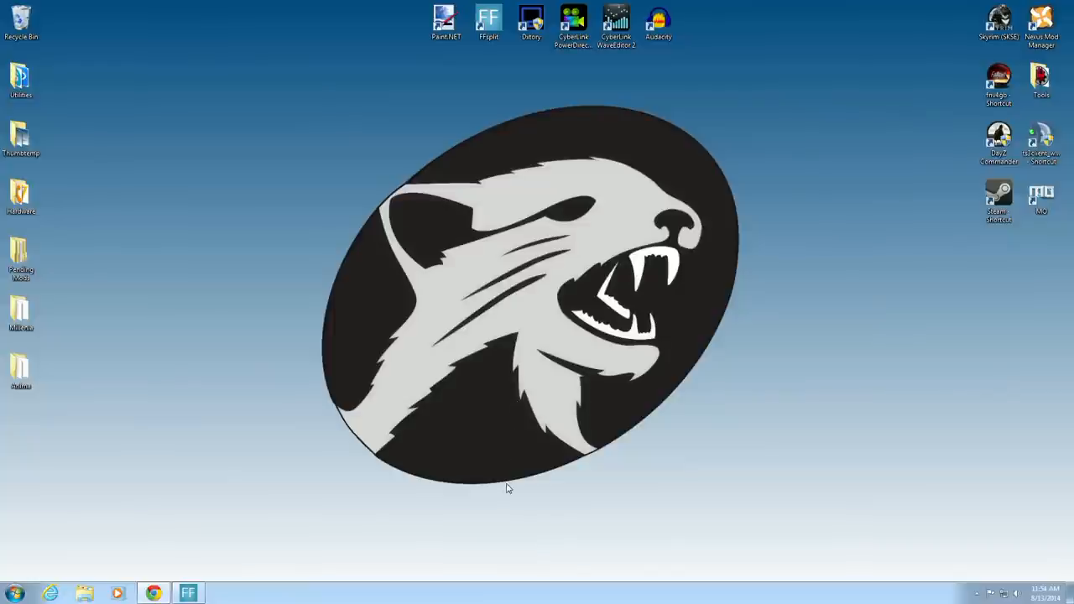